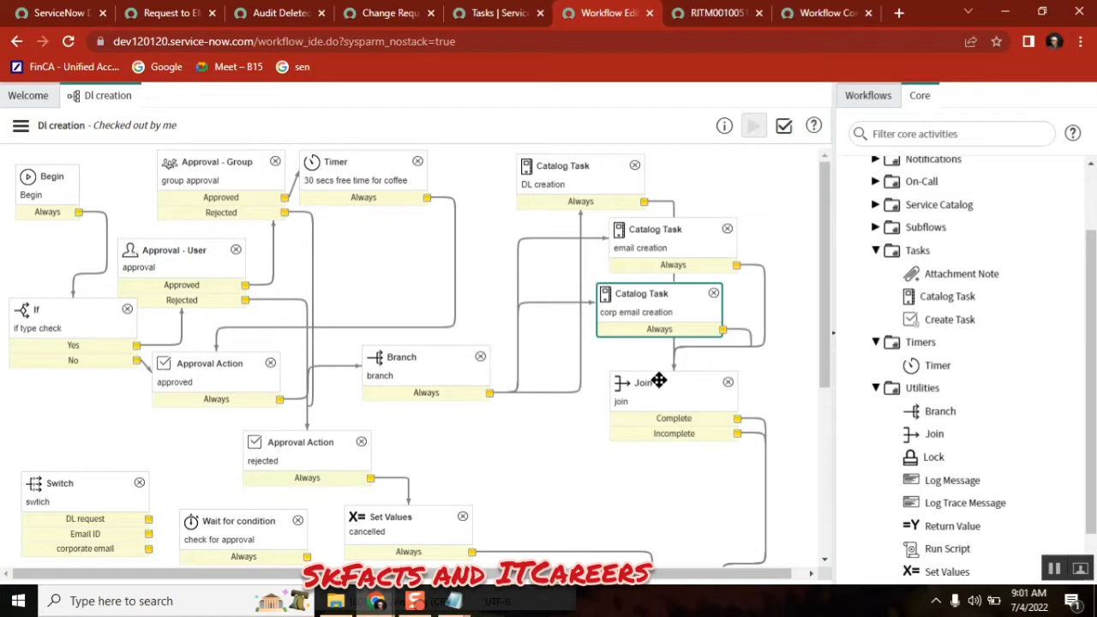
mouse_move(1002, 162)
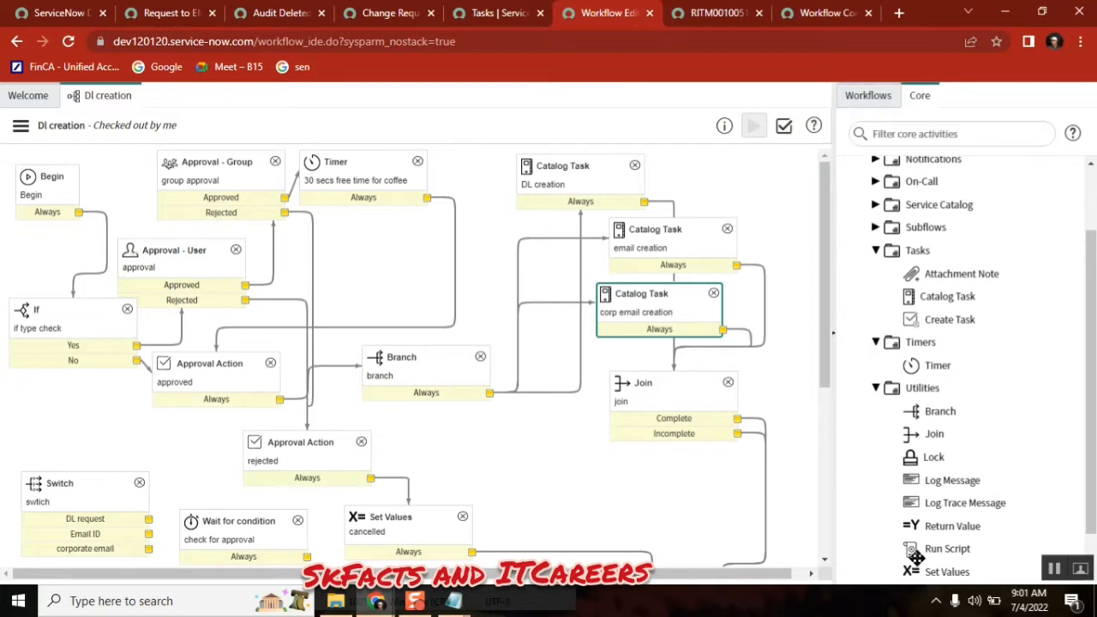
mouse_move(627, 239)
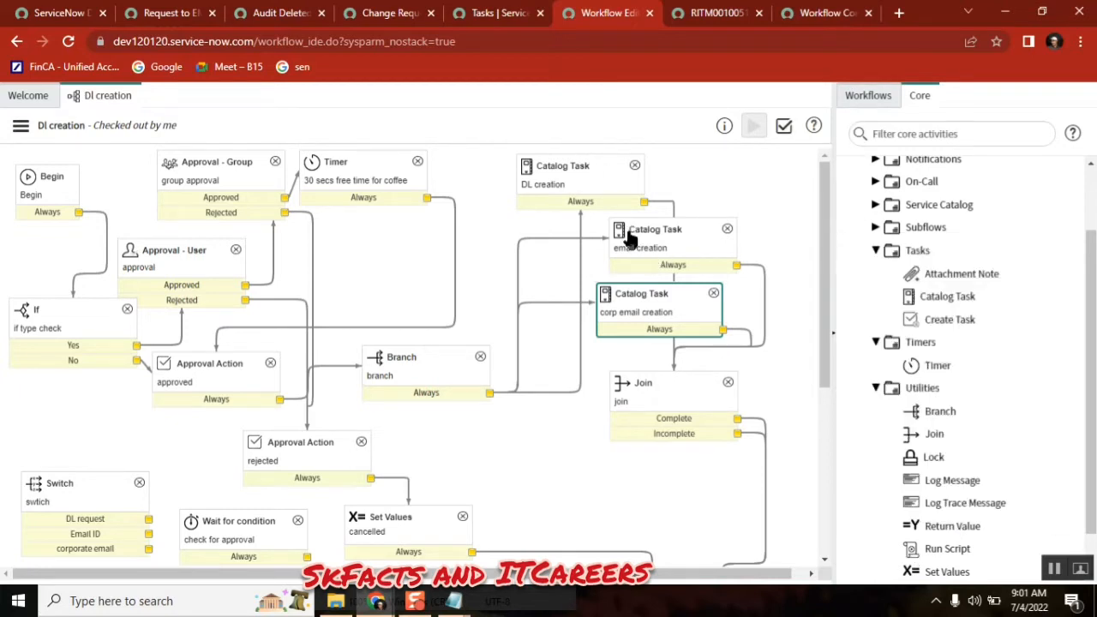
mouse_move(631, 240)
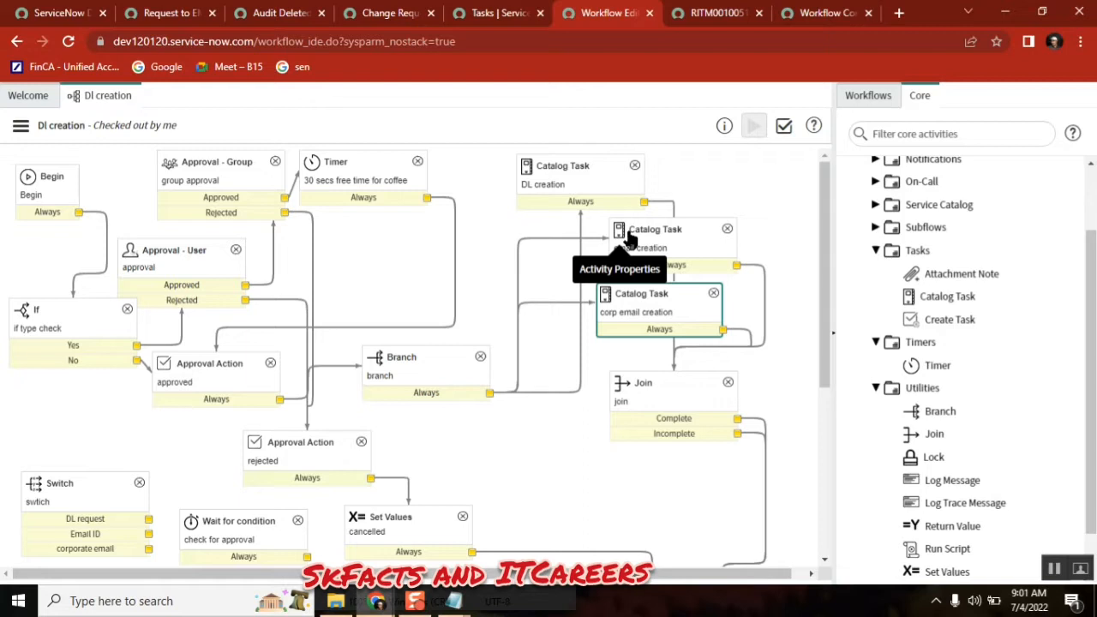
mouse_move(528, 210)
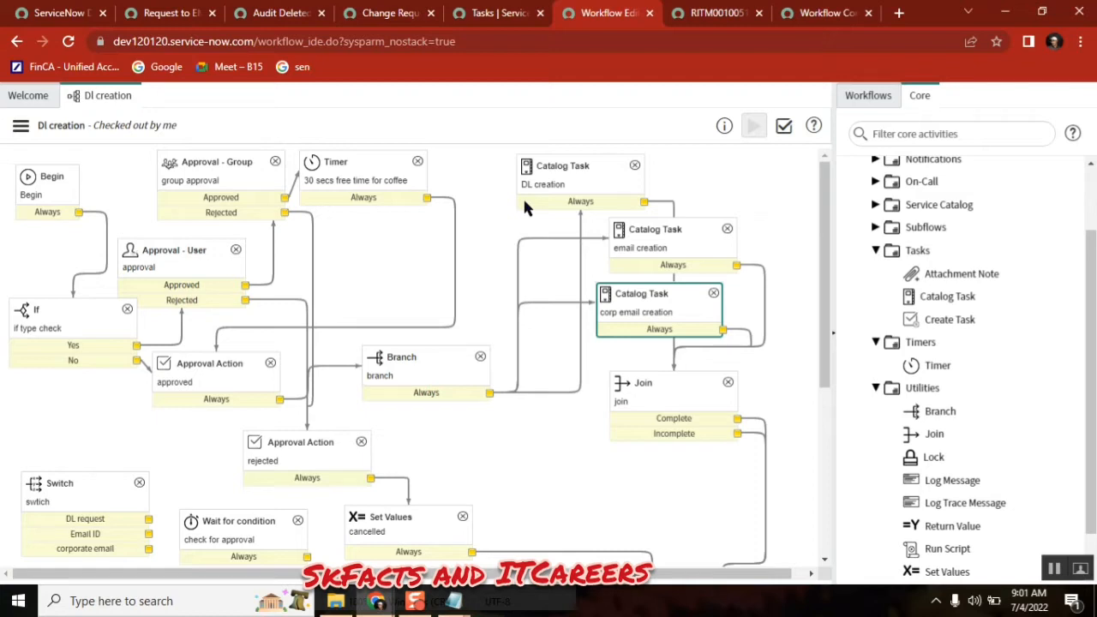
mouse_move(596, 192)
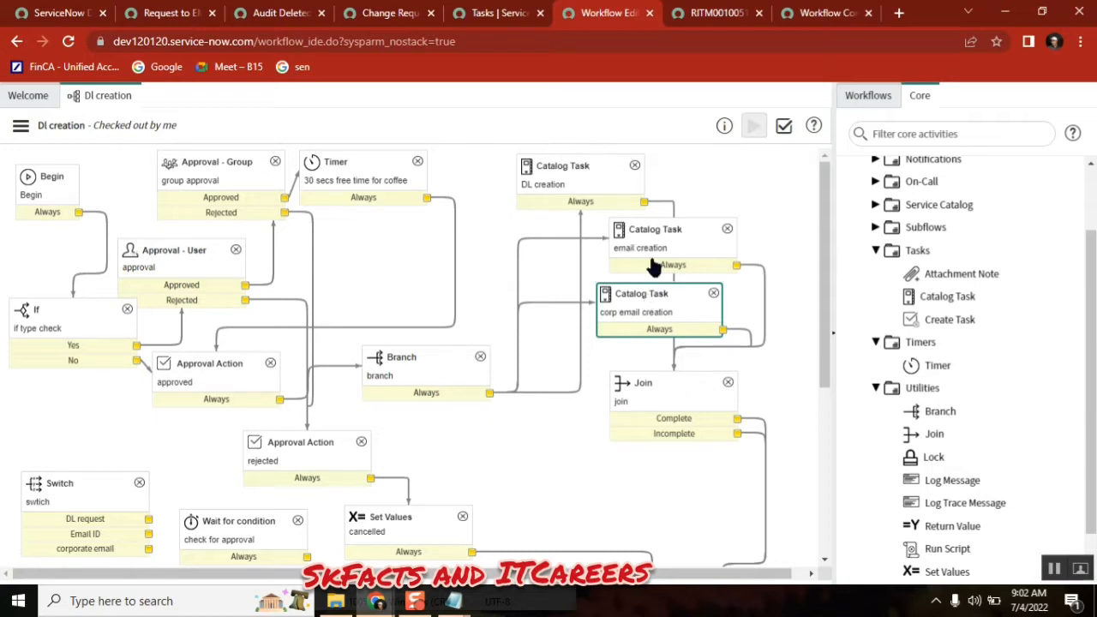
mouse_move(693, 319)
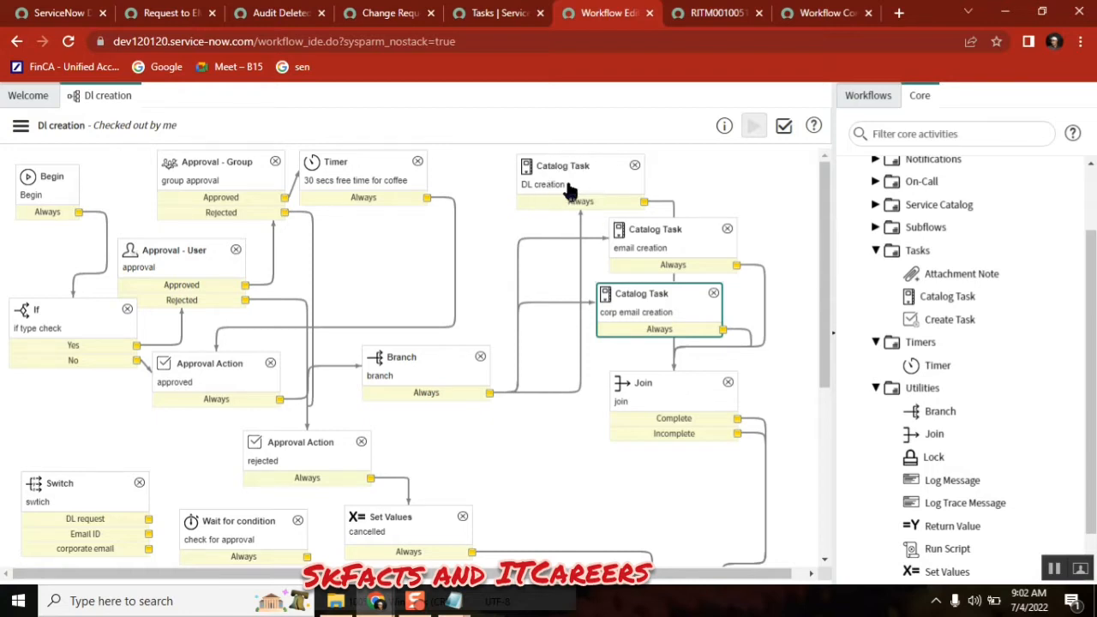
List all existing workflows in the Workflows tab and start a new workflow.
left_click(579, 180)
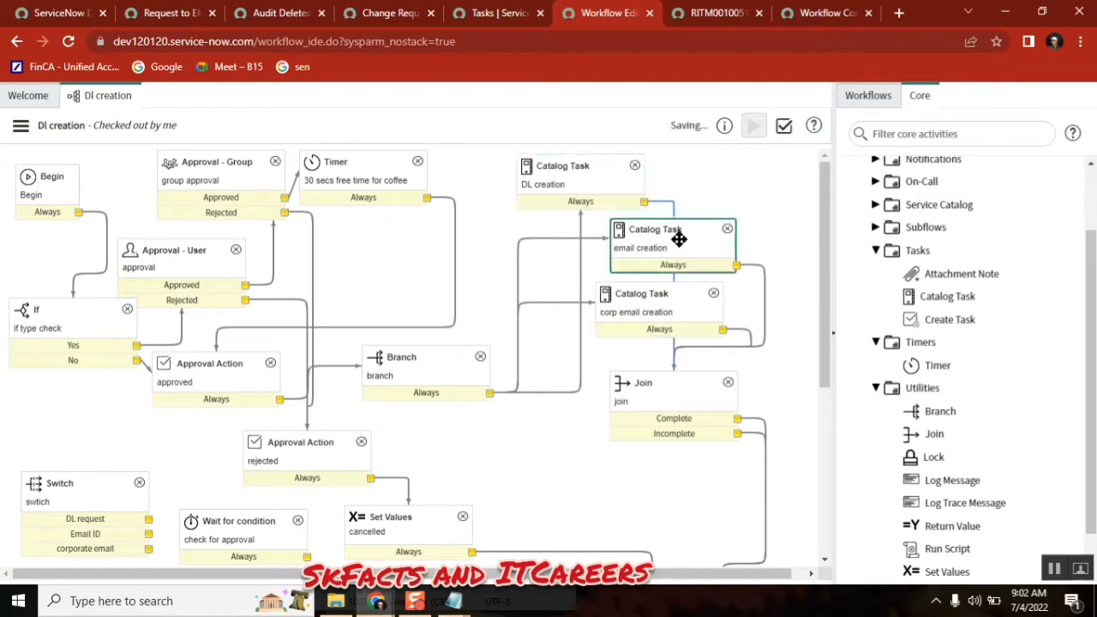
left_click(660, 300)
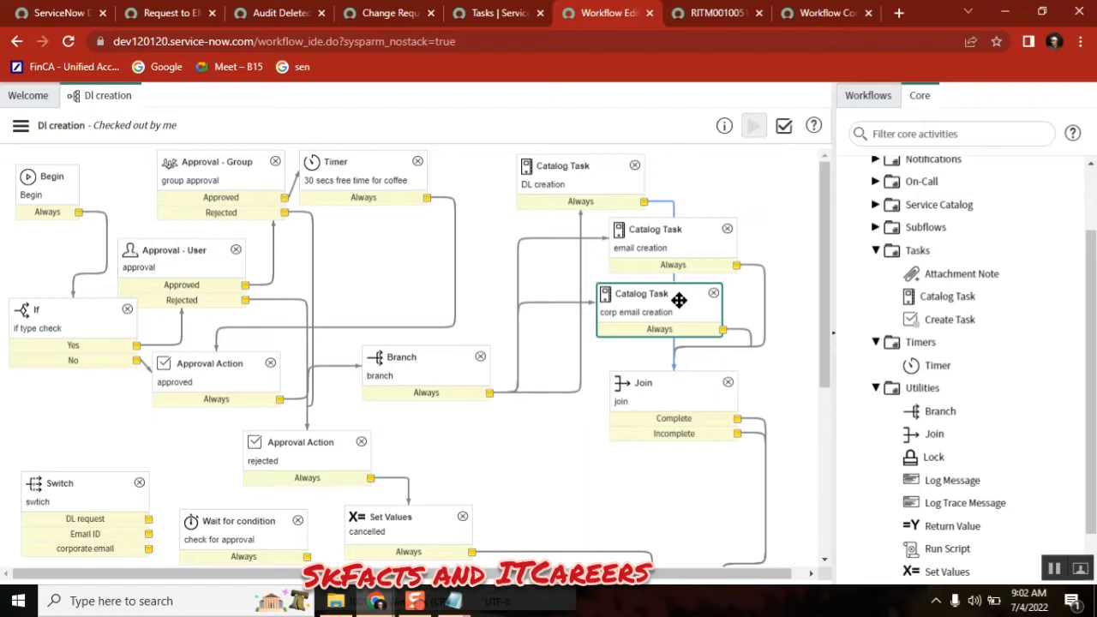
mouse_move(661, 250)
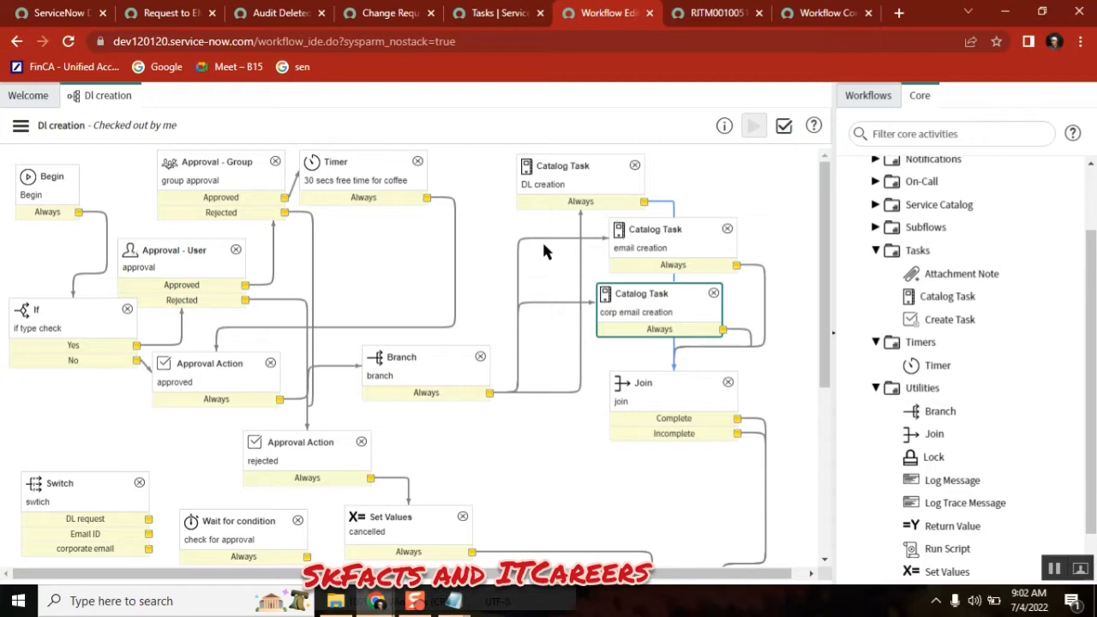
mouse_move(643, 303)
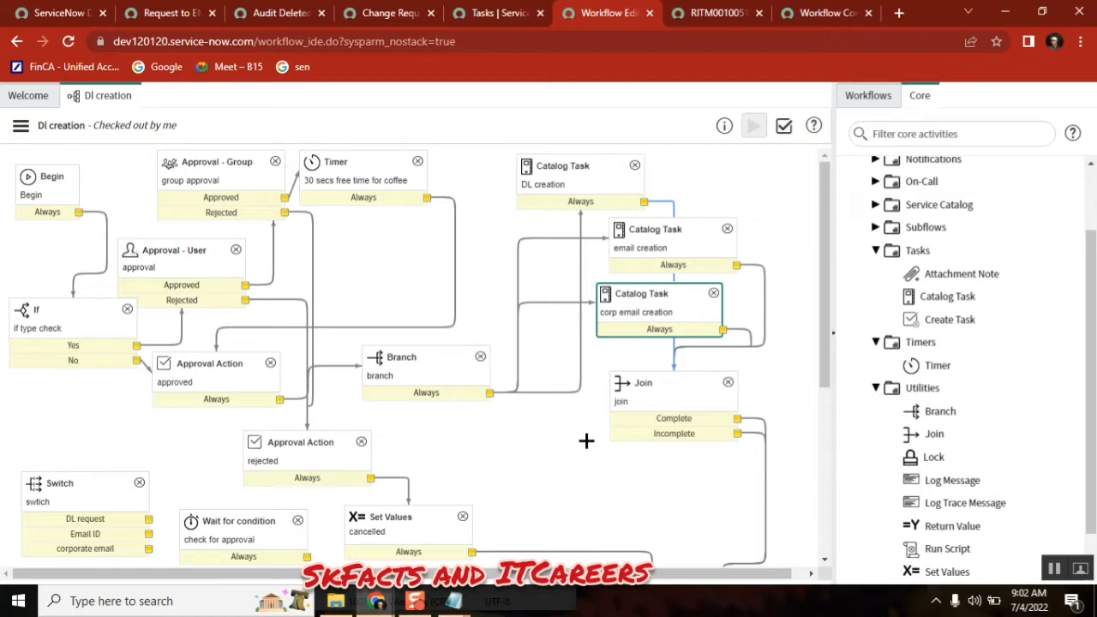
mouse_move(720, 260)
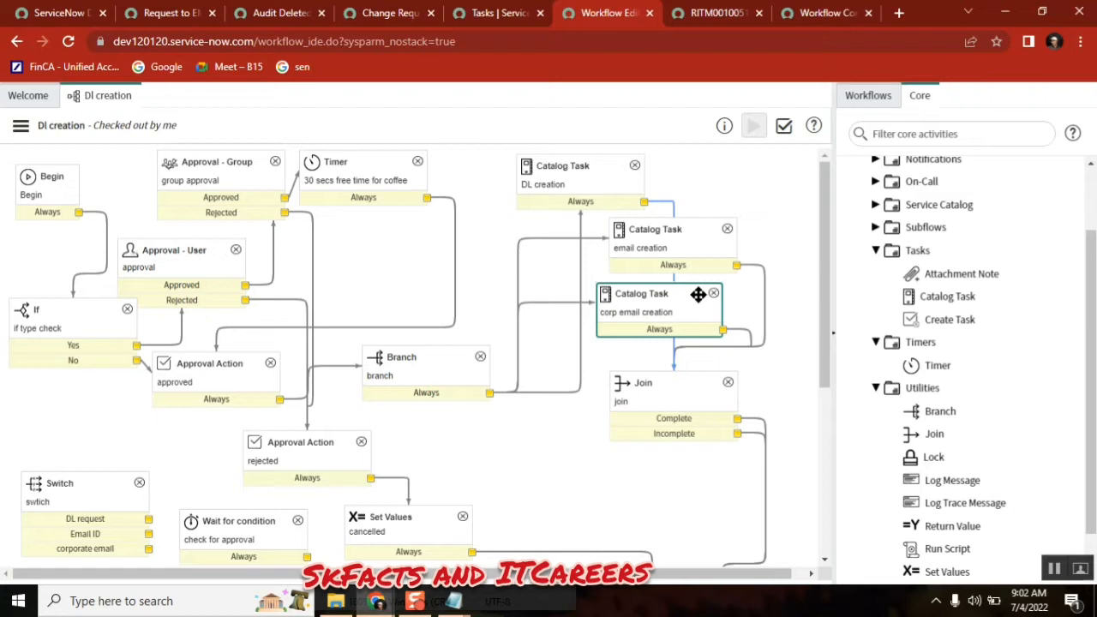
mouse_move(583, 317)
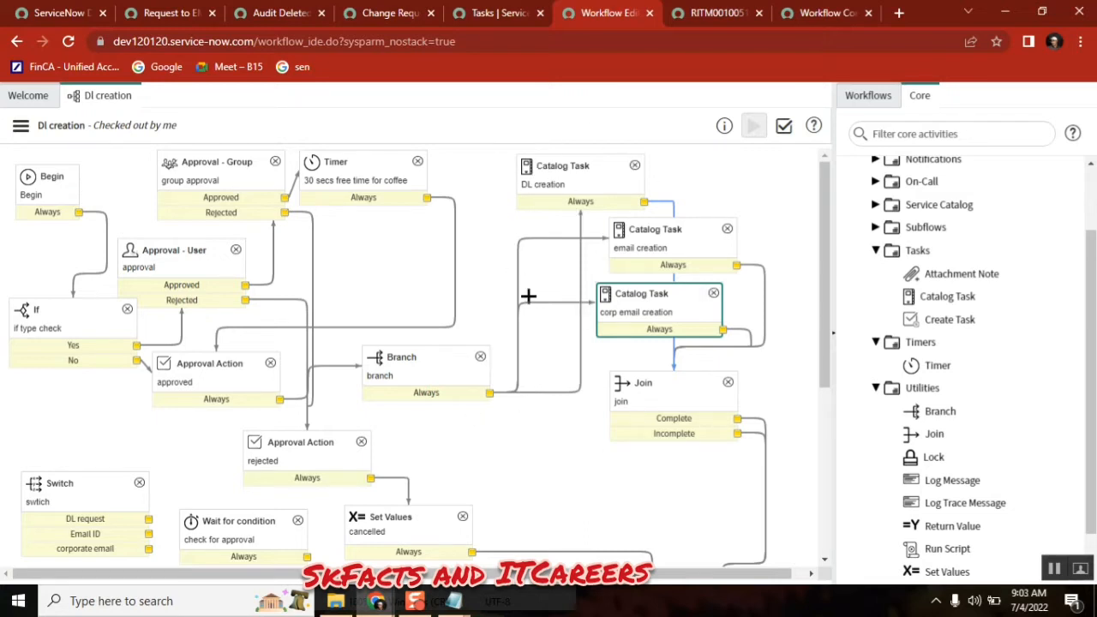
mouse_move(565, 347)
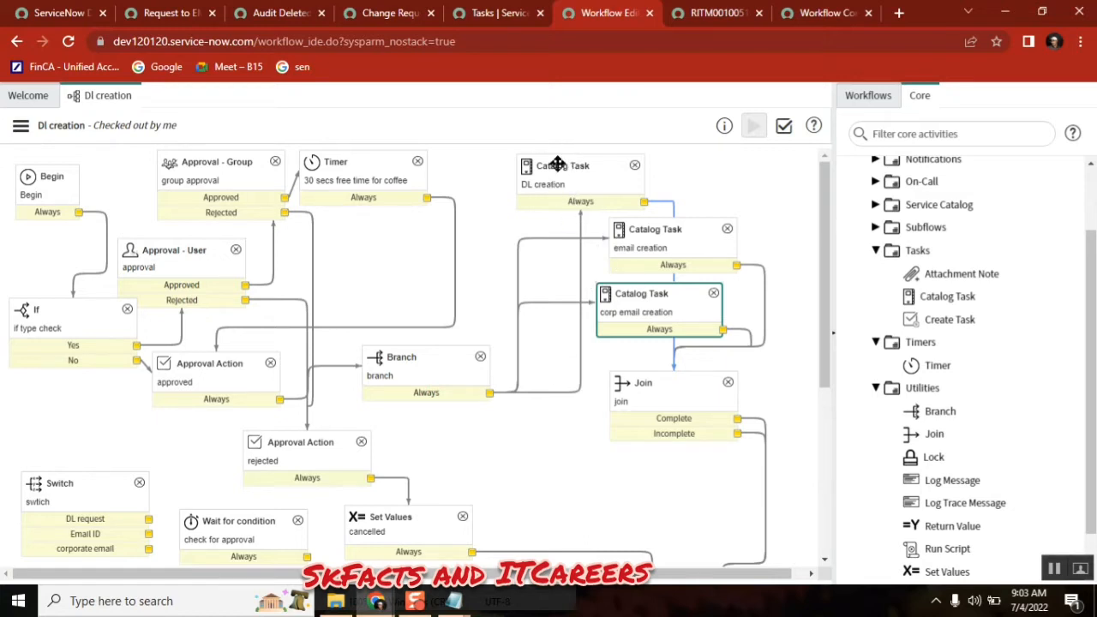
mouse_move(610, 203)
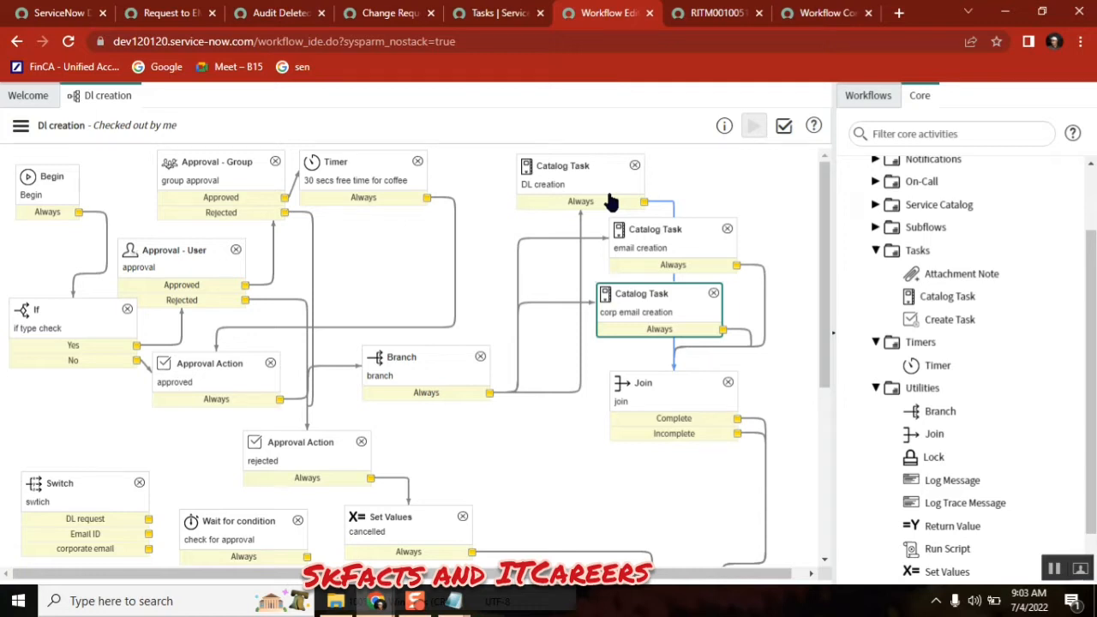
mouse_move(857, 137)
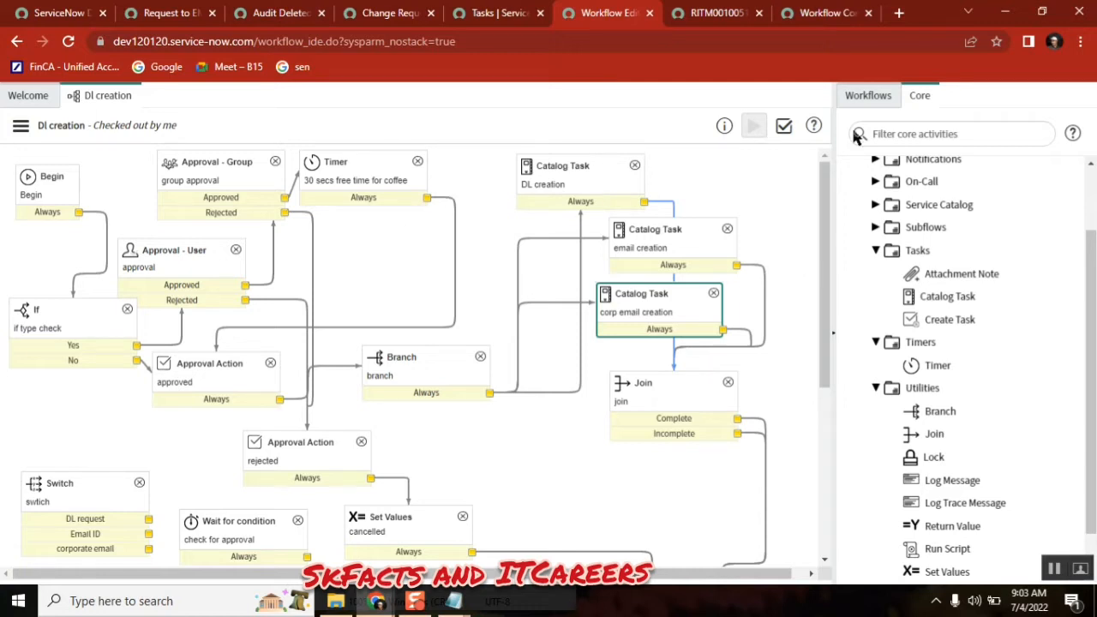
left_click(867, 96)
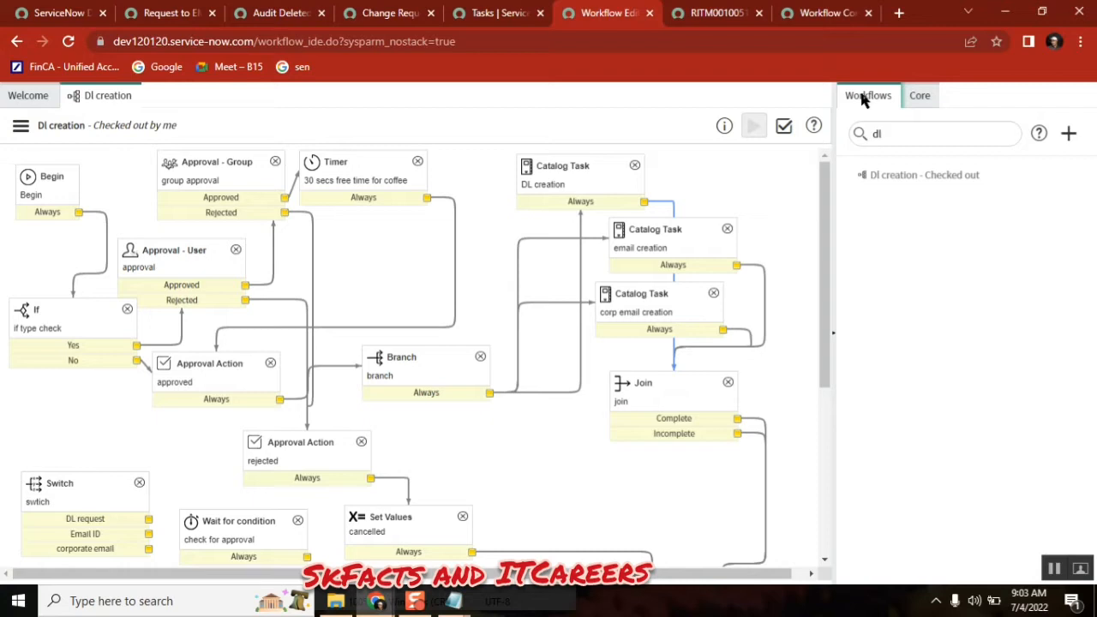
left_click(934, 133)
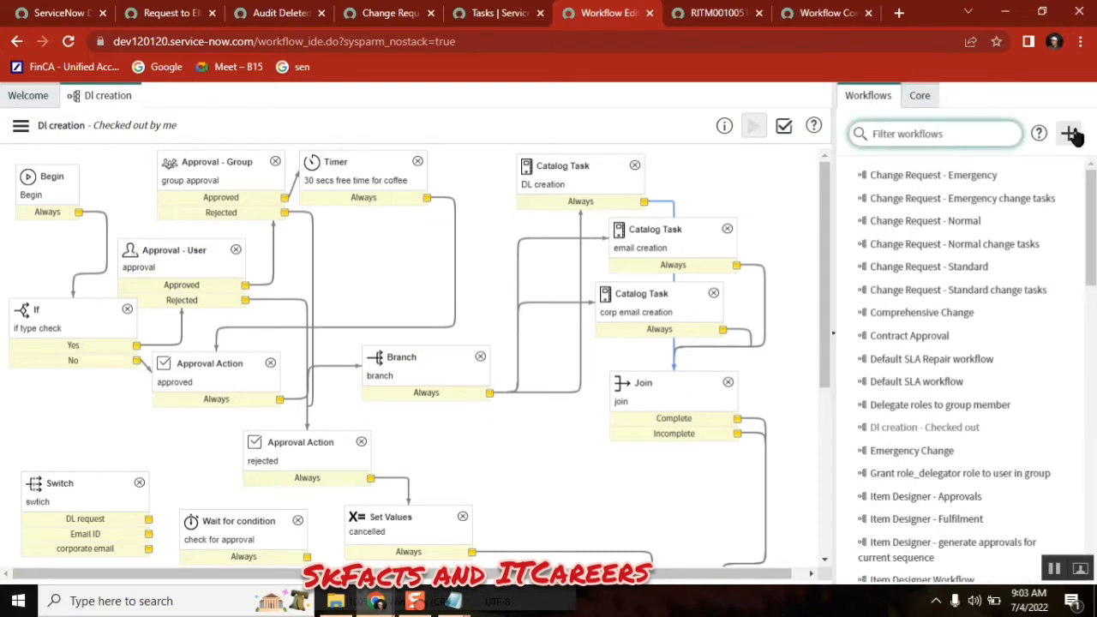
left_click(1070, 134)
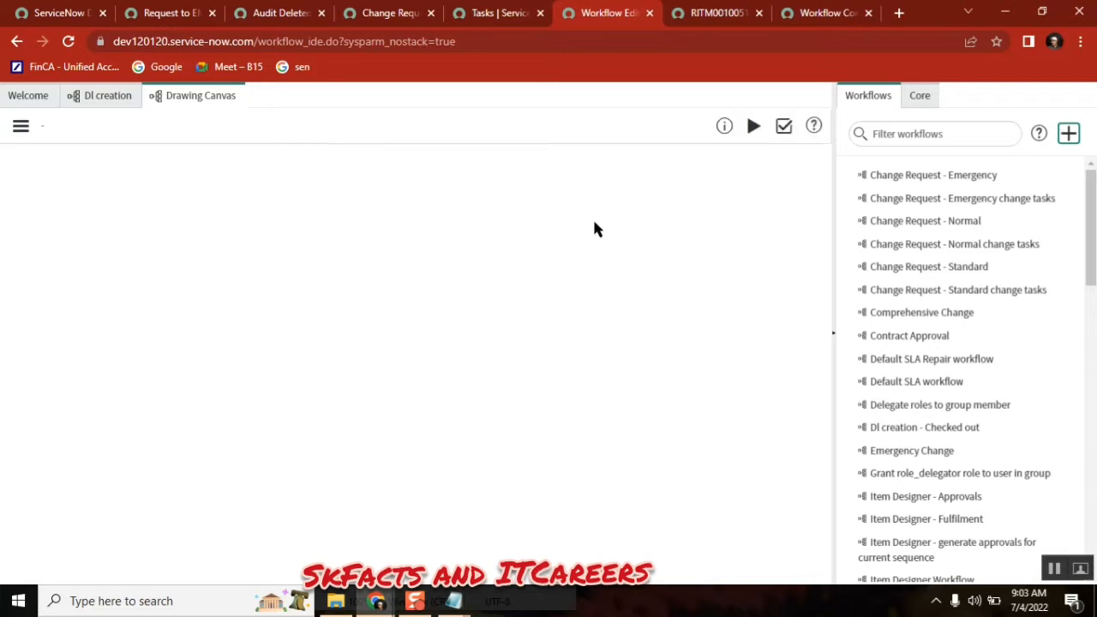
Create workflow 'Genric task subflow' on the Requested Item [sc_req_item] table.
left_click(1068, 134)
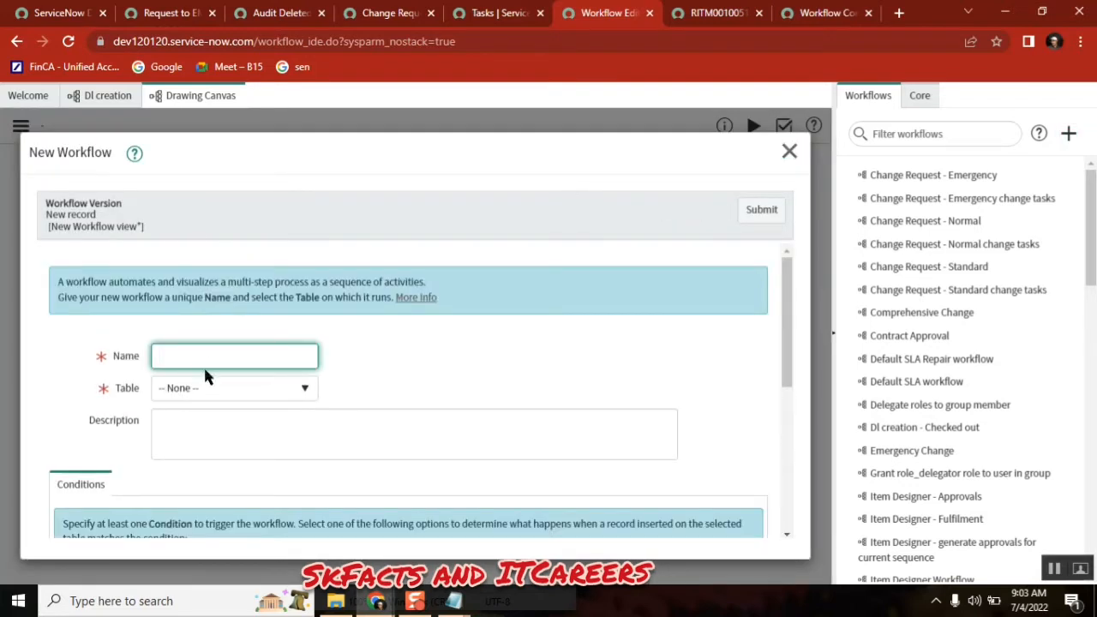
type("task")
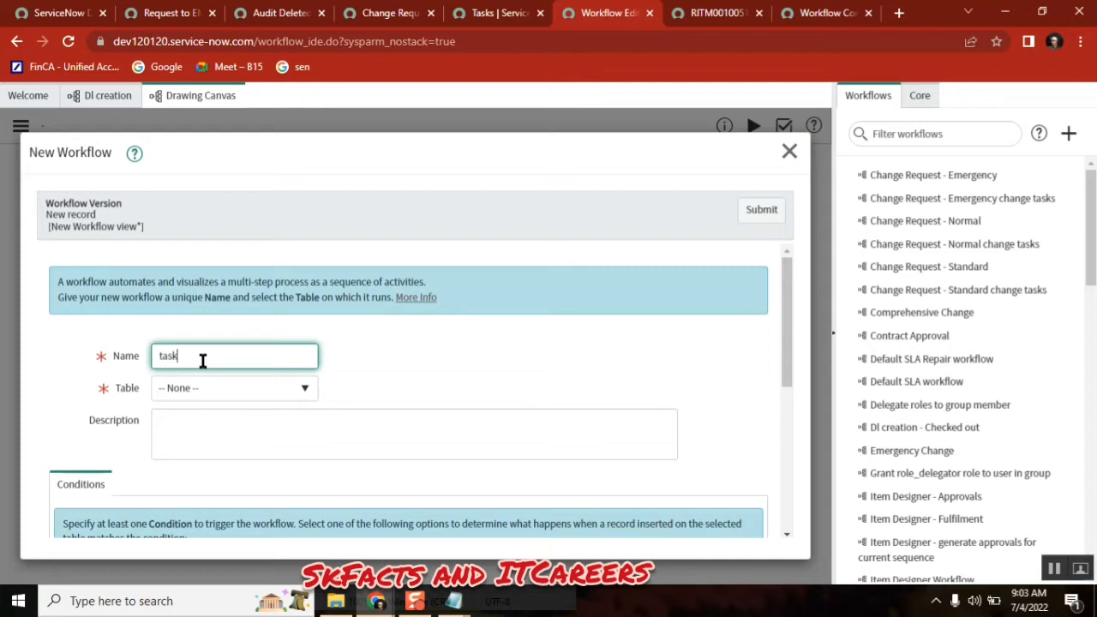
type("subflow")
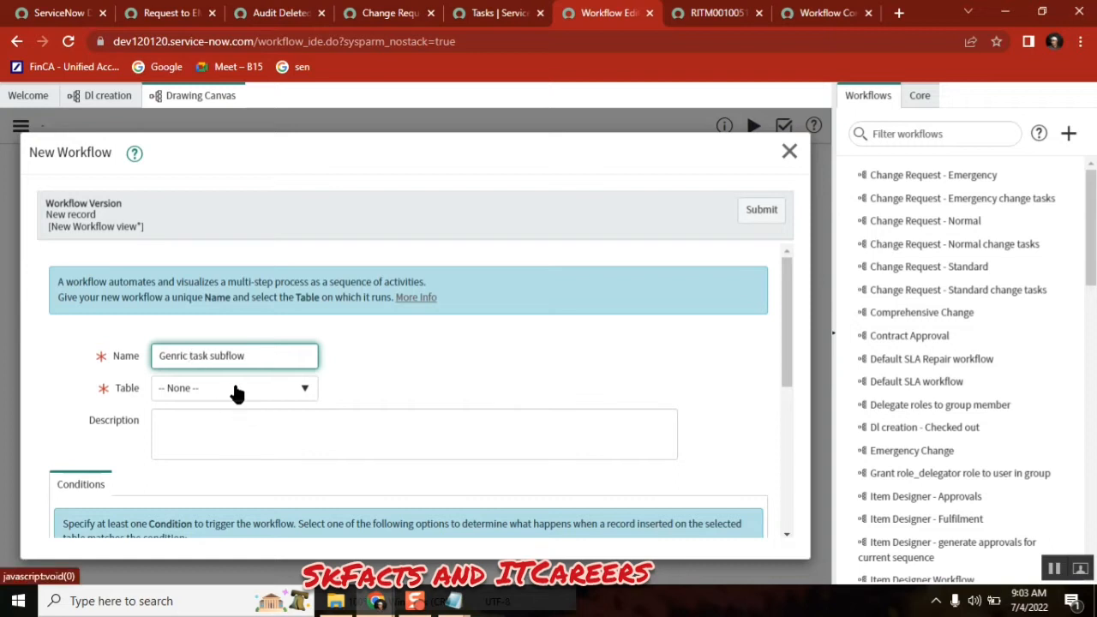
left_click(234, 387)
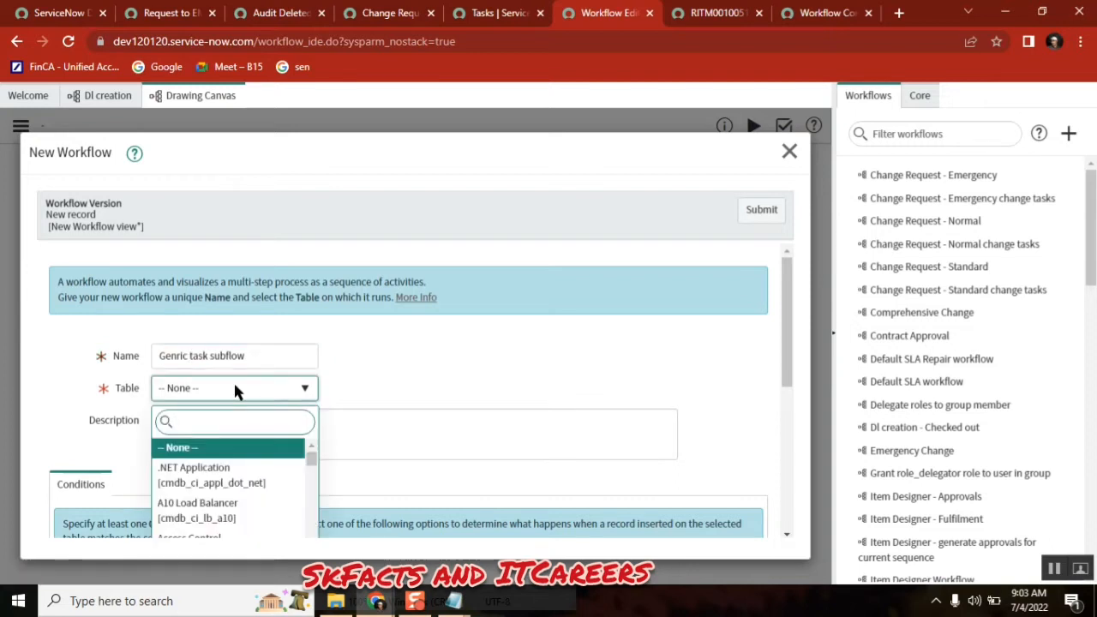
type("sc_req_ite")
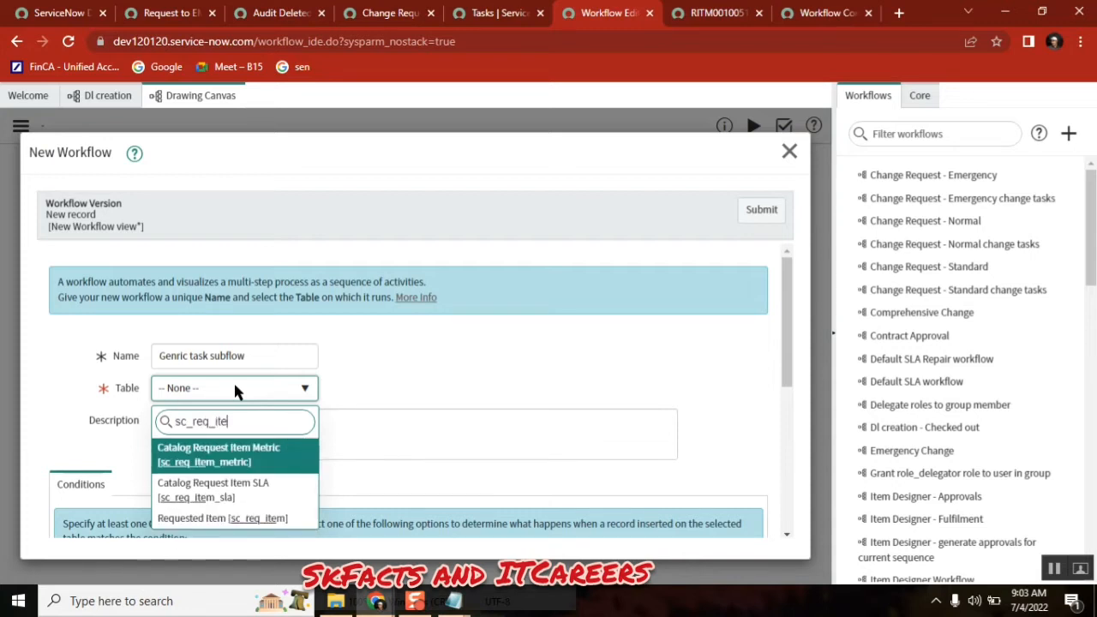
mouse_move(253, 518)
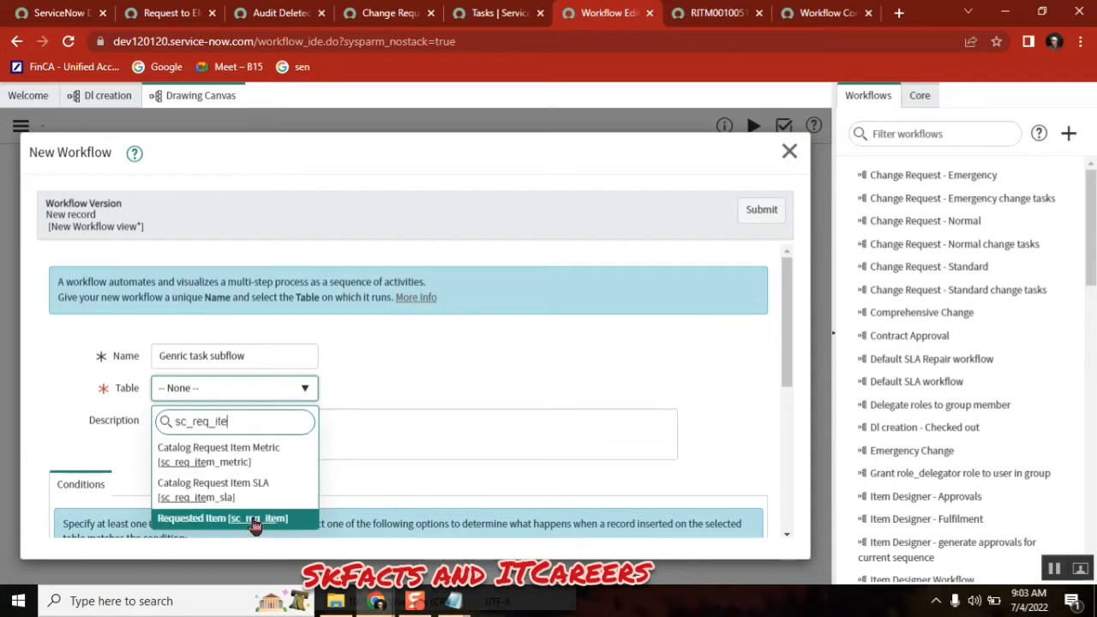
left_click(223, 517)
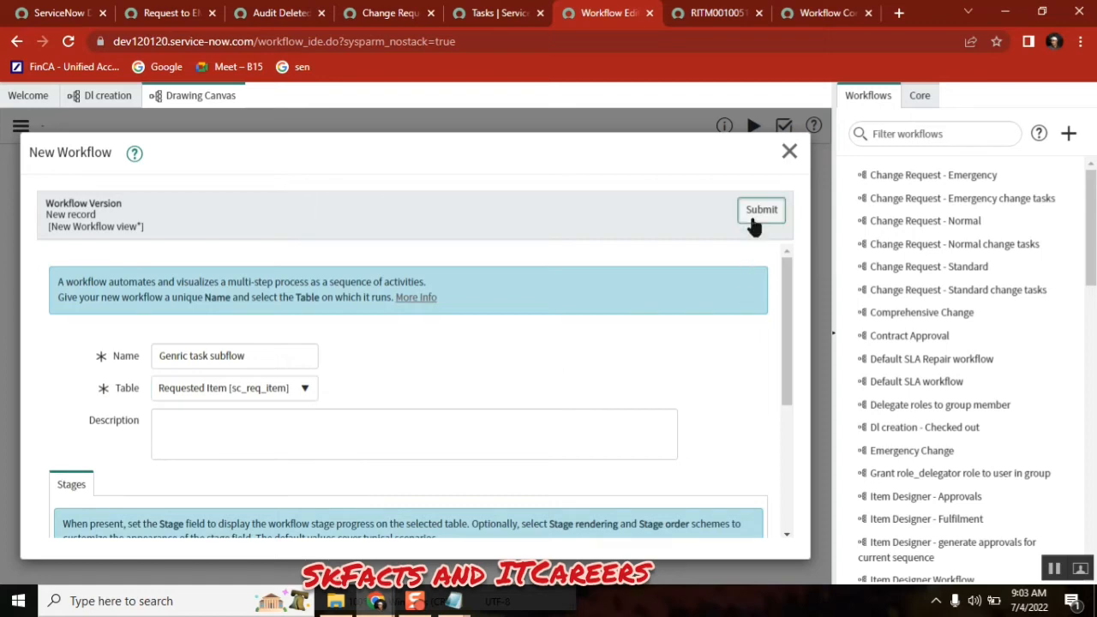
left_click(761, 209)
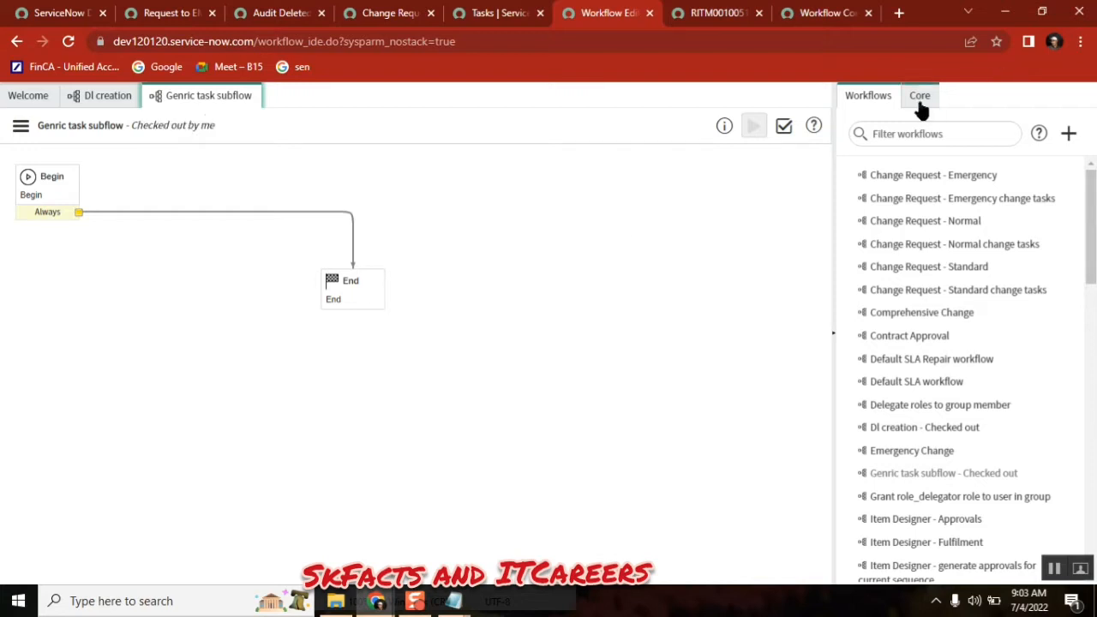
Add catalog task 'task 1' for Service Desk with short description 'task for sd' and submit it.
left_click(919, 96)
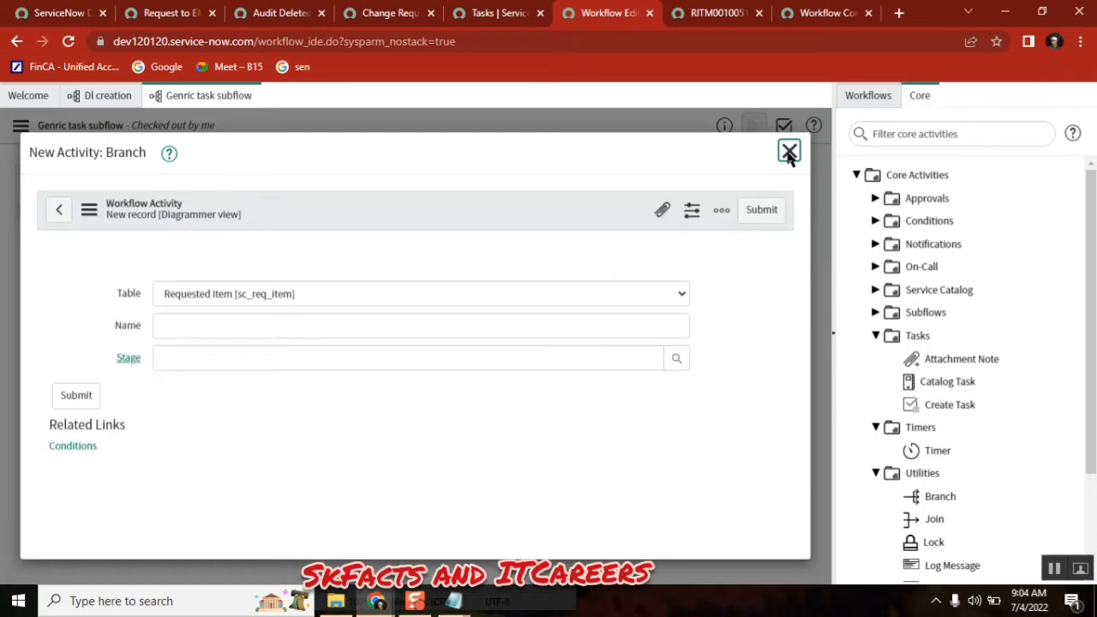
left_click(789, 151)
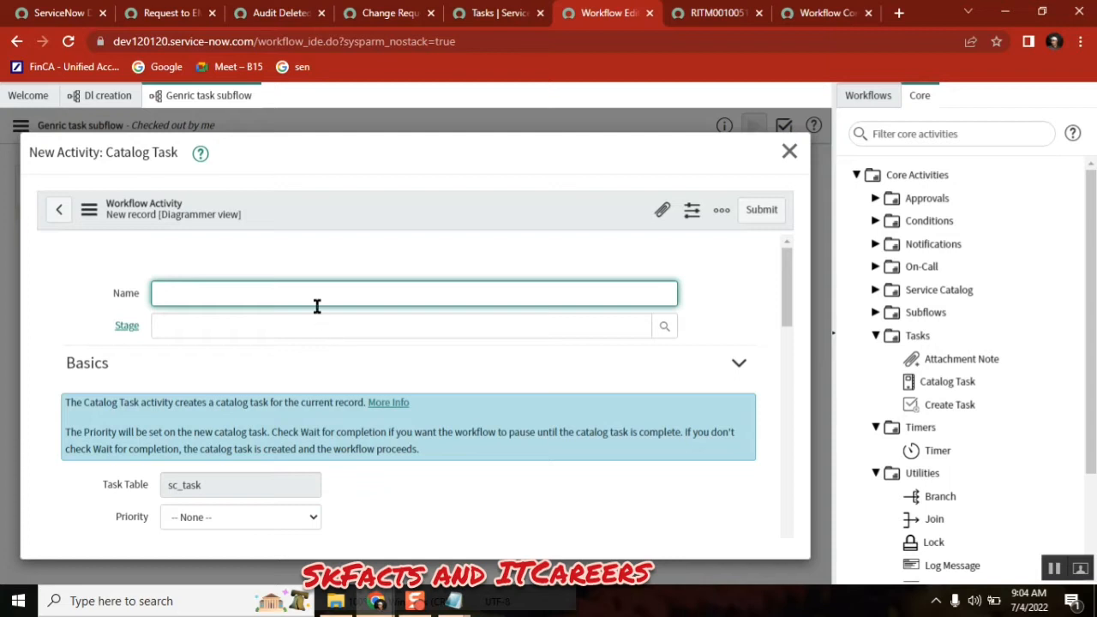
type("task 1")
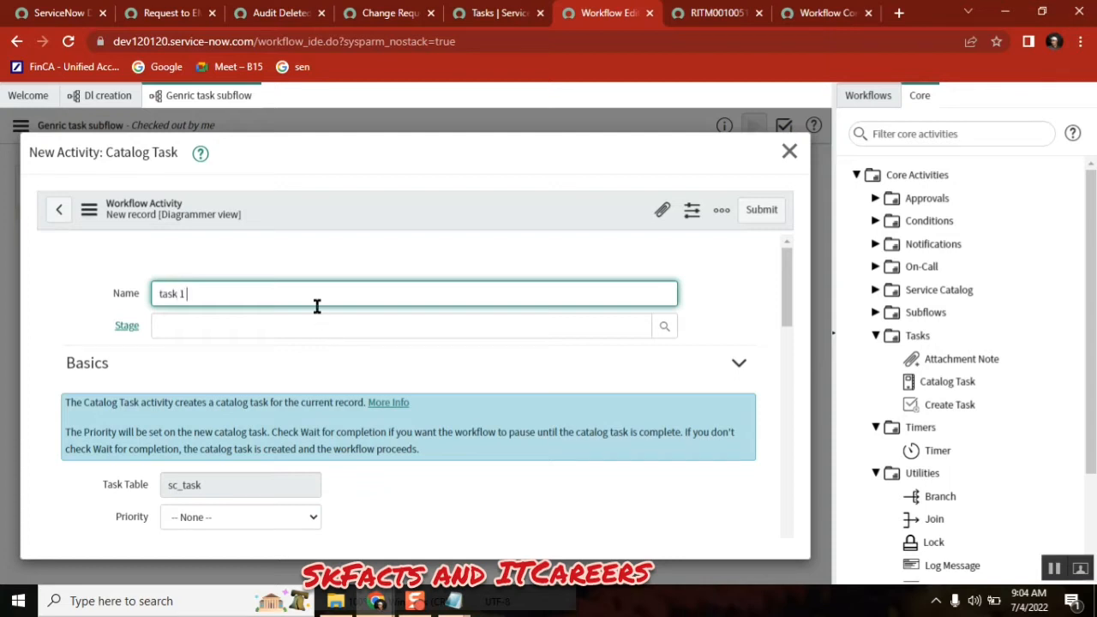
type("SD")
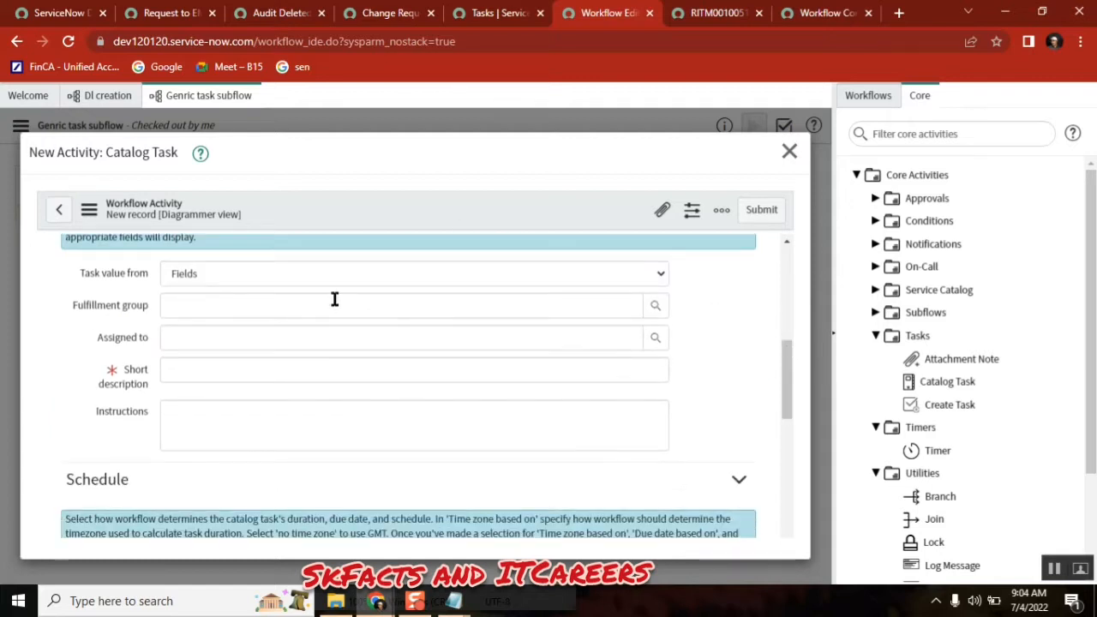
type("service Desk")
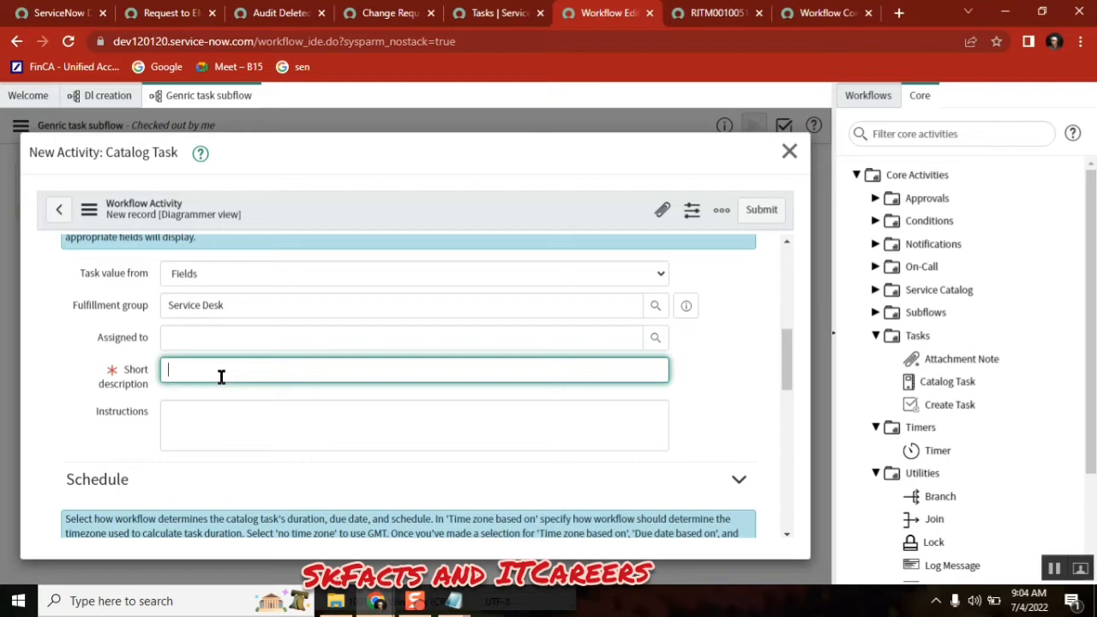
type("task for s")
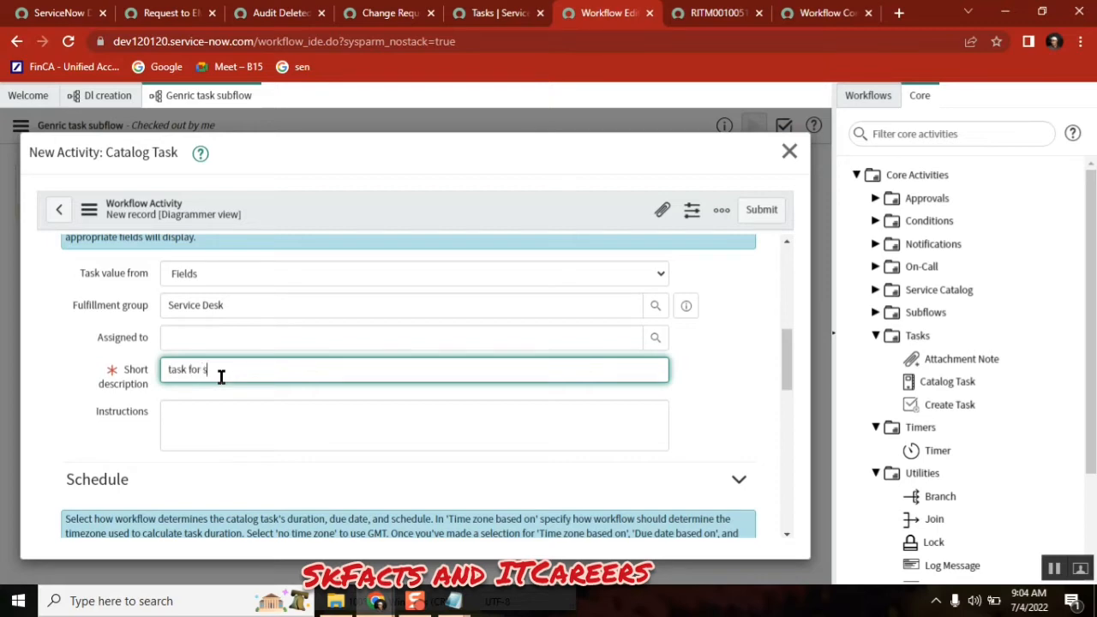
type("d")
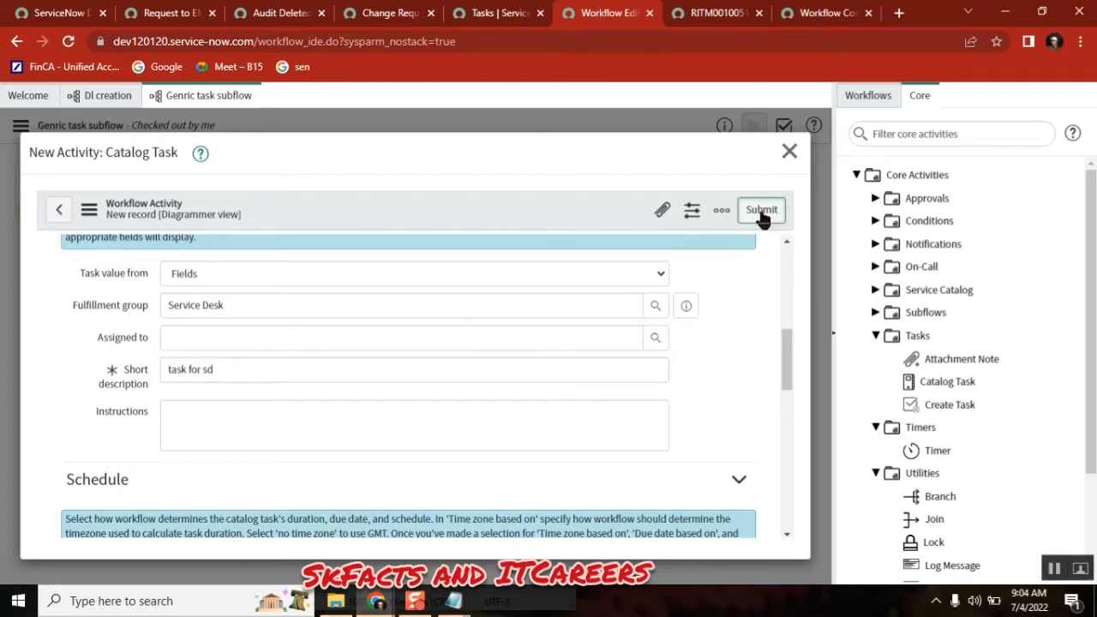
left_click(762, 209)
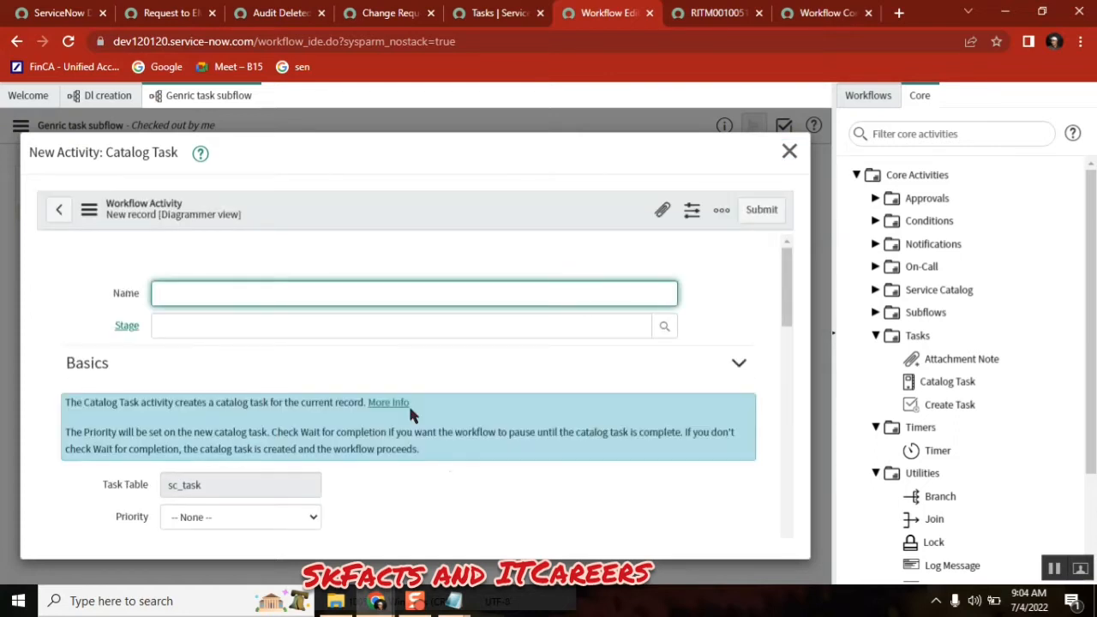
Fill catalog task 'task 2 - App development' with its short description and application development group.
type("task t")
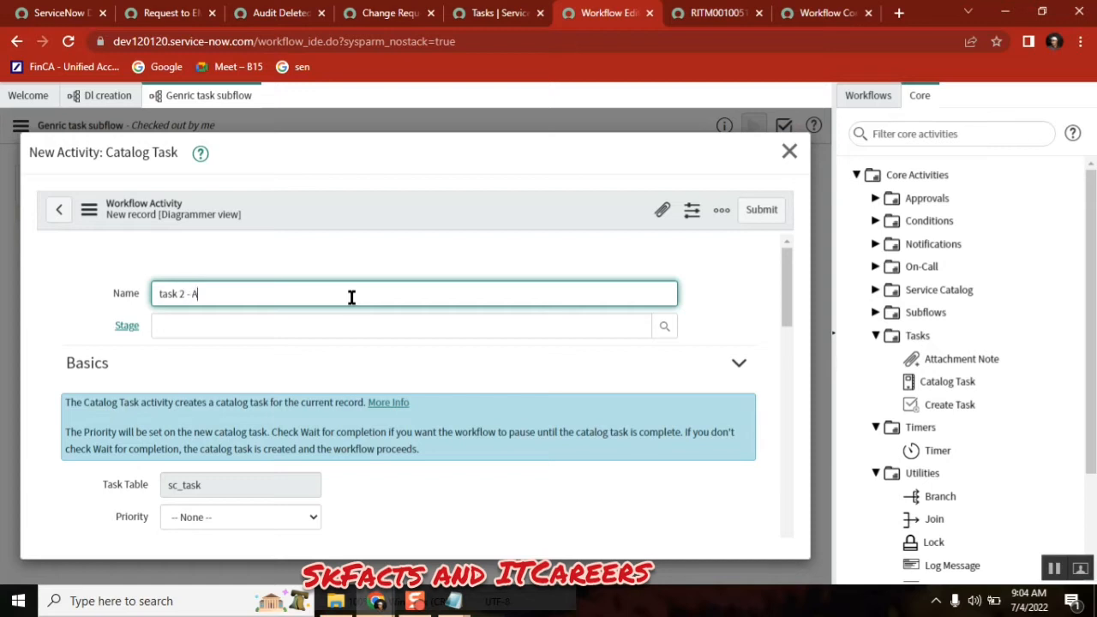
type("pp develop")
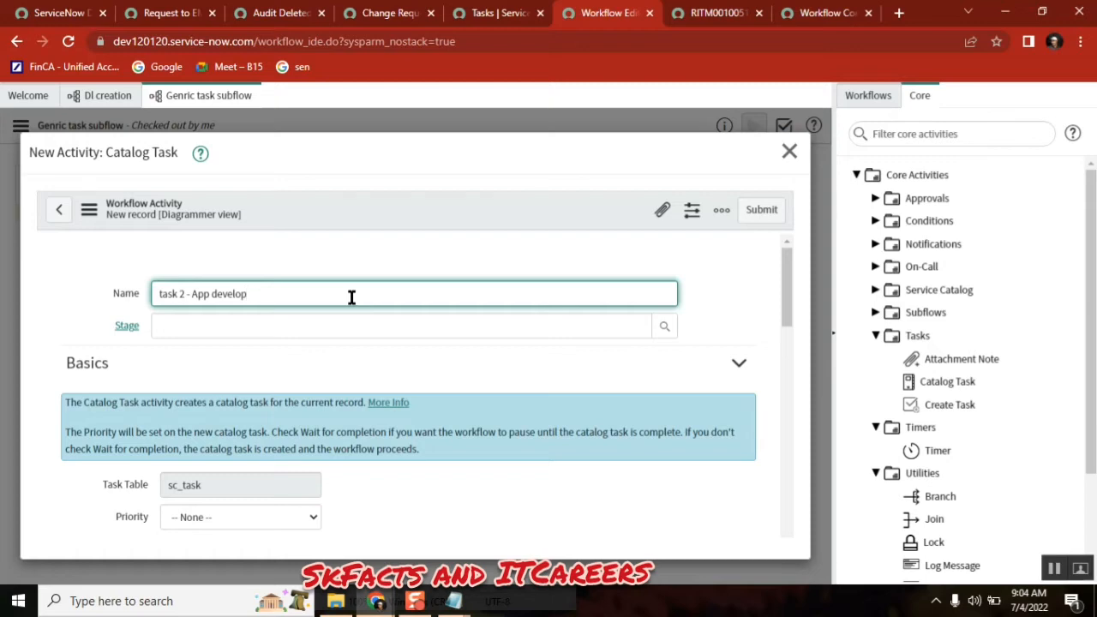
type("ment")
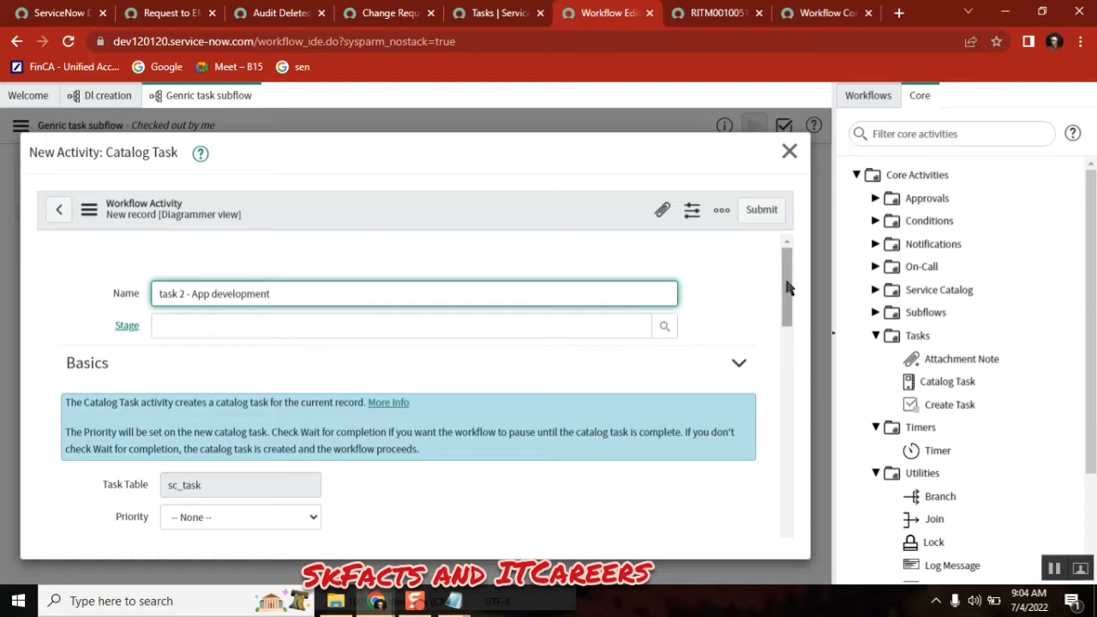
scroll("down", 3)
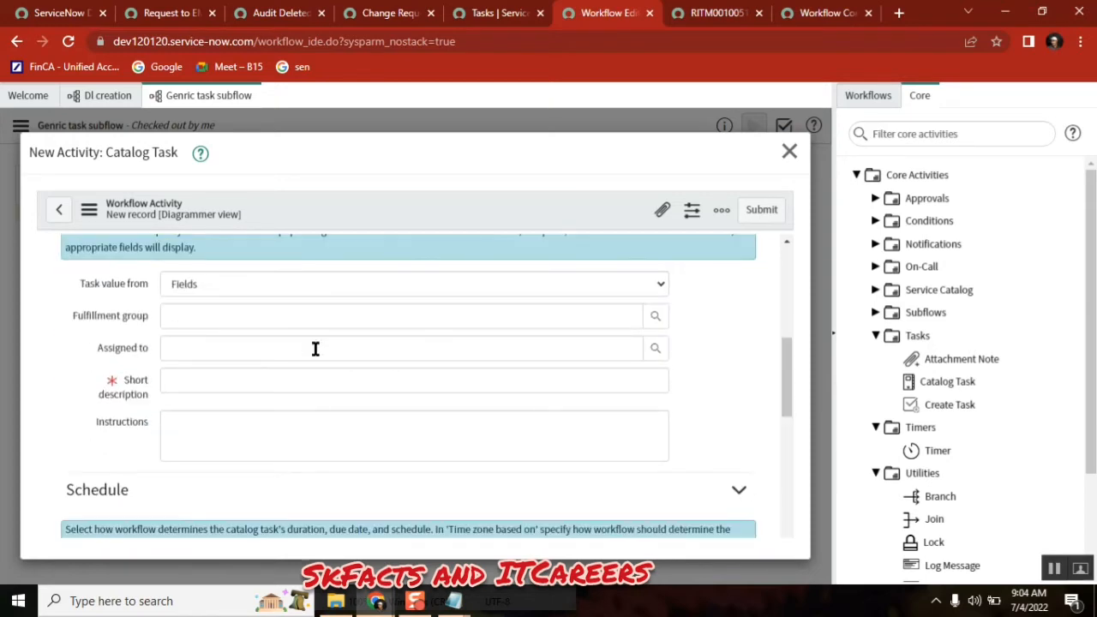
type("task for development")
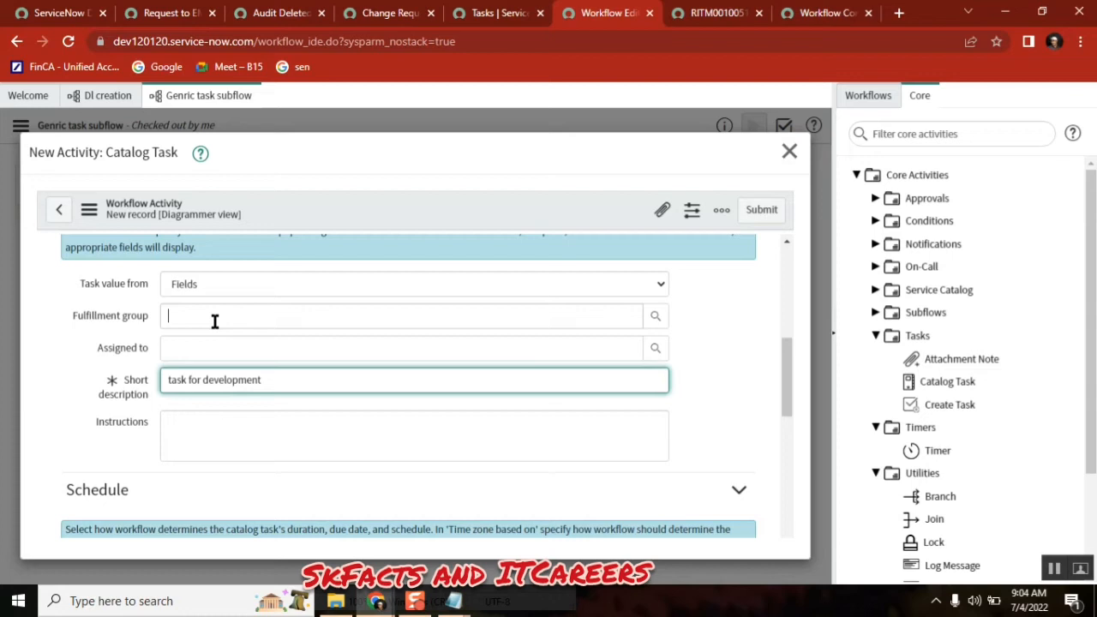
type("application d")
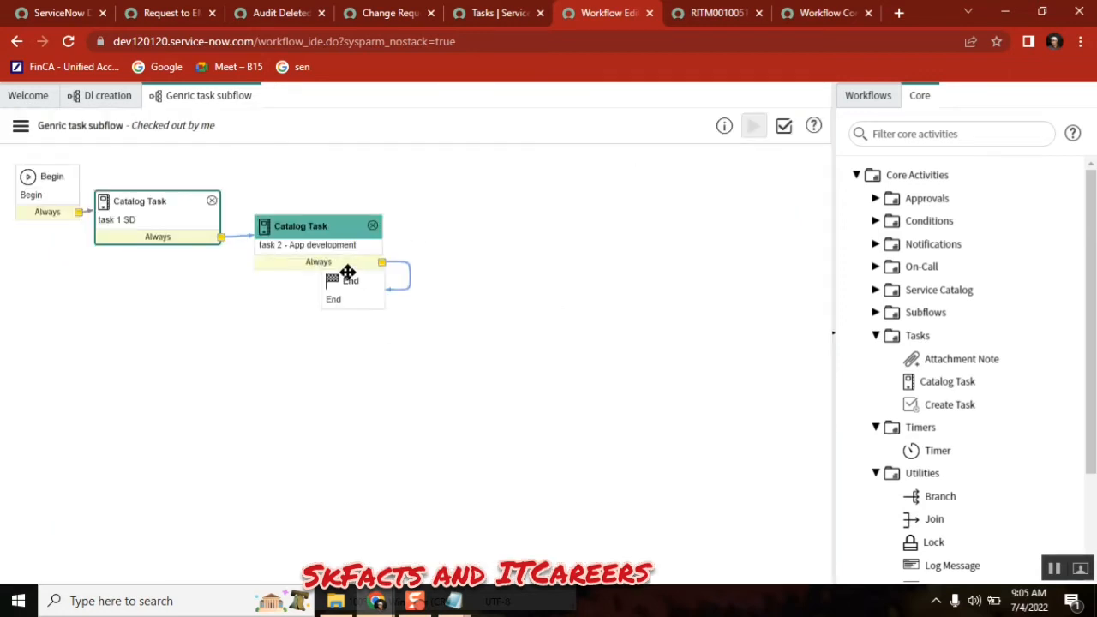
Spread task 1 and task 2 apart on the canvas and submit a Timer of 5 seconds.
left_click_drag(349, 281, 682, 346)
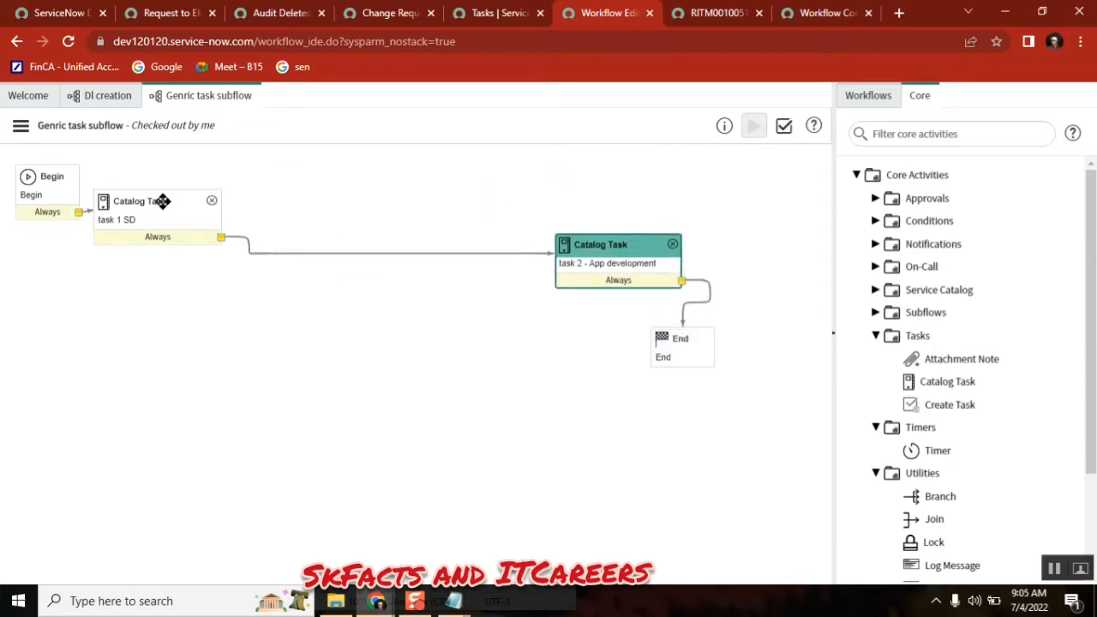
left_click_drag(154, 209, 213, 232)
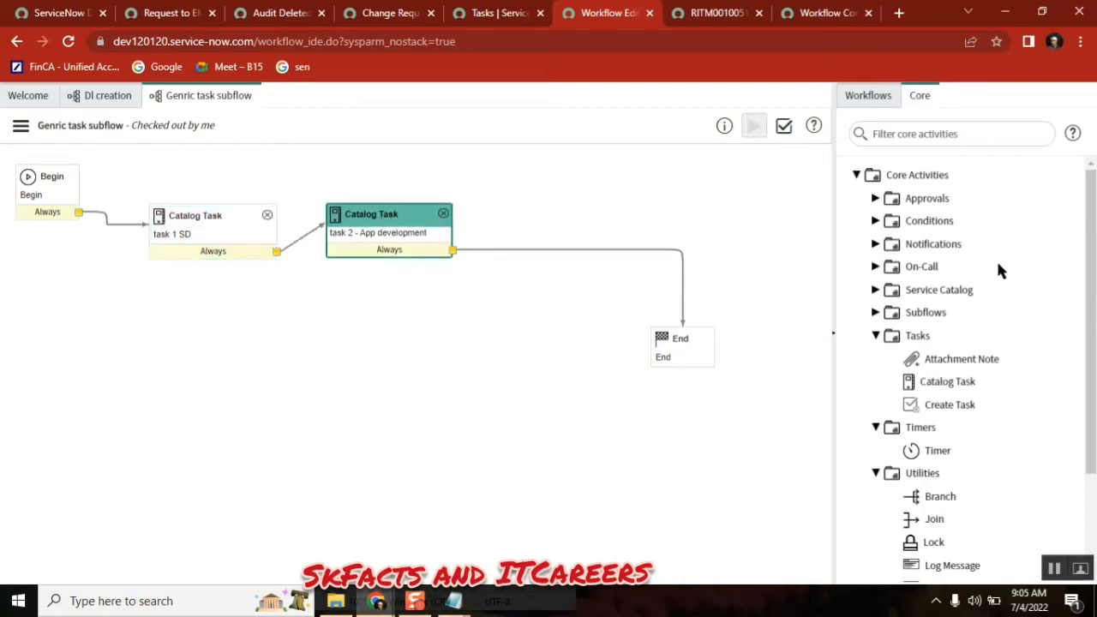
scroll("down", 3)
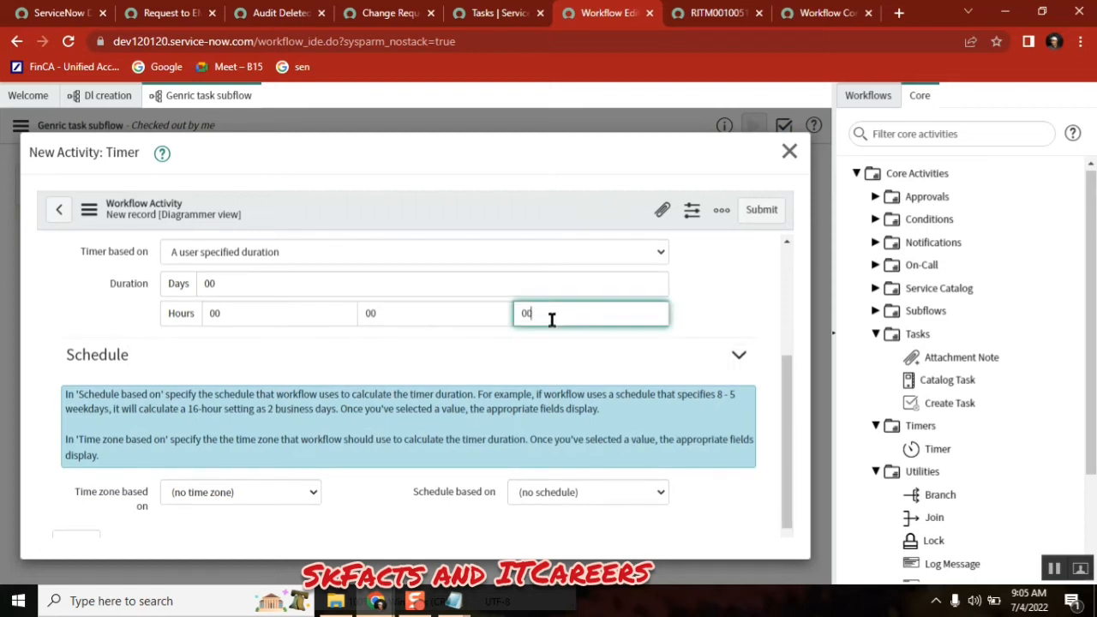
type("5")
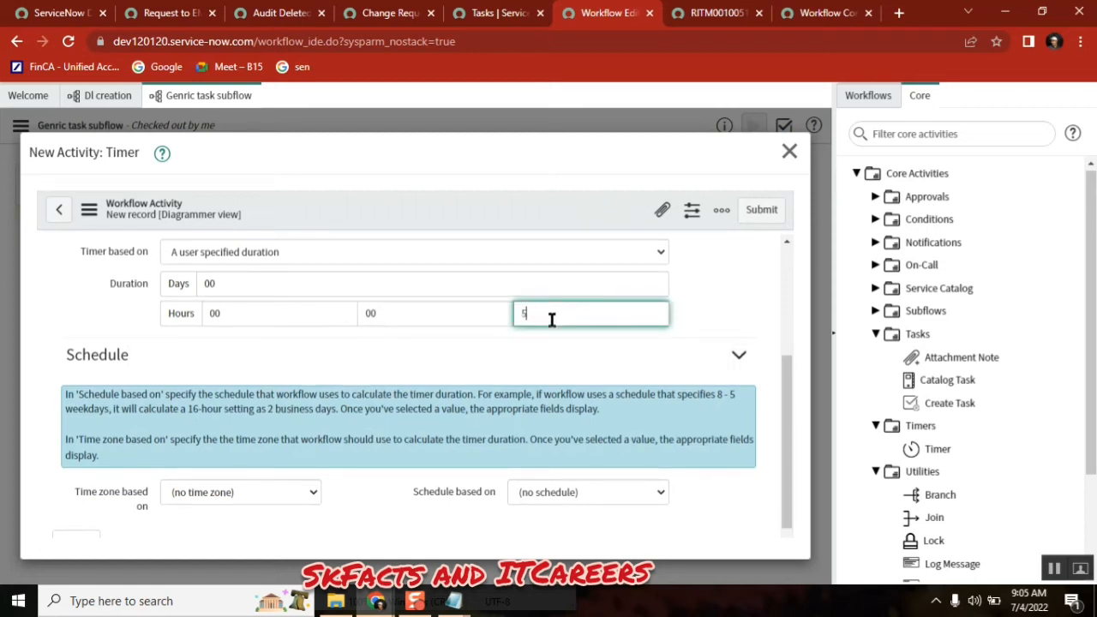
left_click(761, 209)
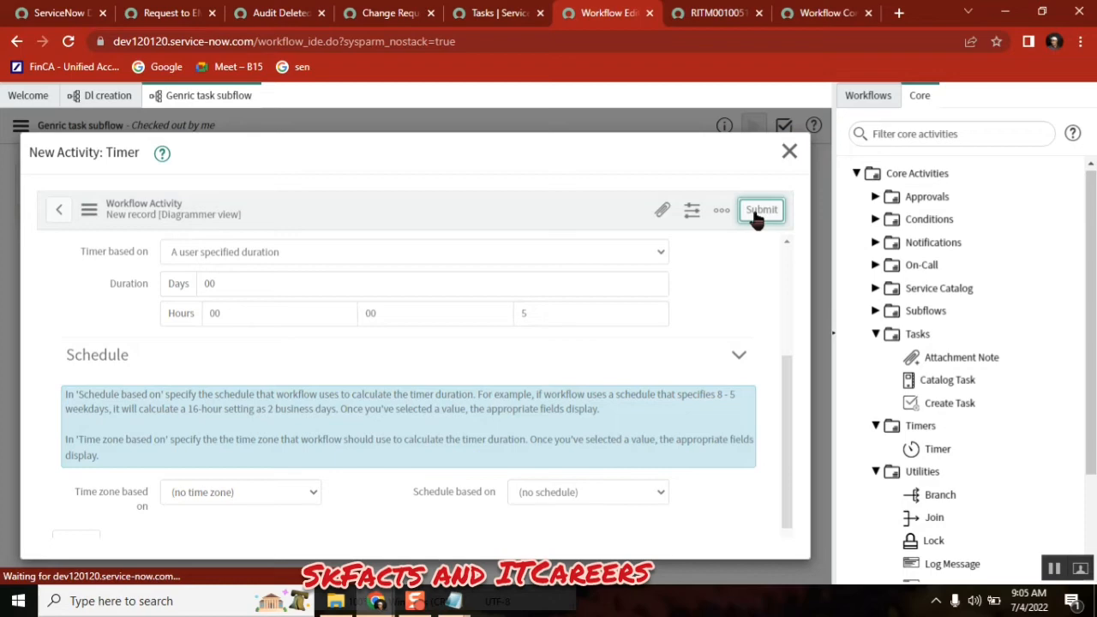
left_click(761, 209)
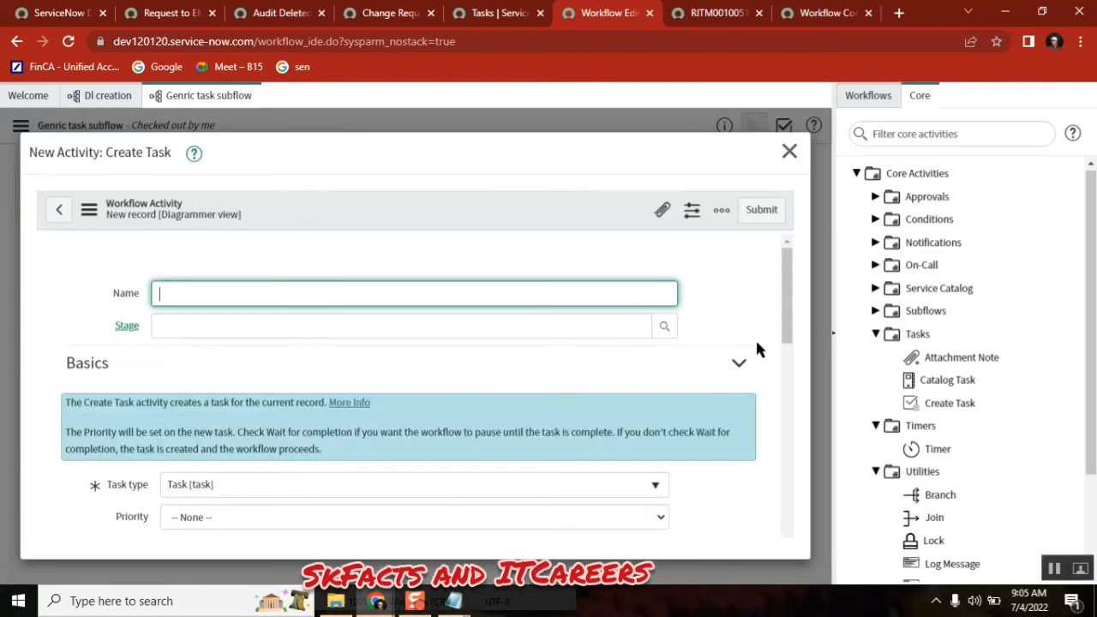
mouse_move(357, 291)
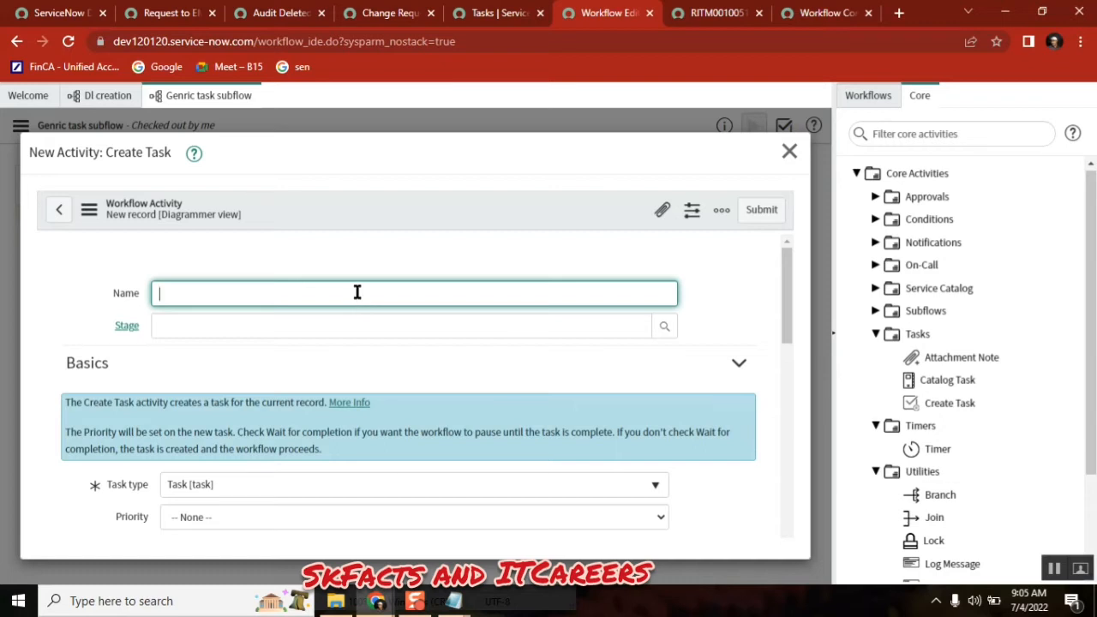
mouse_move(329, 292)
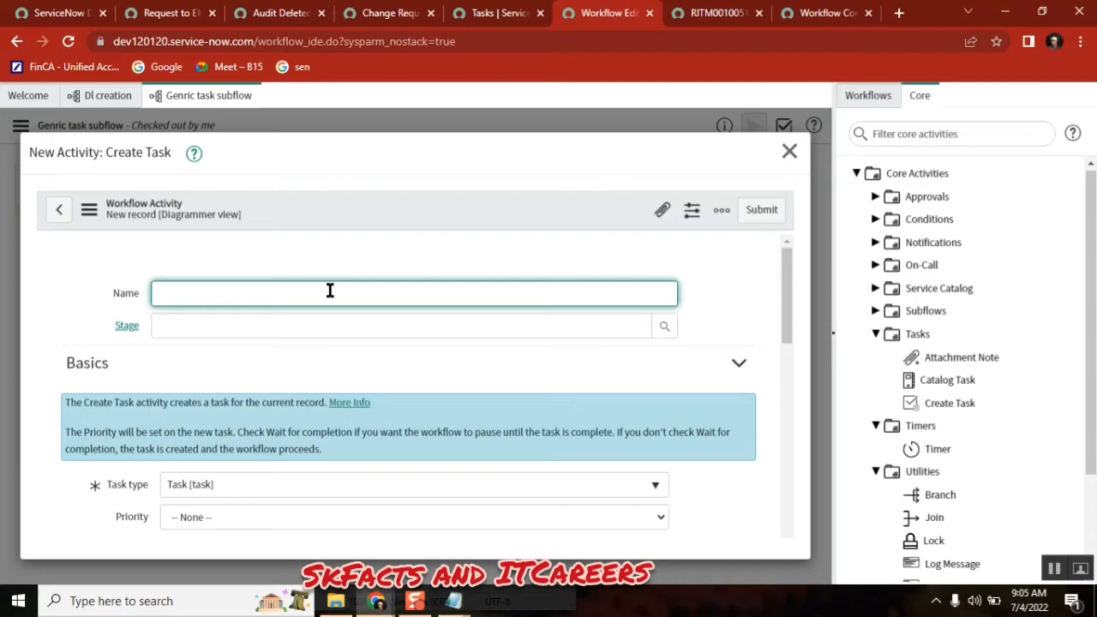
Submit a Create Task 'create incident' with short description skfacts for Service Desk.
type("create incident")
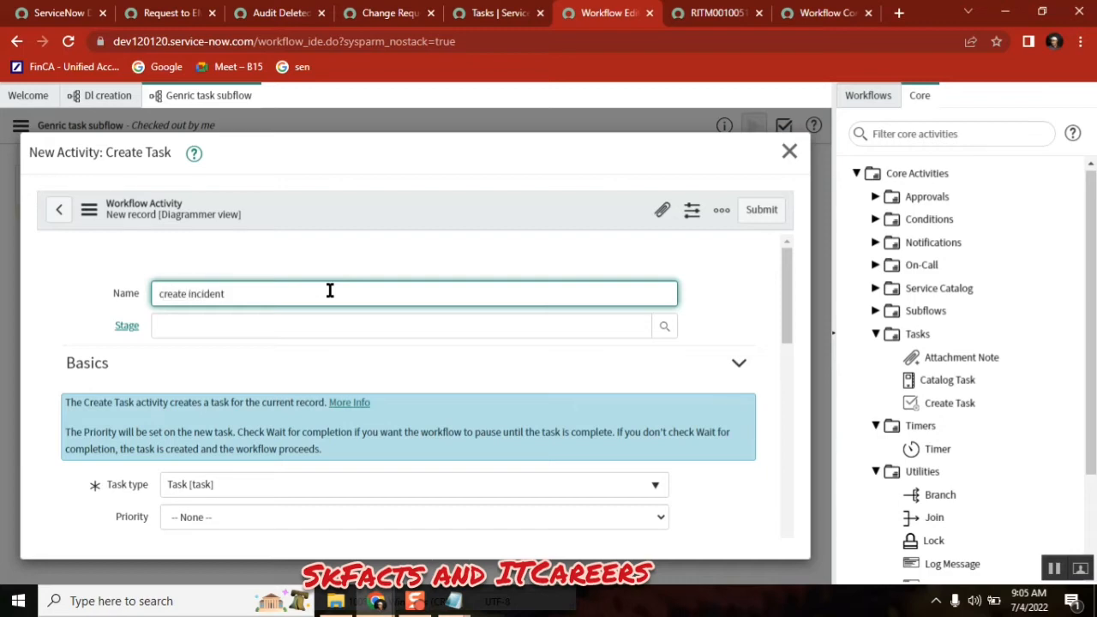
scroll("down", 3)
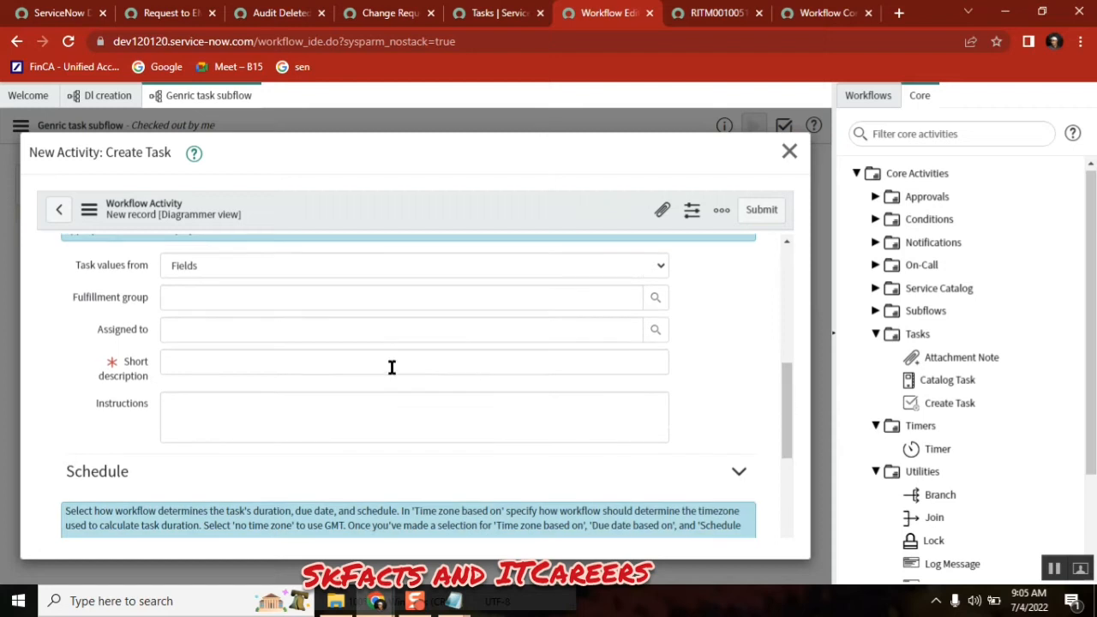
type("skfact")
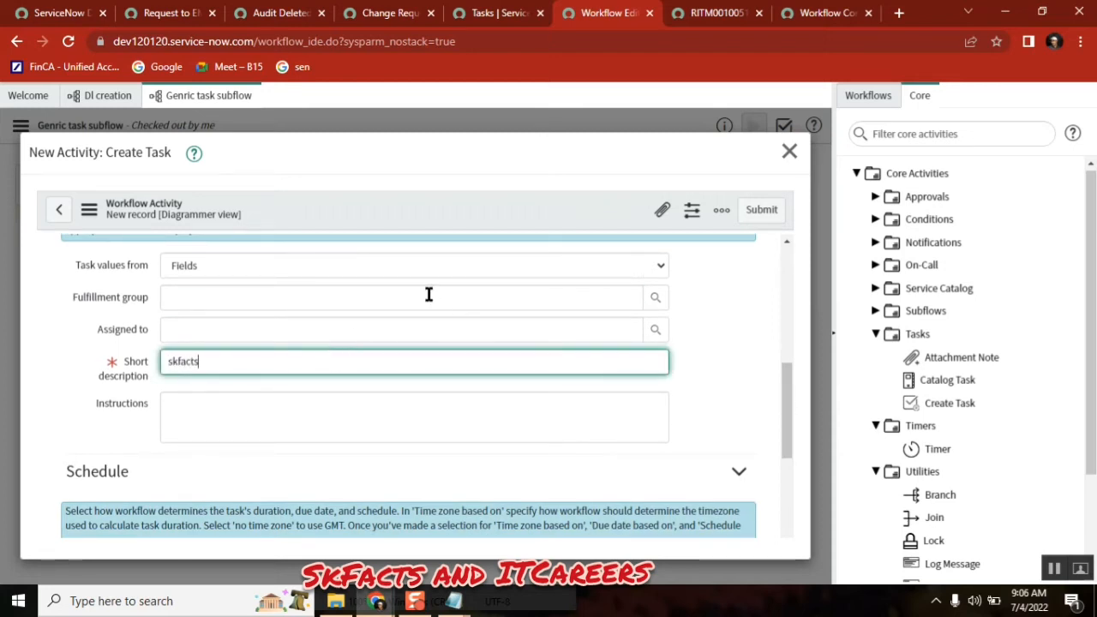
type("service d")
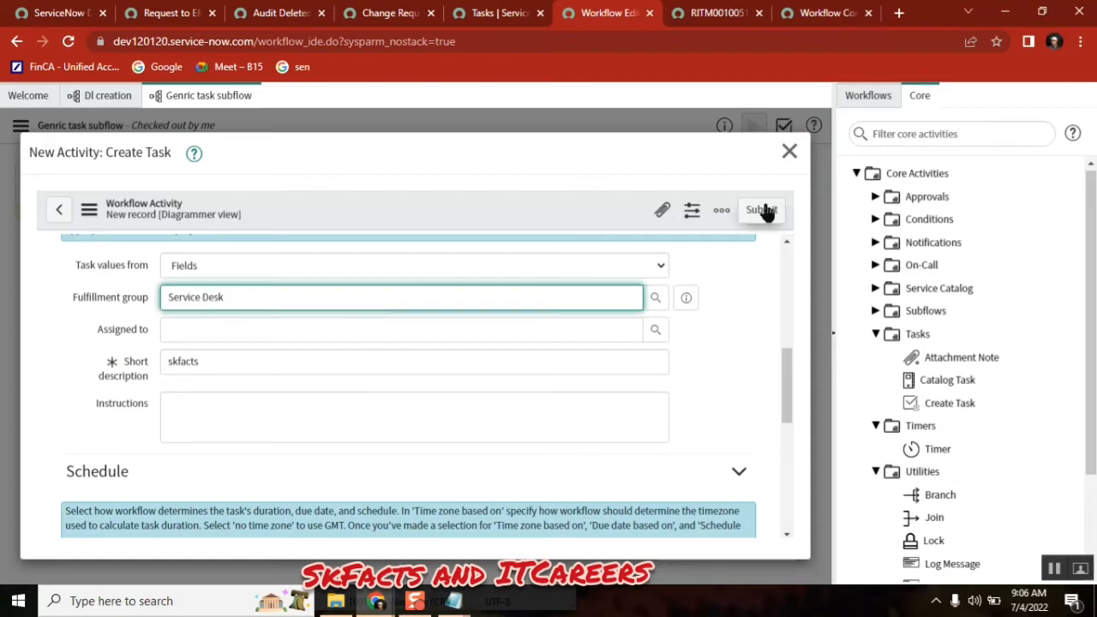
left_click(761, 209)
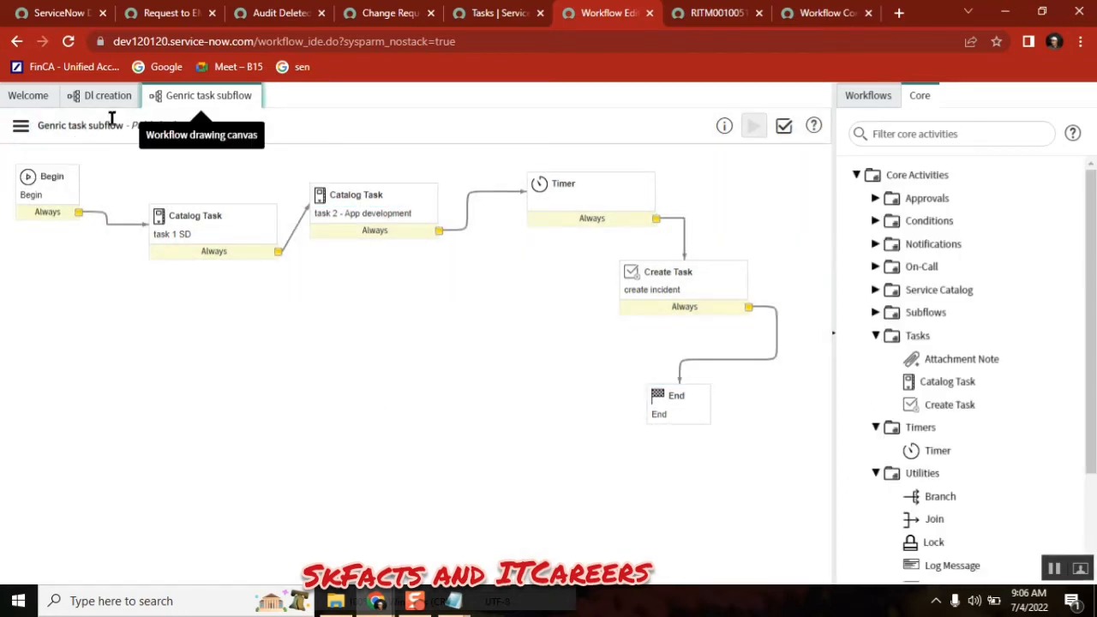
Publish the Genric task subflow, confirming despite validation warnings.
left_click(106, 96)
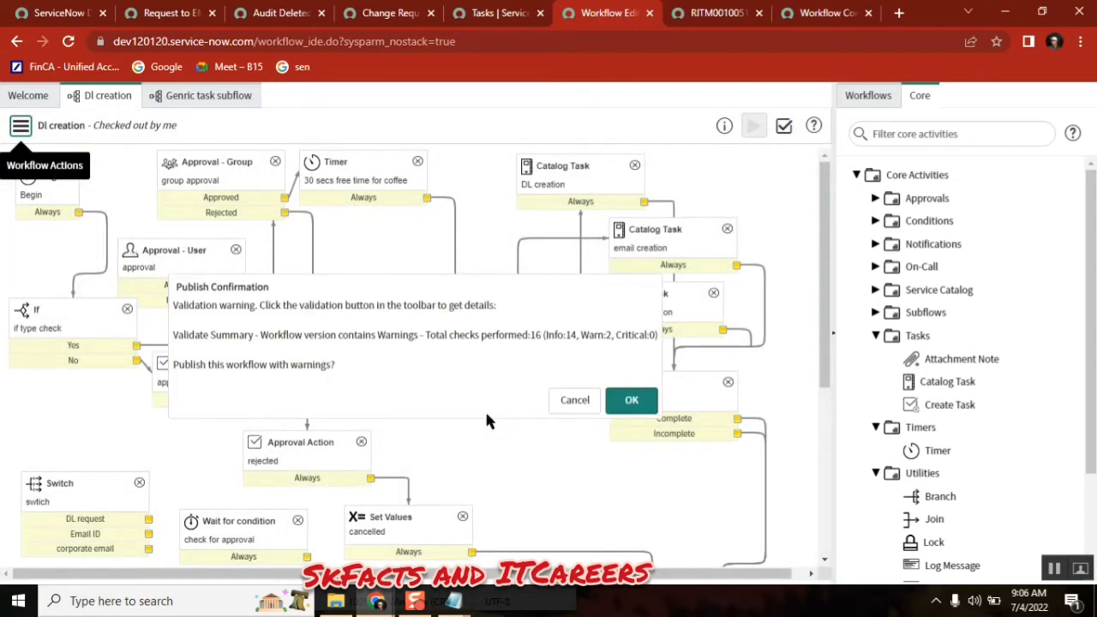
left_click(631, 399)
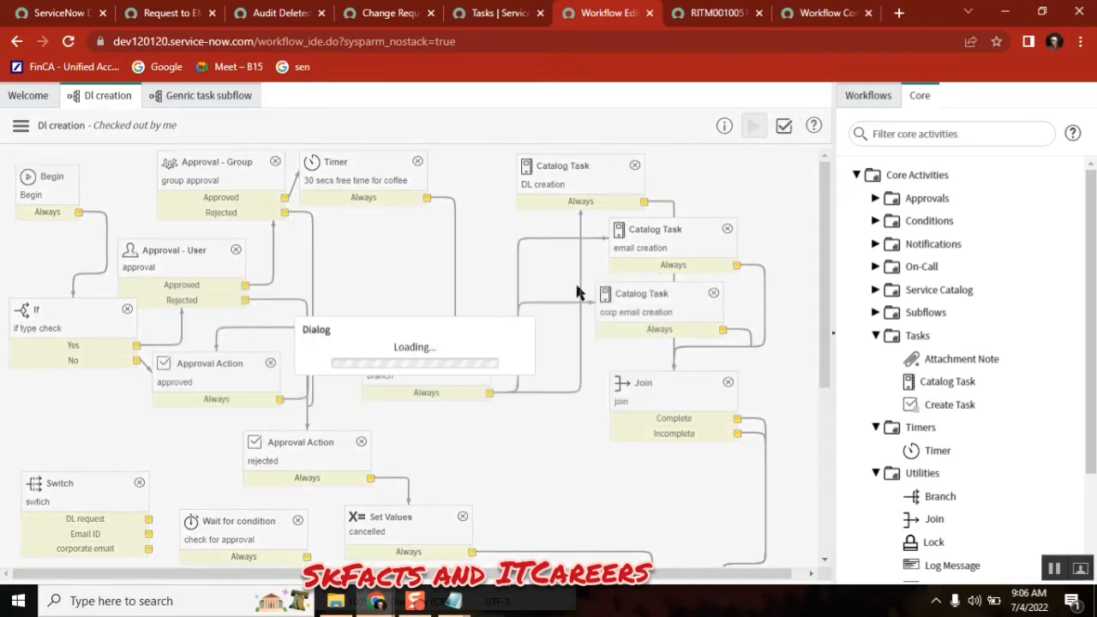
left_click(209, 96)
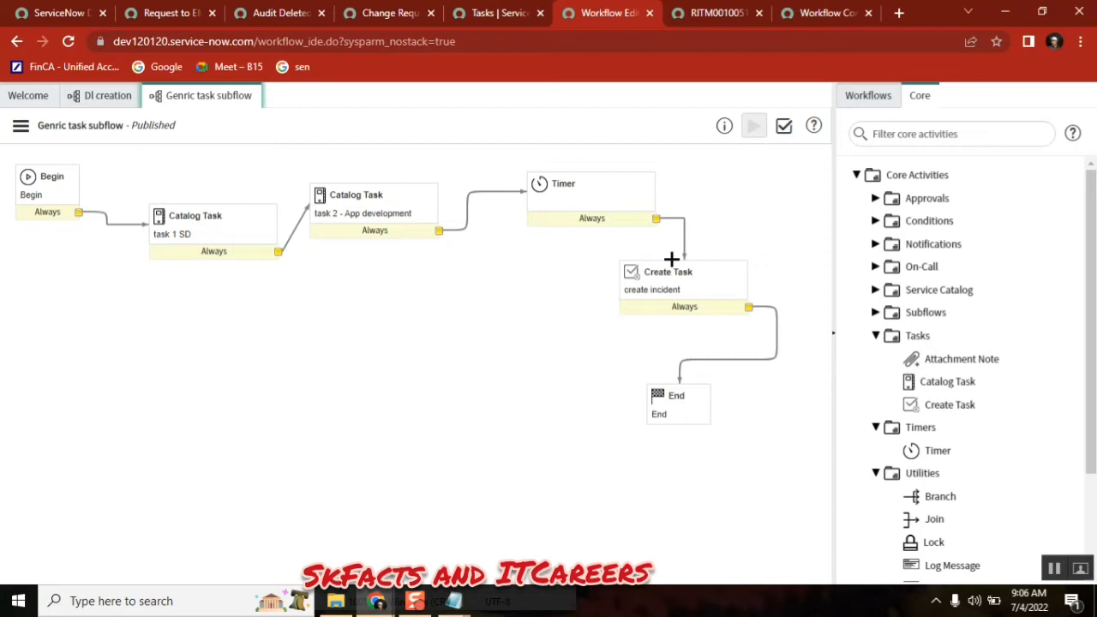
mouse_move(603, 307)
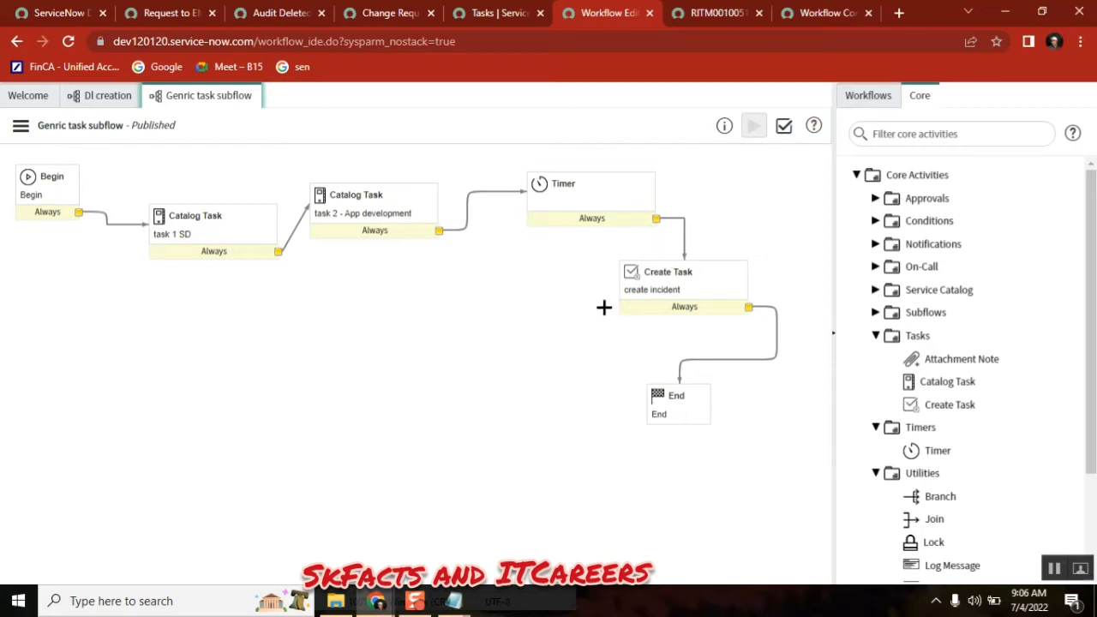
mouse_move(355, 264)
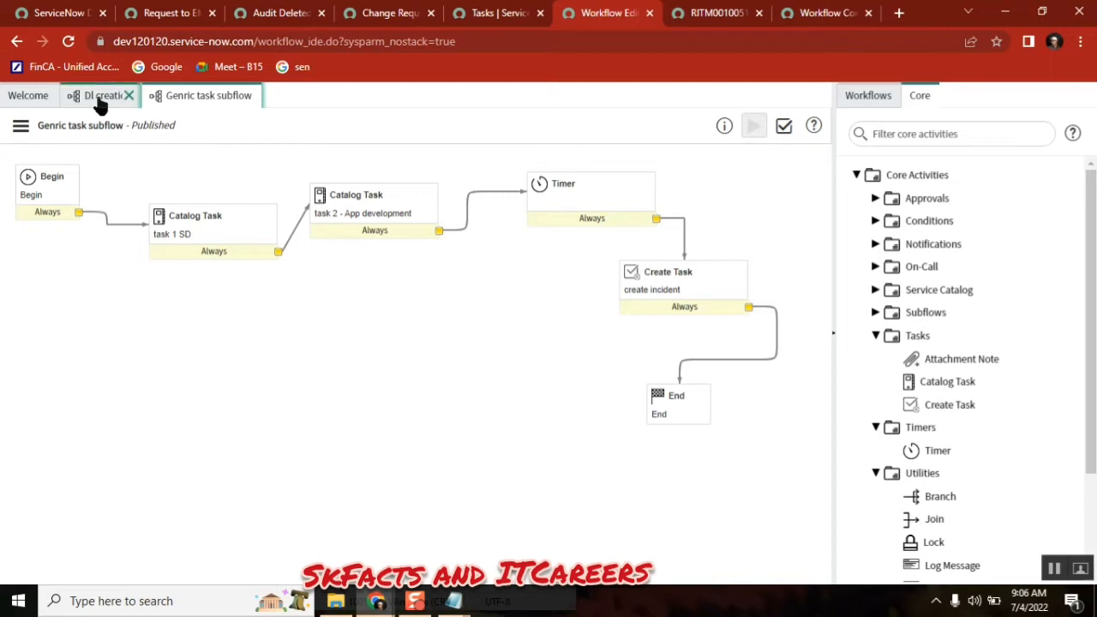
Switch to the DI creation workflow and check it out for editing.
left_click(99, 96)
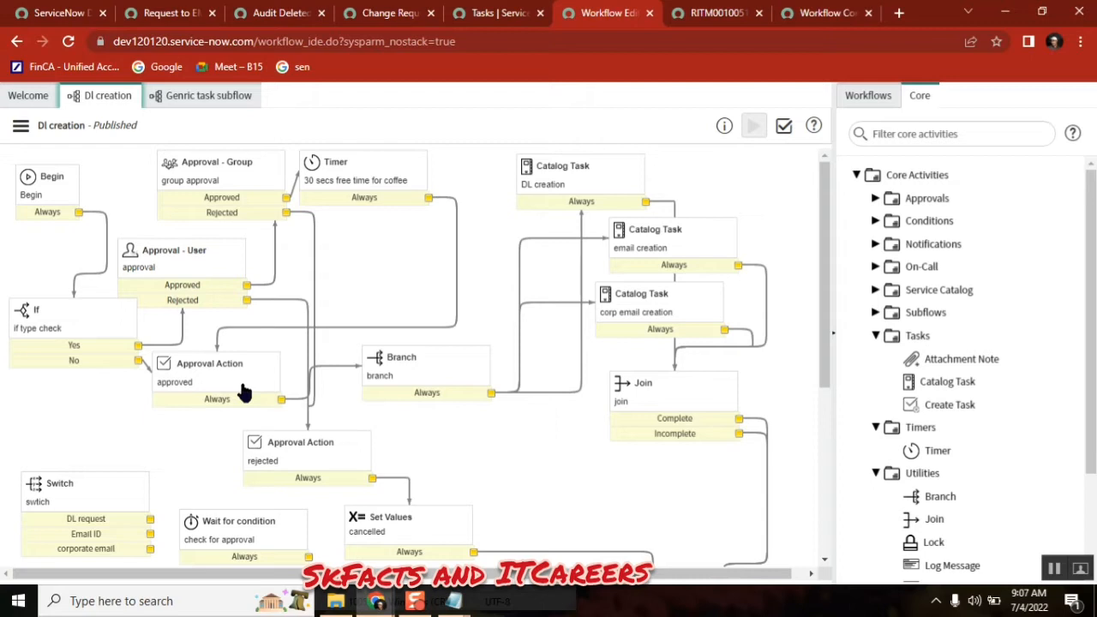
left_click(425, 374)
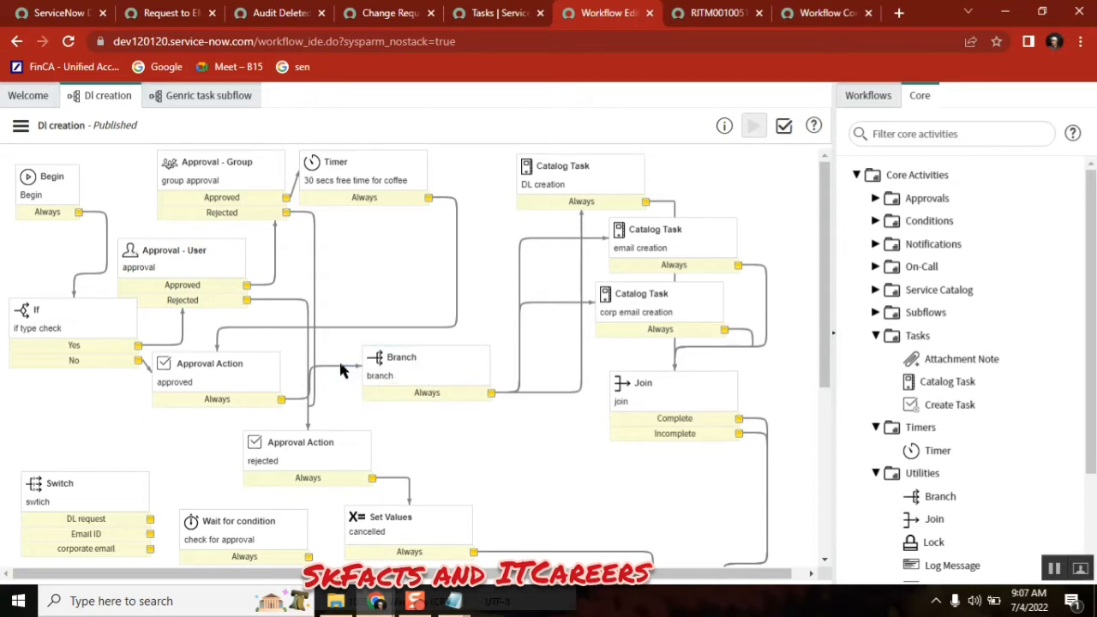
left_click(312, 377)
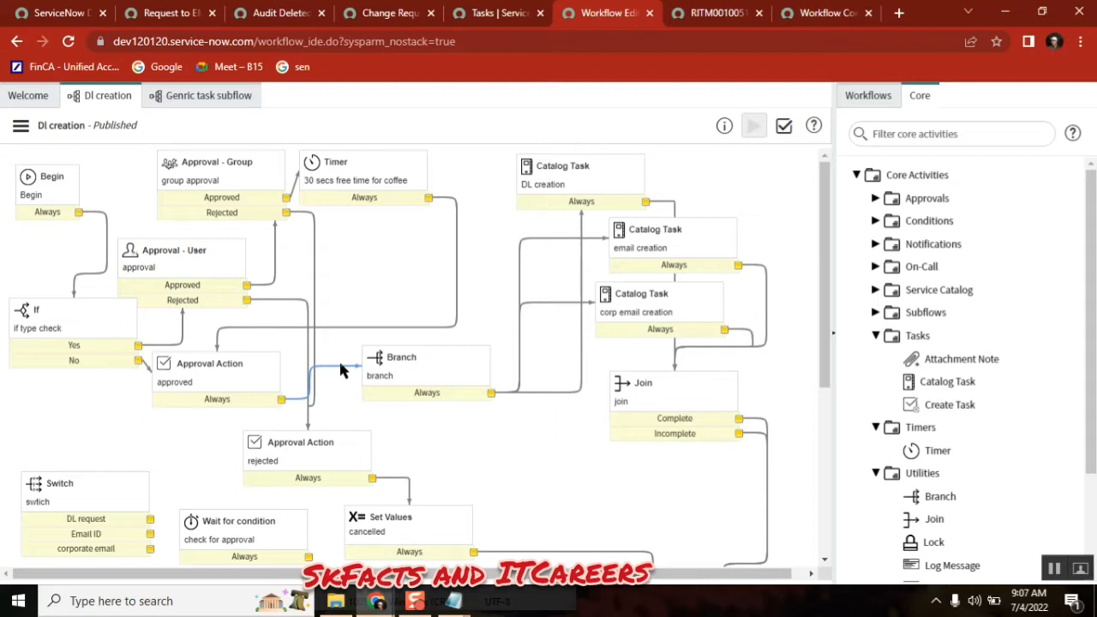
left_click(21, 126)
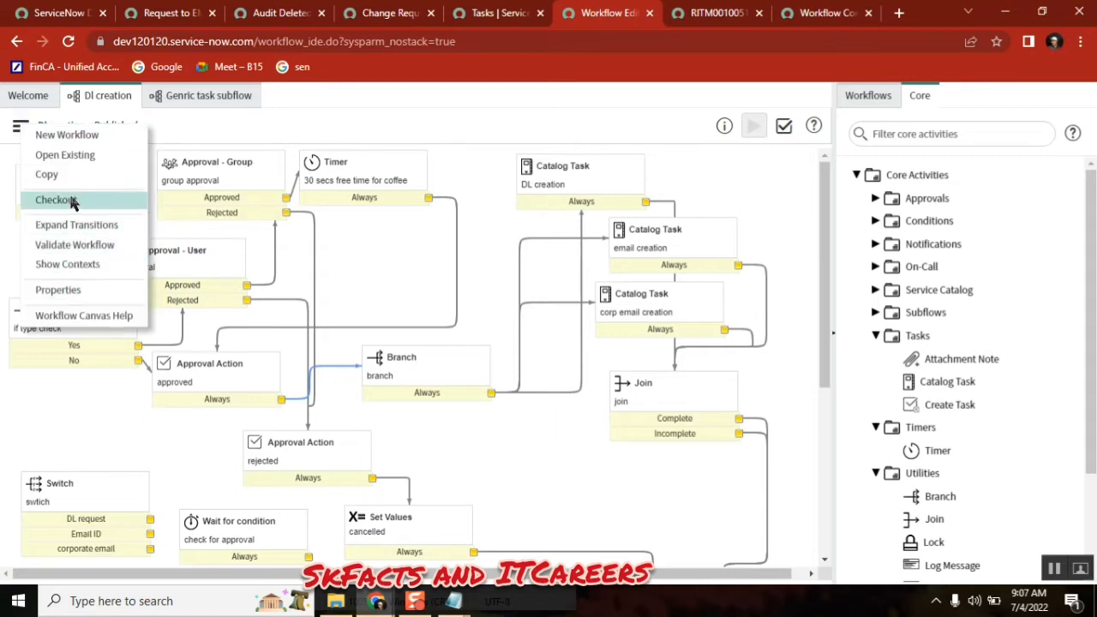
left_click(58, 199)
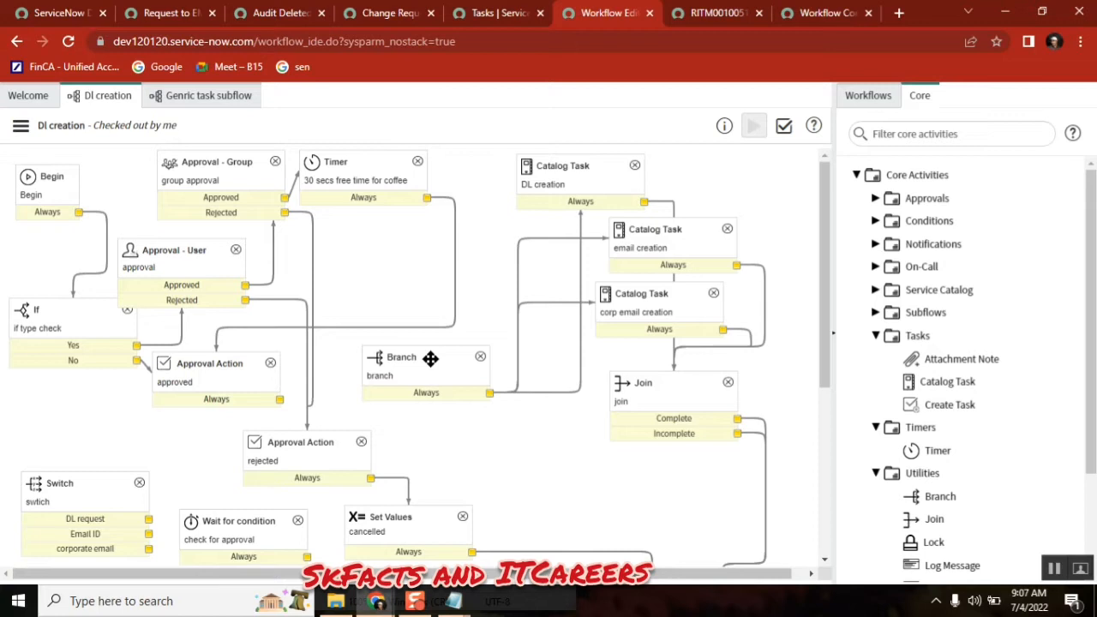
mouse_move(728, 392)
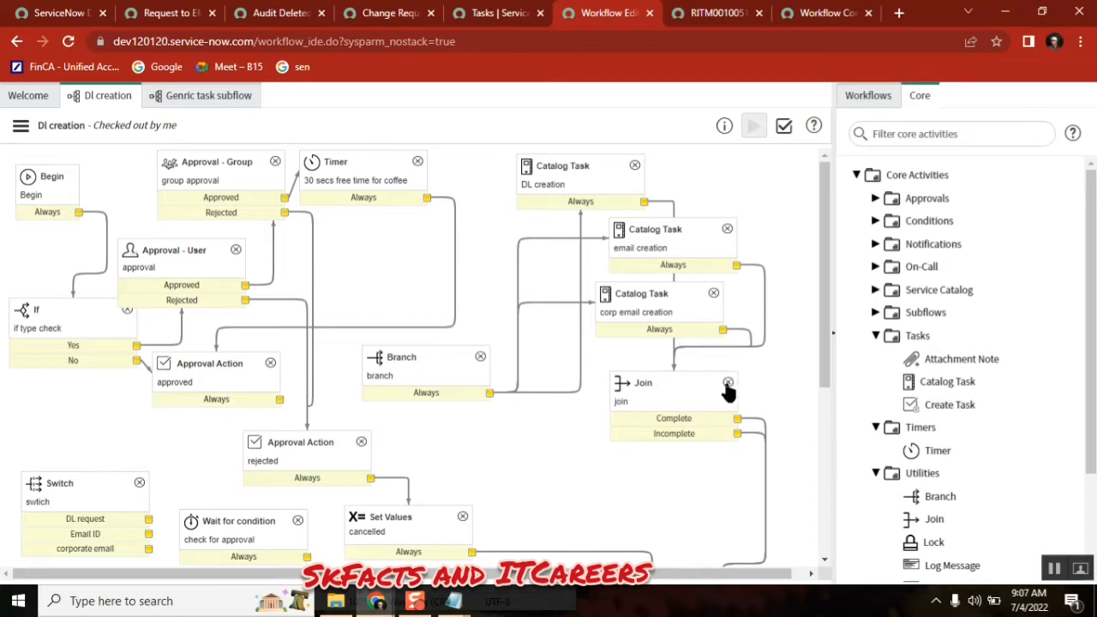
Delete the Join and Branch activities, confirming each deletion.
left_click(727, 383)
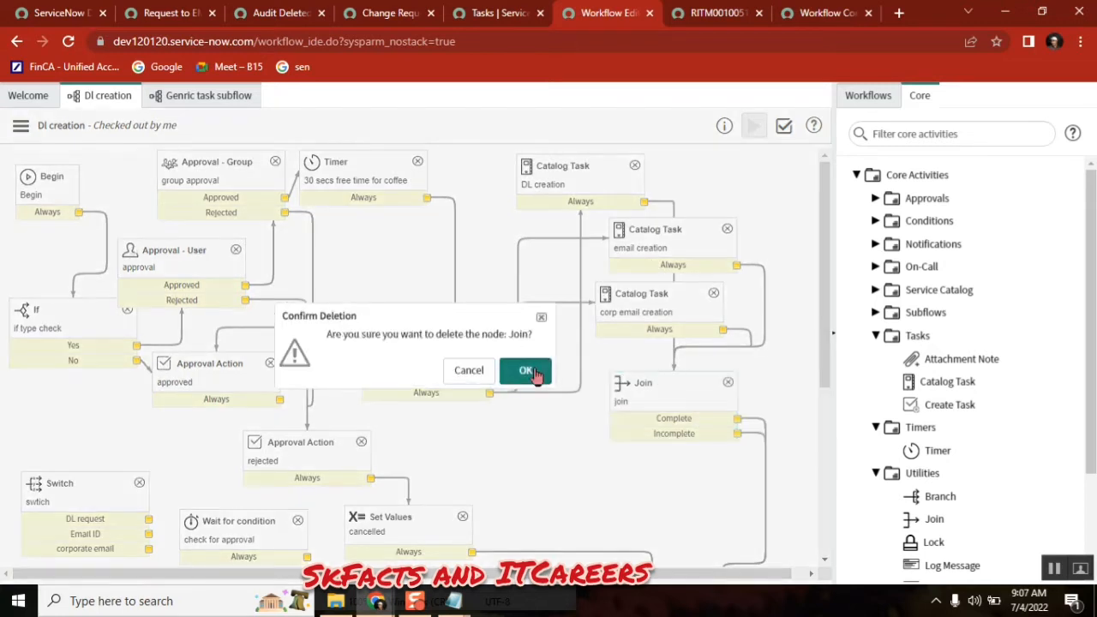
left_click(524, 371)
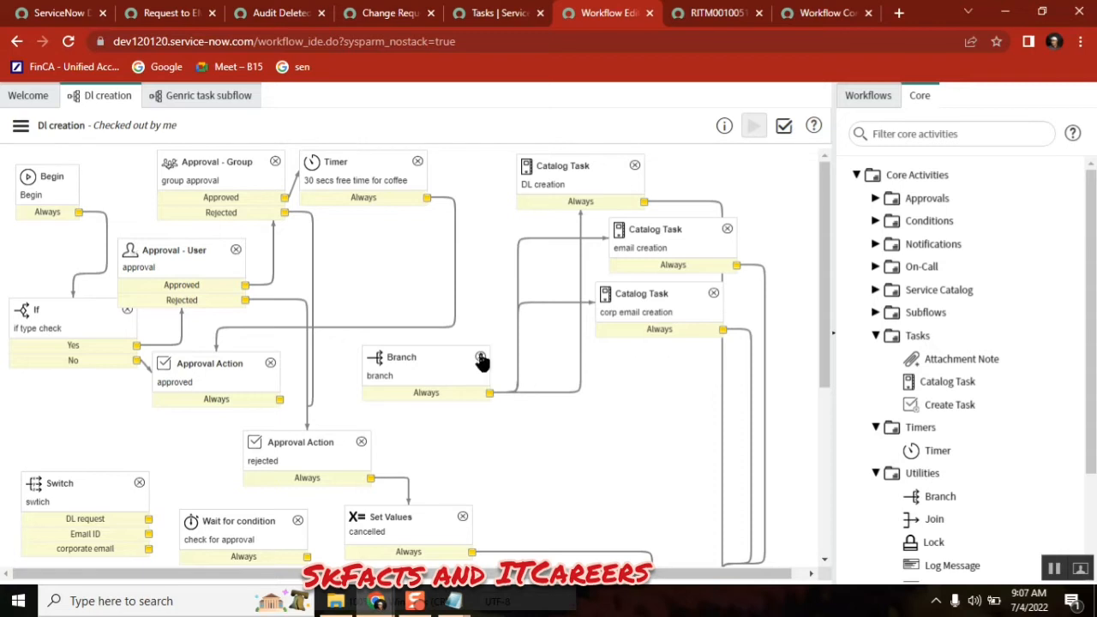
left_click(481, 359)
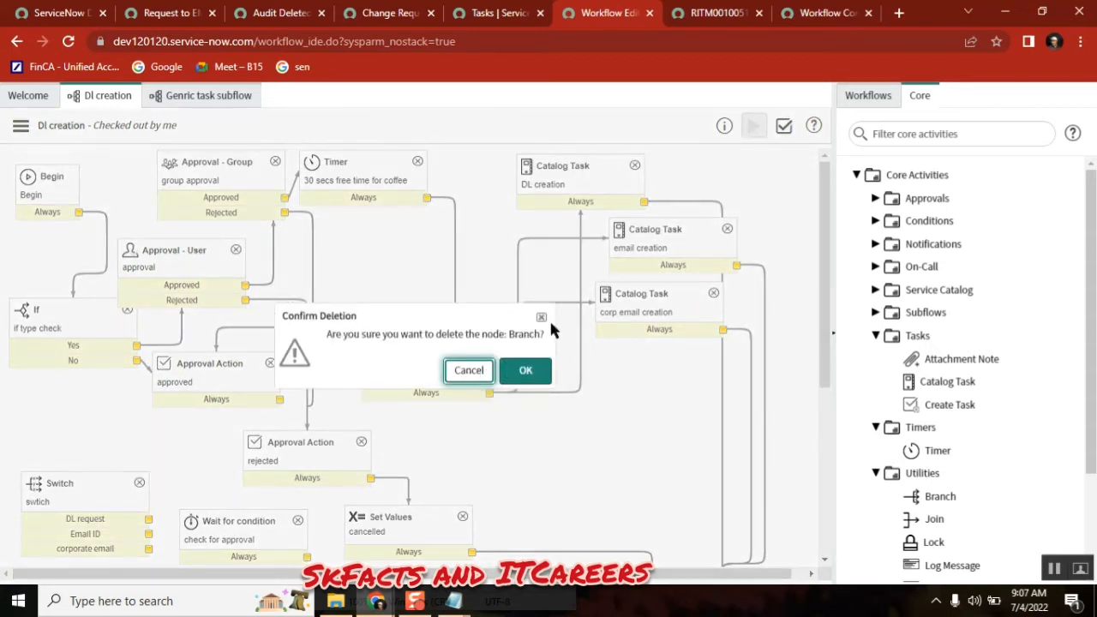
left_click(470, 371)
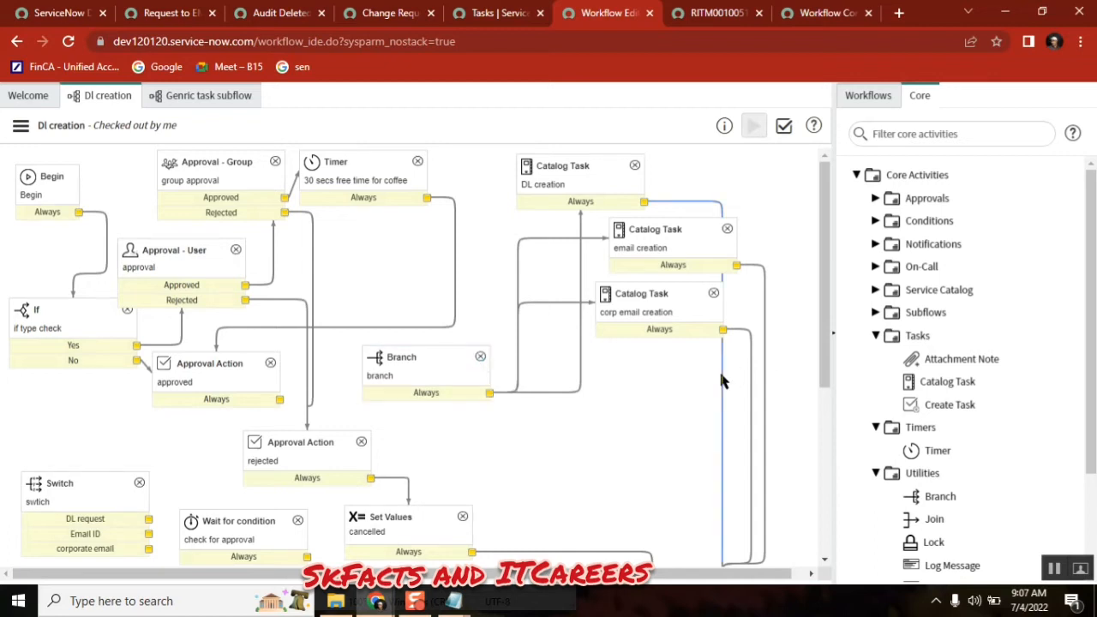
mouse_move(753, 364)
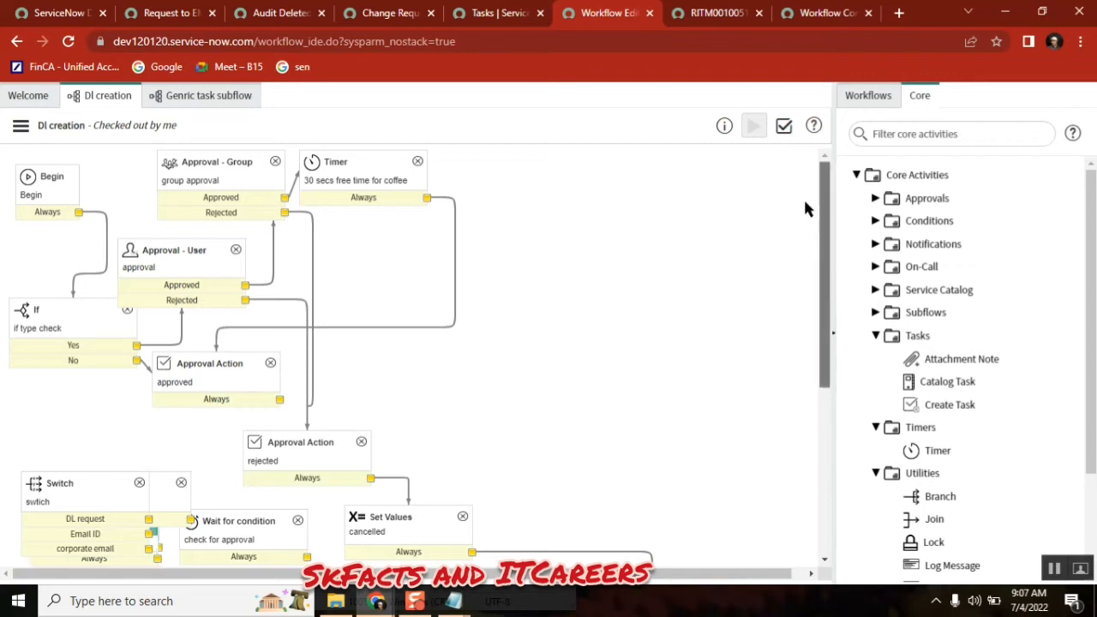
Move the approved Approval Action mid-canvas and submit a Genric task subflow activity filtered by 'gen'.
scroll("down", 3)
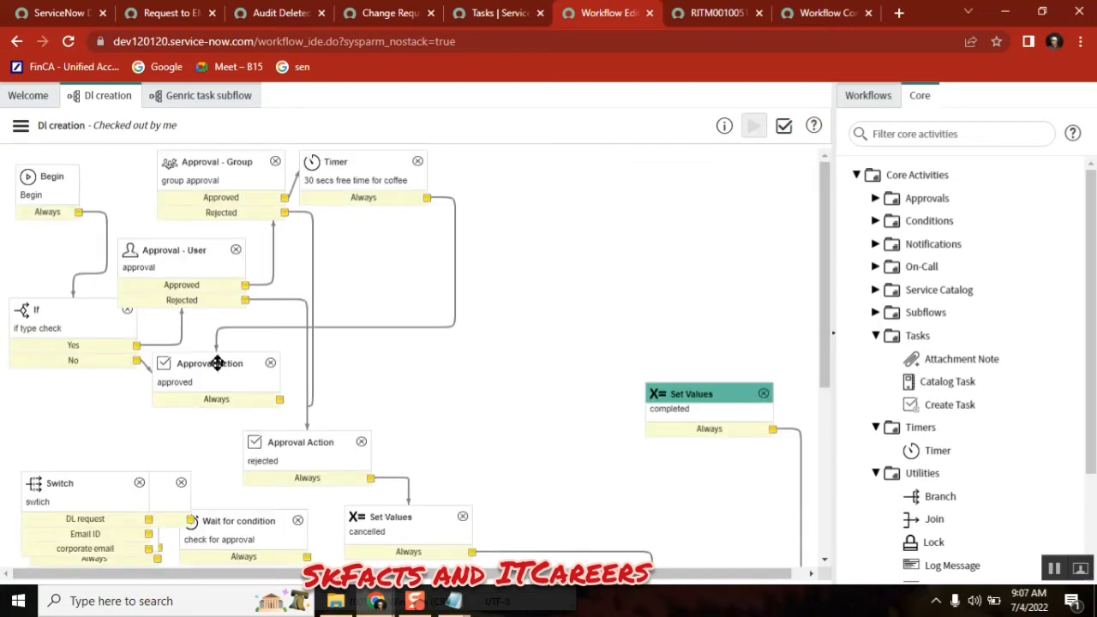
left_click_drag(214, 364, 387, 349)
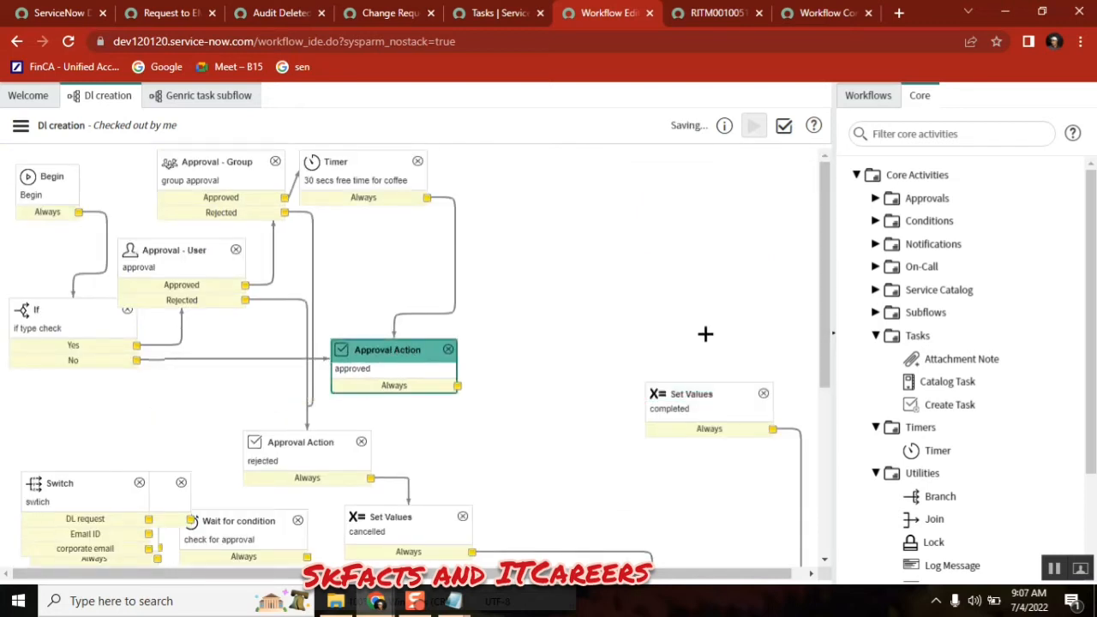
left_click(868, 96)
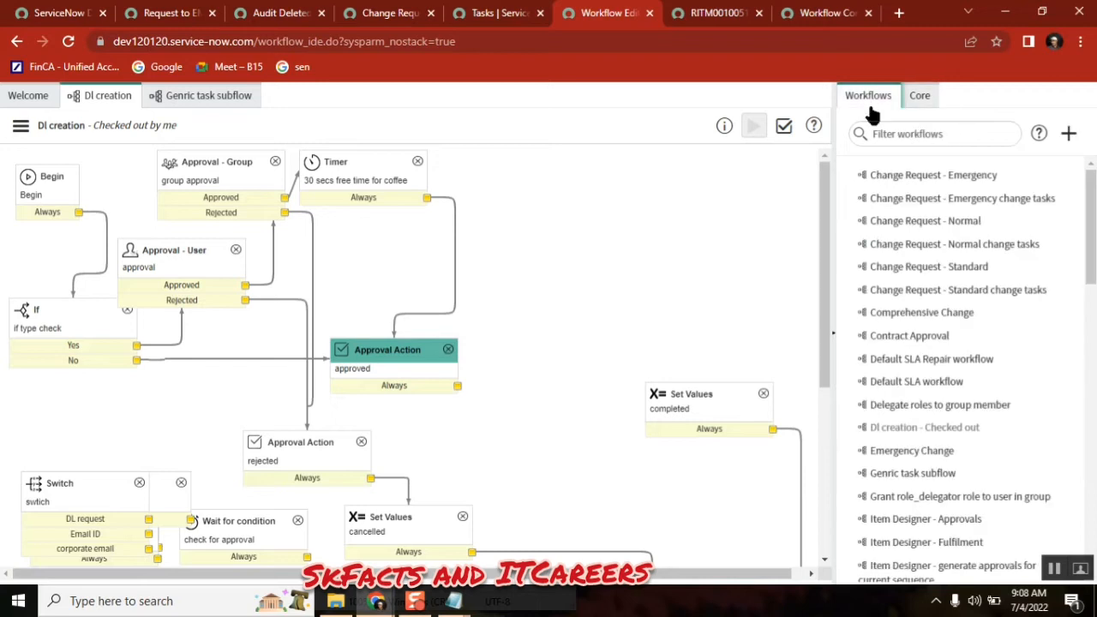
left_click(934, 133)
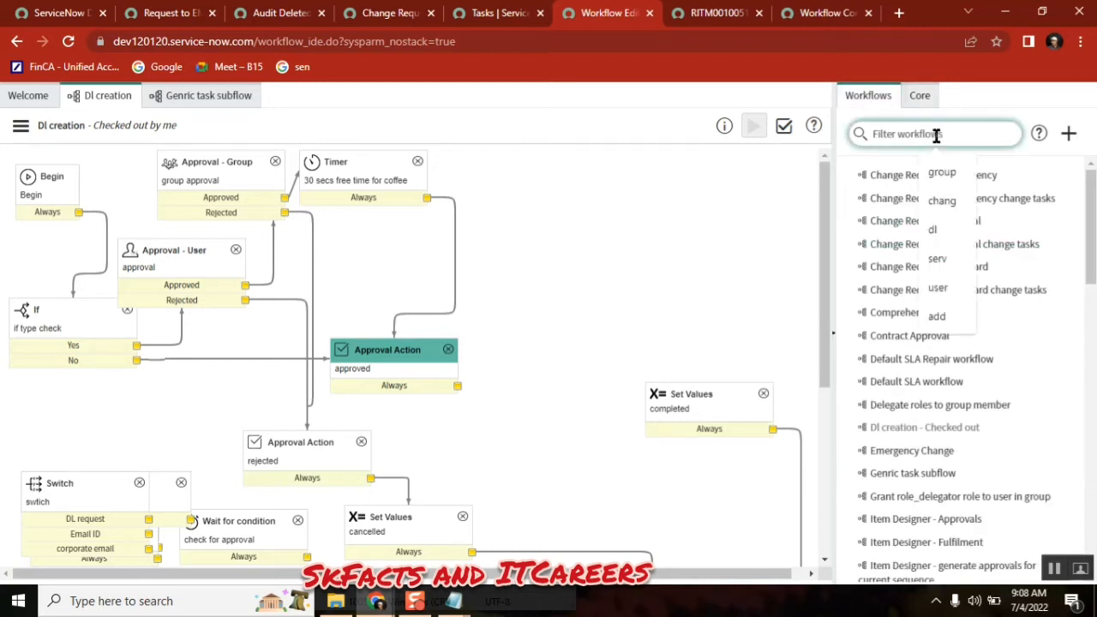
type("gen")
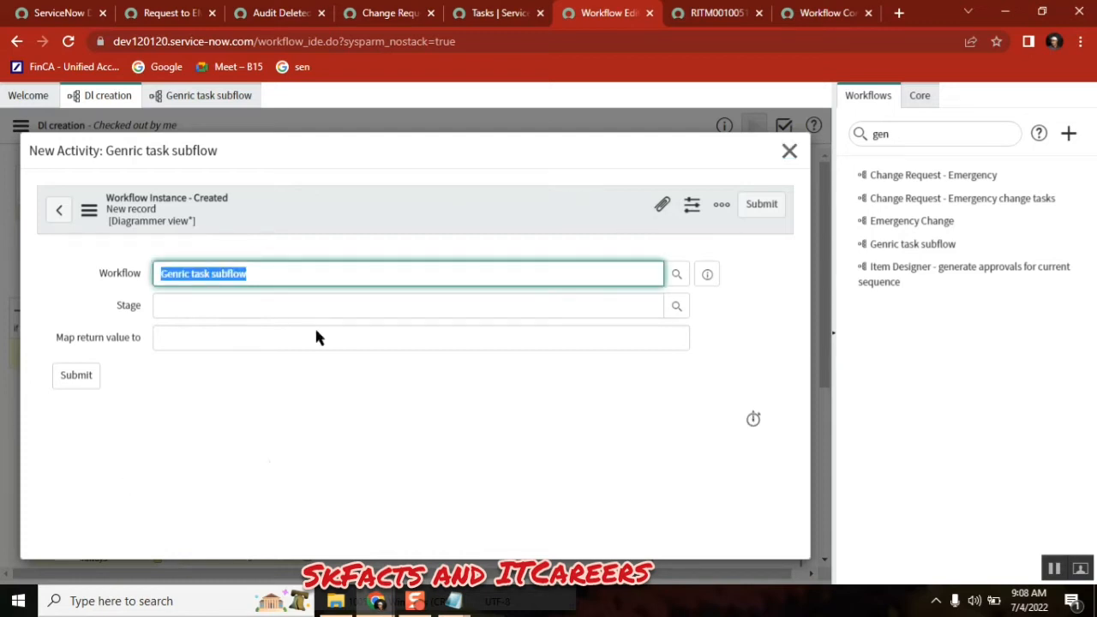
left_click(761, 204)
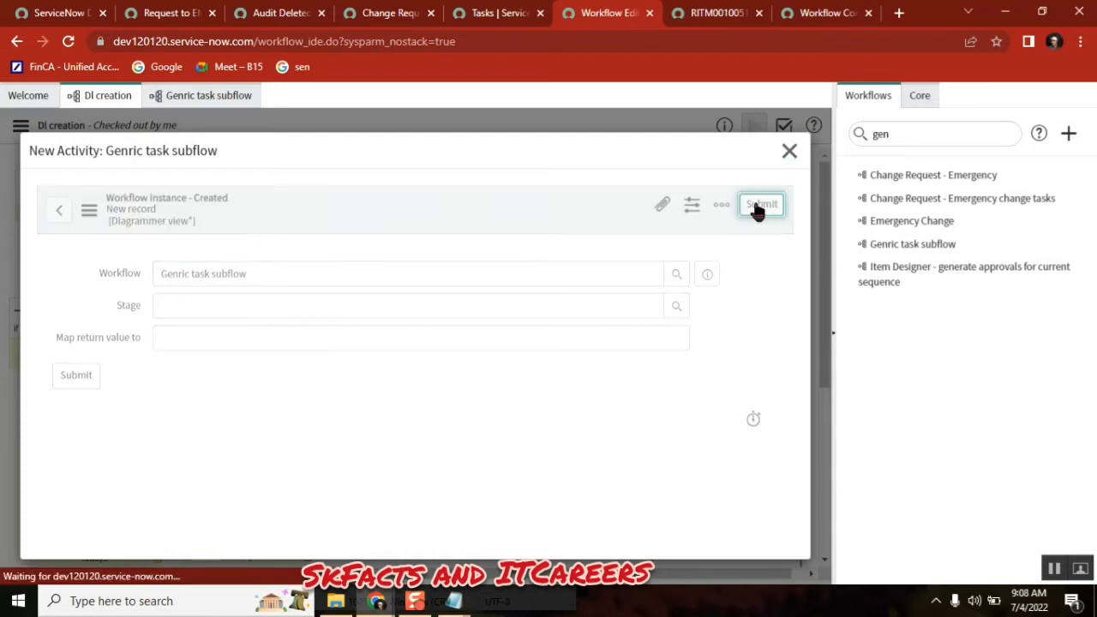
left_click(761, 204)
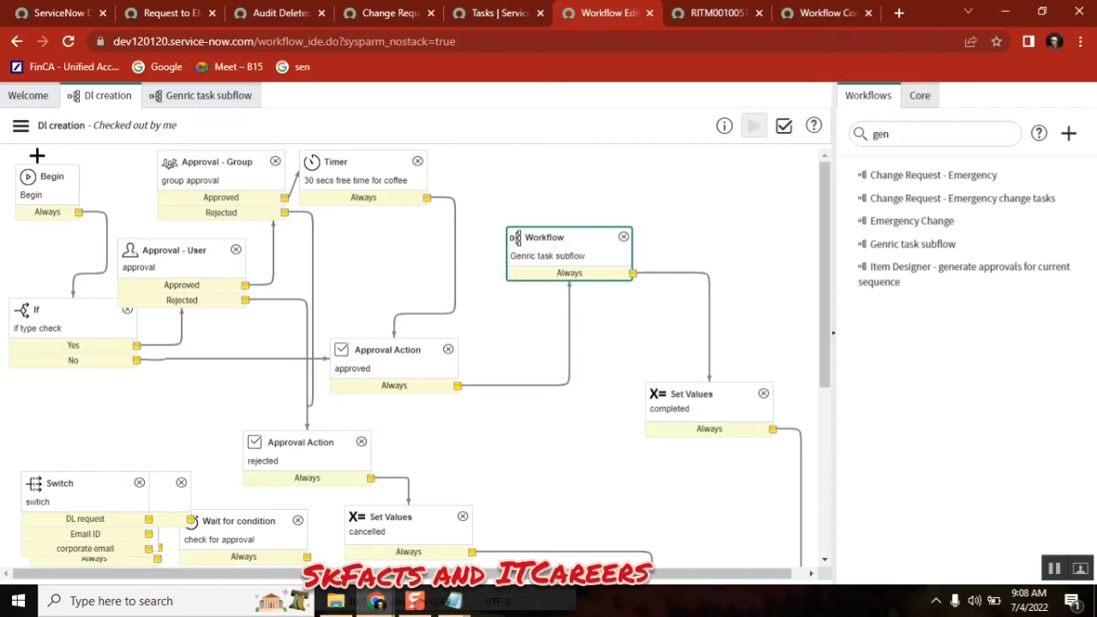
Review the published subflow, select the subflow activity in DI creation, then switch to RITM0010051.
left_click(21, 125)
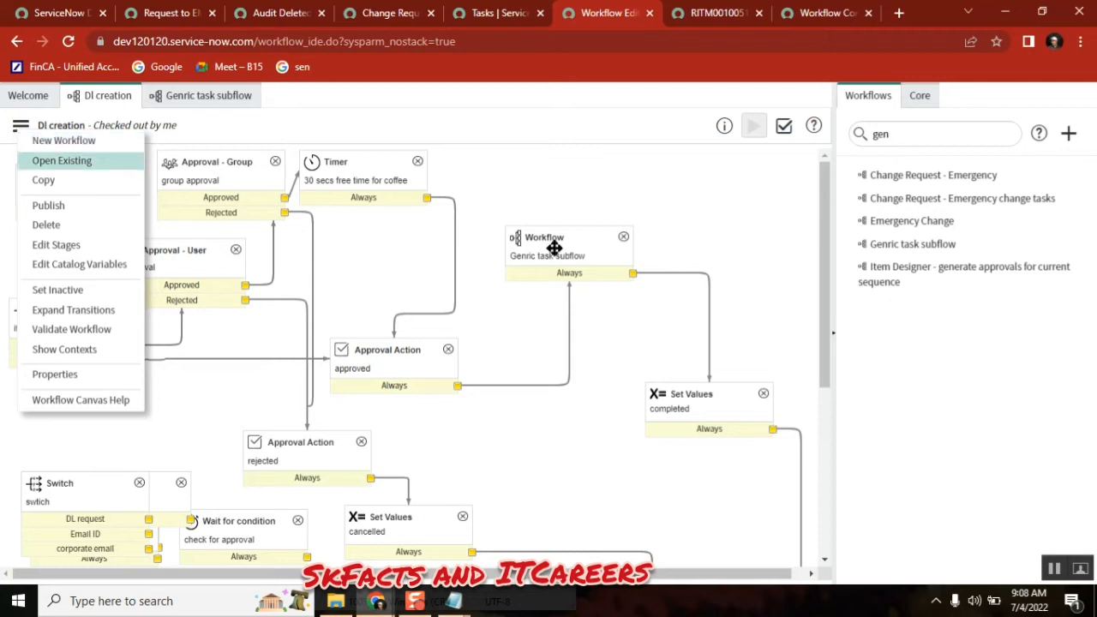
left_click(21, 125)
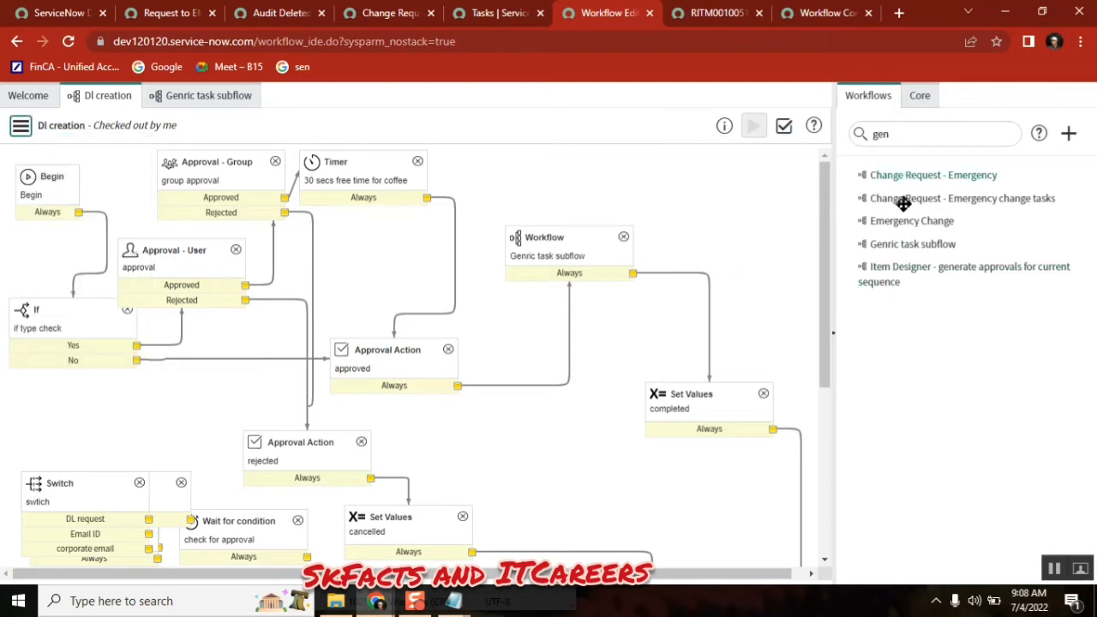
mouse_move(334, 181)
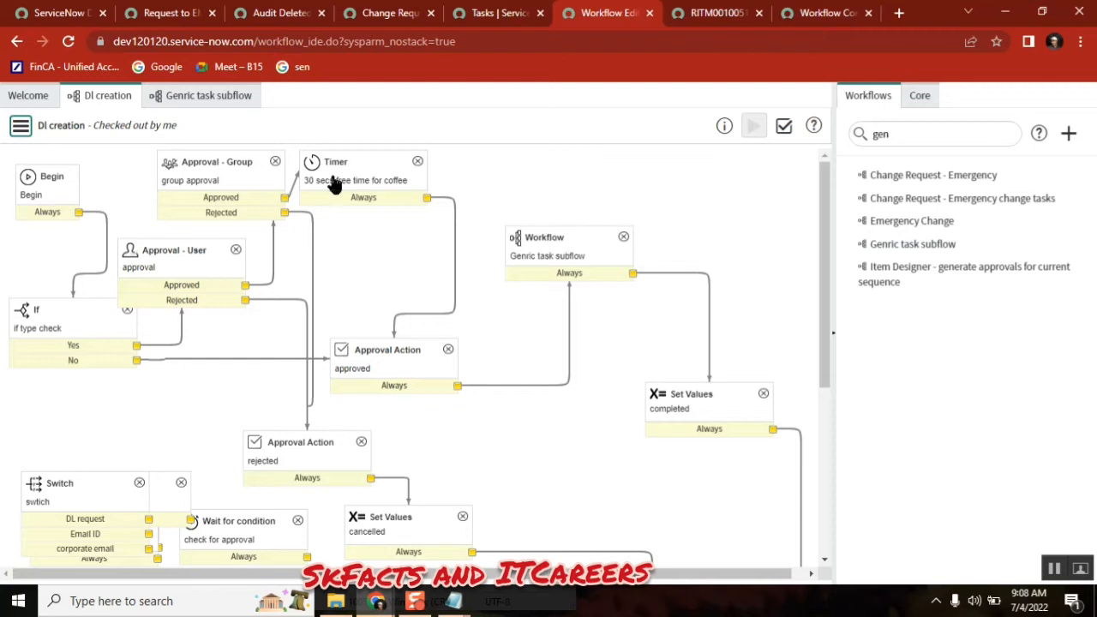
left_click(209, 96)
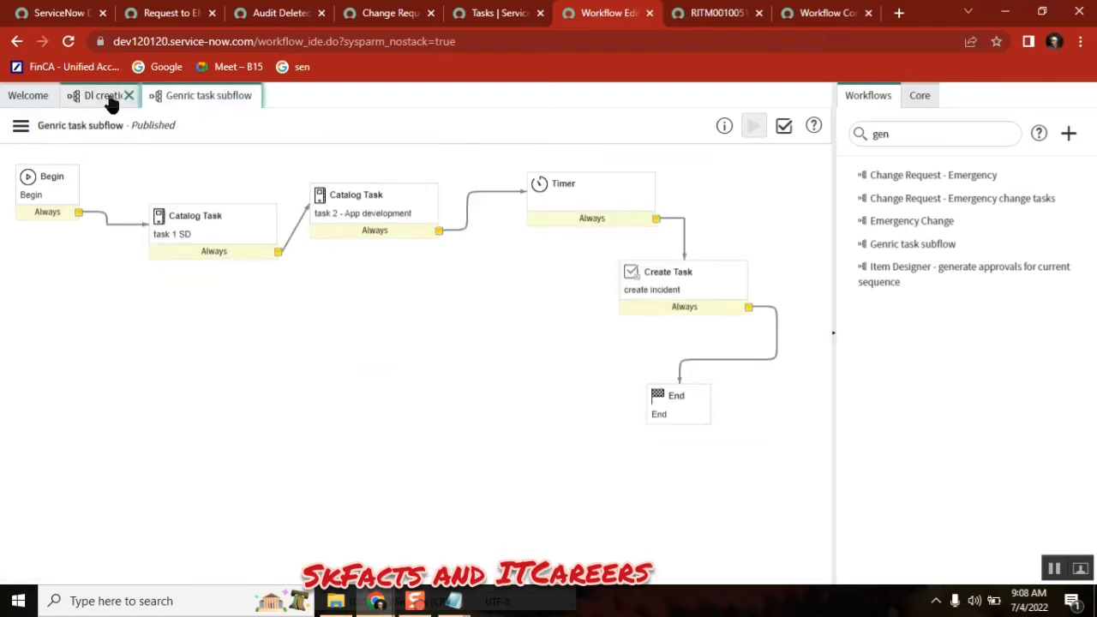
left_click(94, 96)
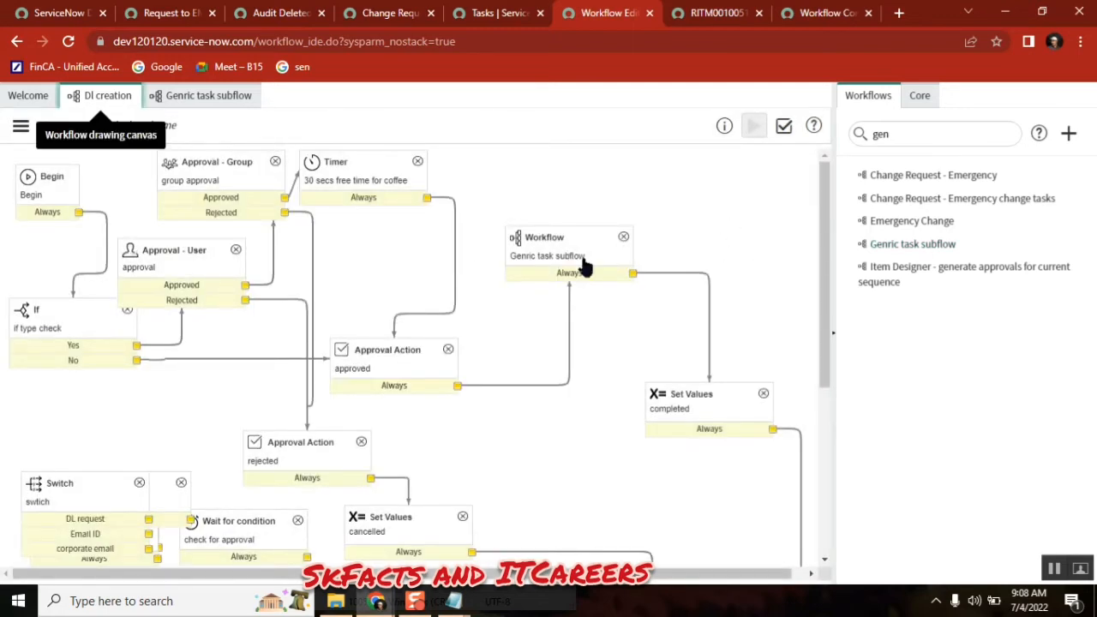
left_click(569, 249)
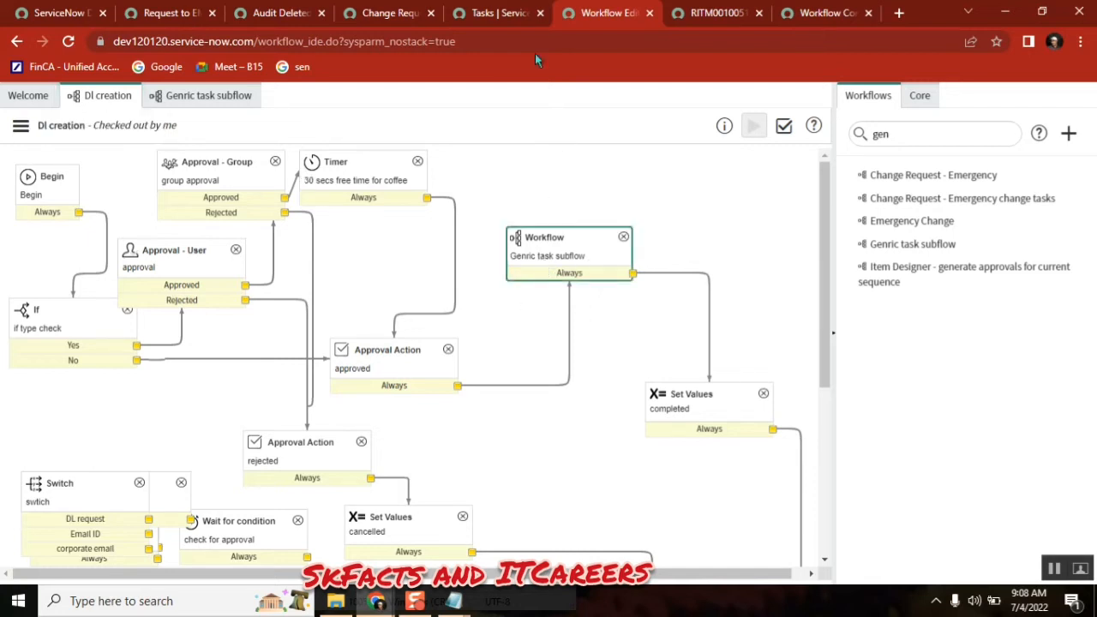
left_click(809, 14)
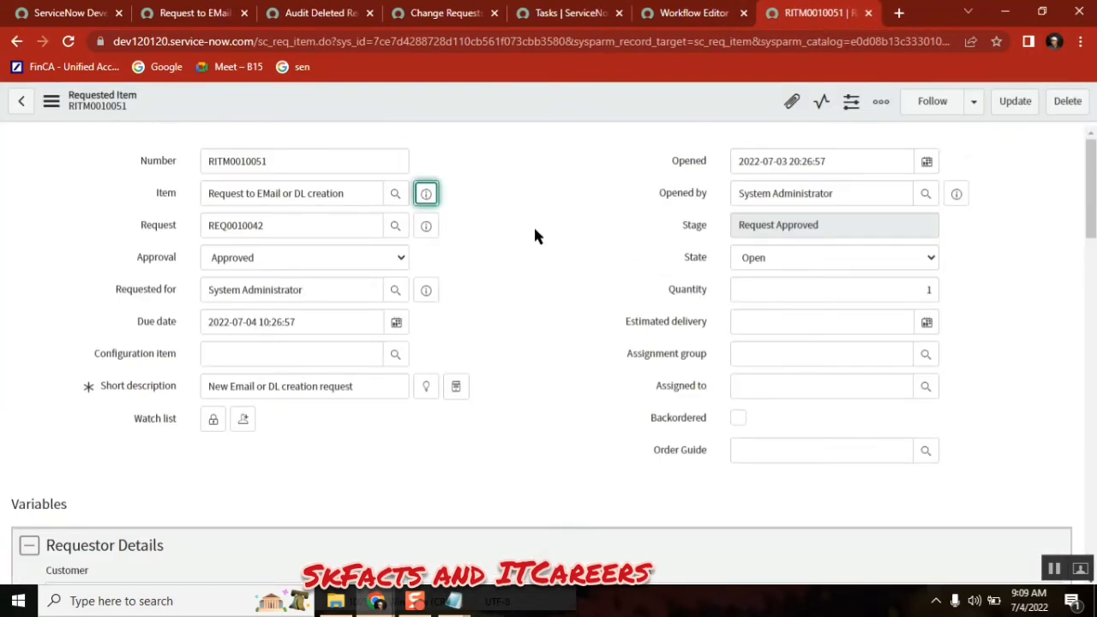
Order the 'Request to EMail or DL creation' item as an Email ID request, creating REQ0010043.
left_click(425, 192)
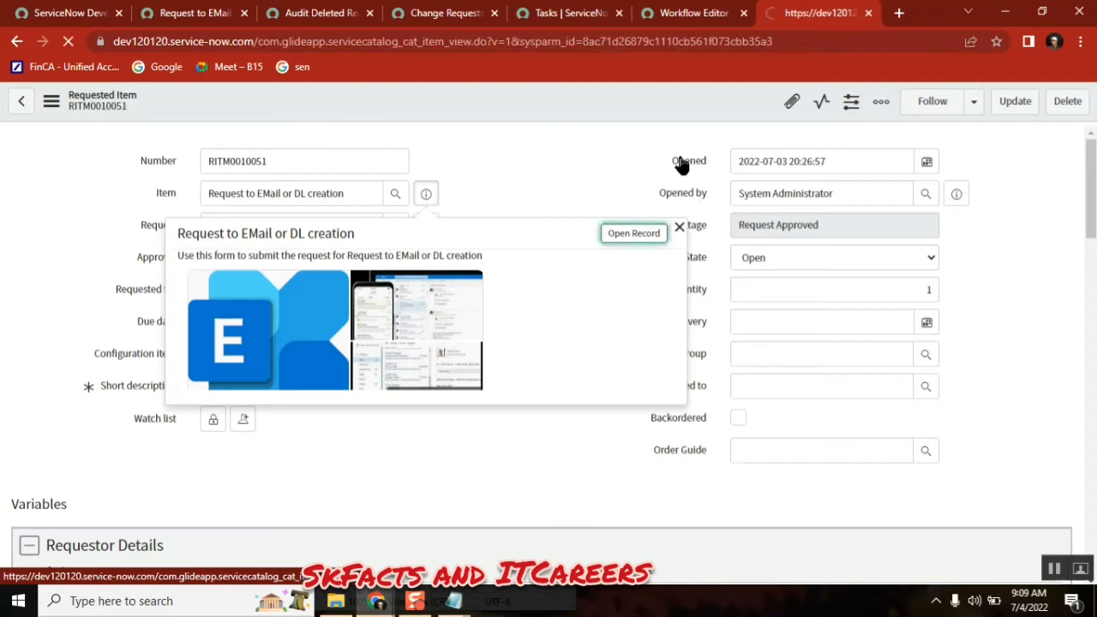
left_click(635, 233)
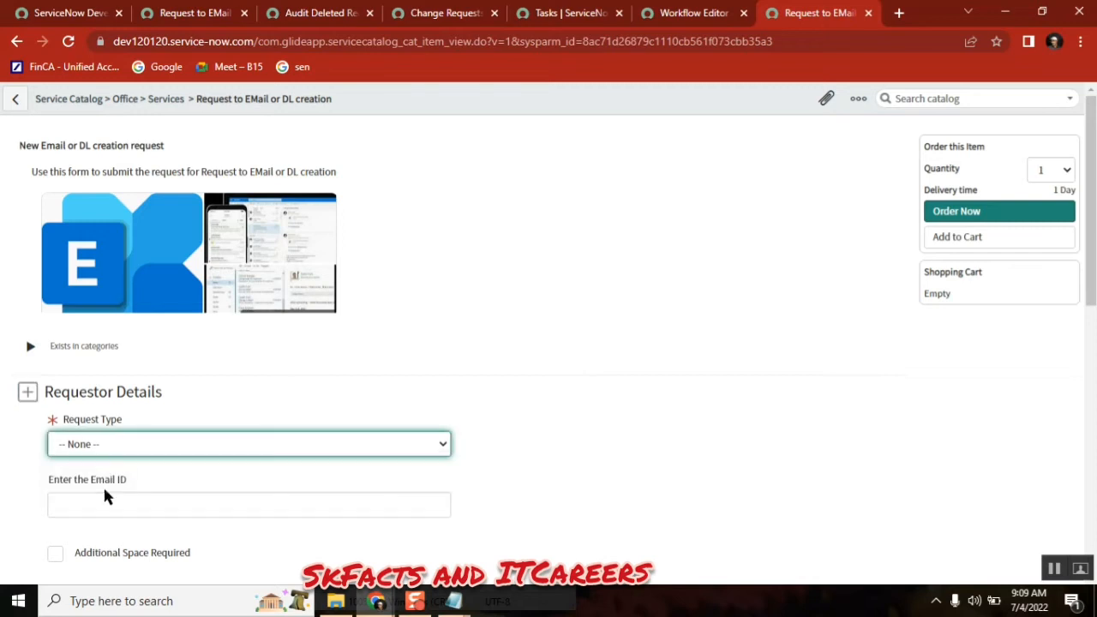
scroll("down", 3)
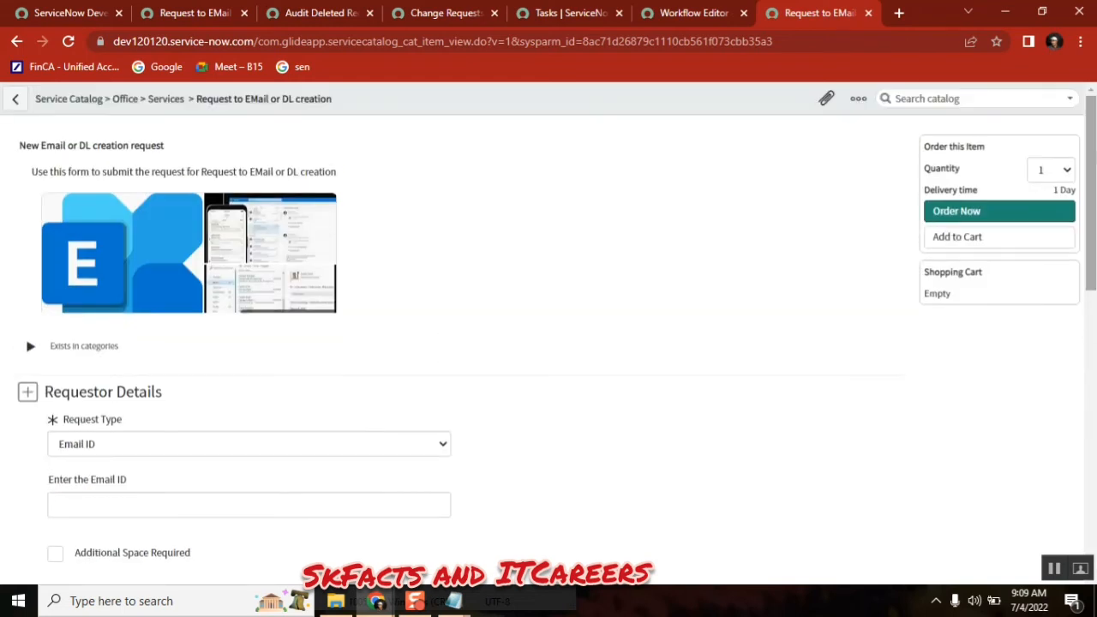
left_click(956, 211)
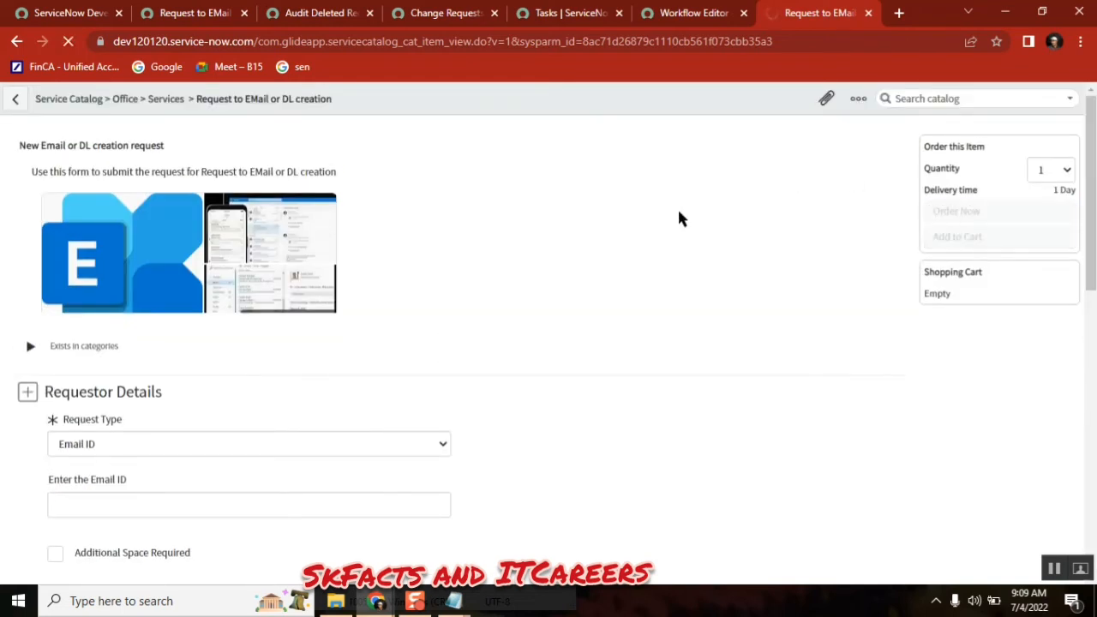
left_click(956, 211)
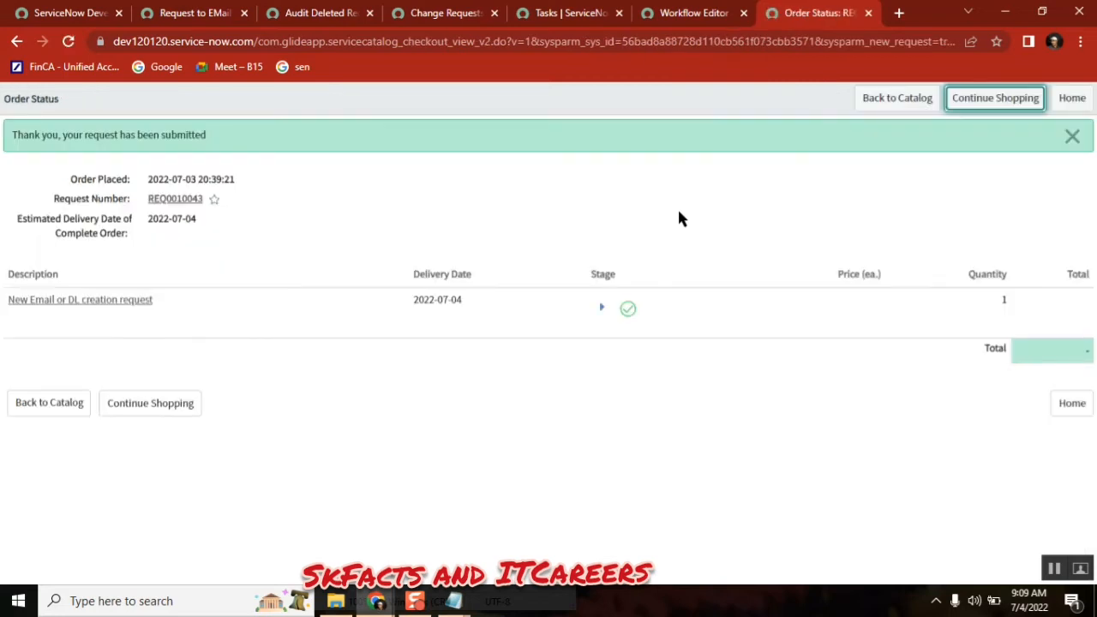
Open the new requested item RITM0010052 from the submitted request.
left_click(79, 298)
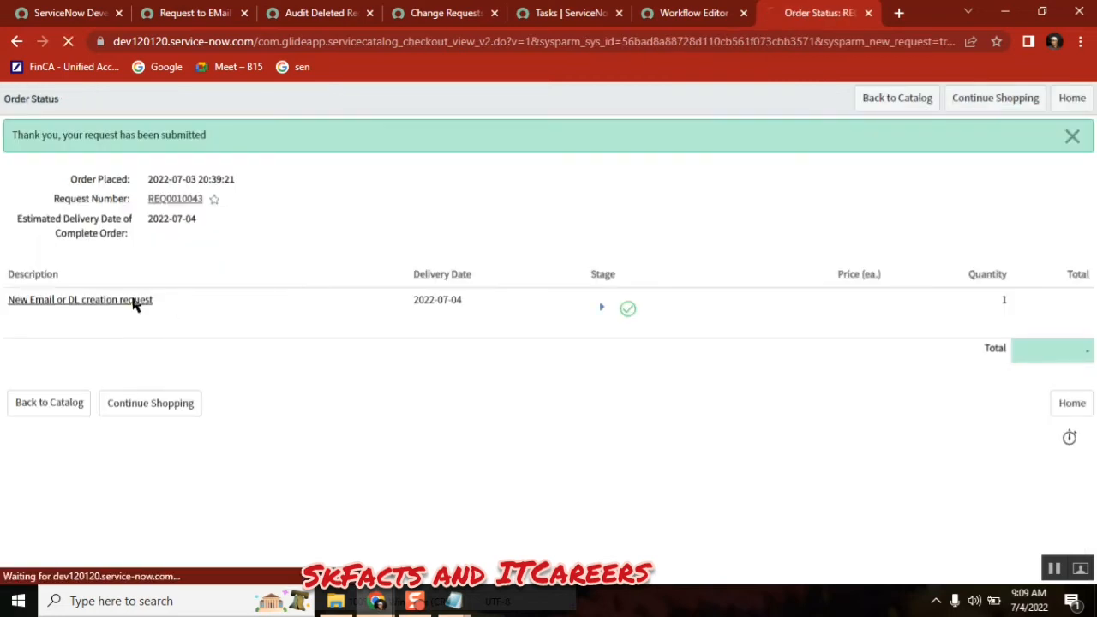
left_click(81, 298)
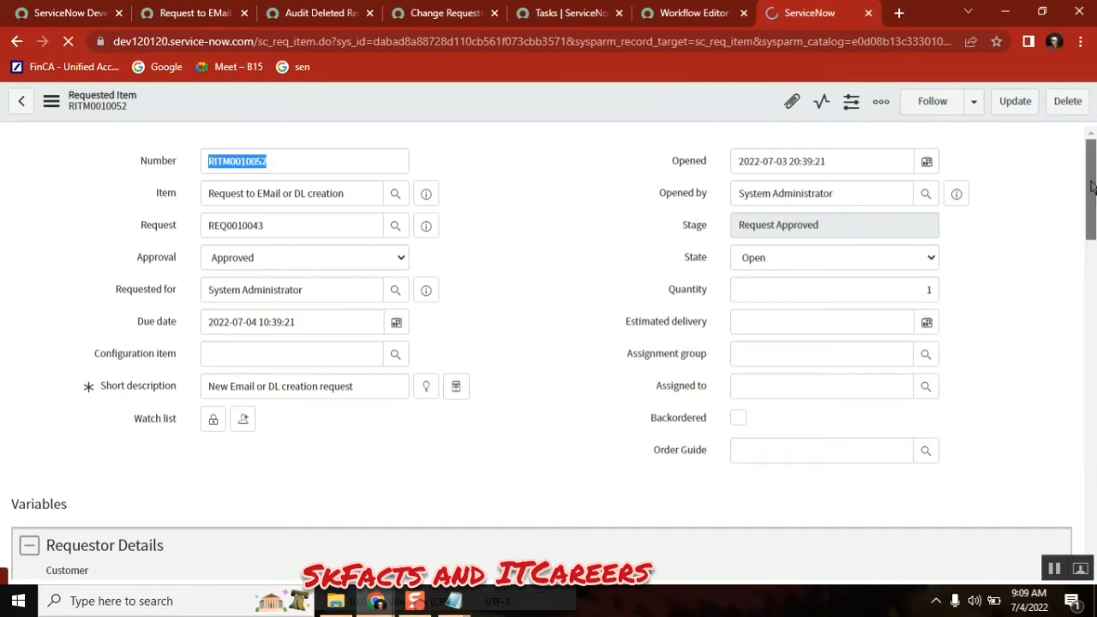
Show the running DI creation workflow context for RITM0010052 via the Show Workflow link.
scroll("down", 3)
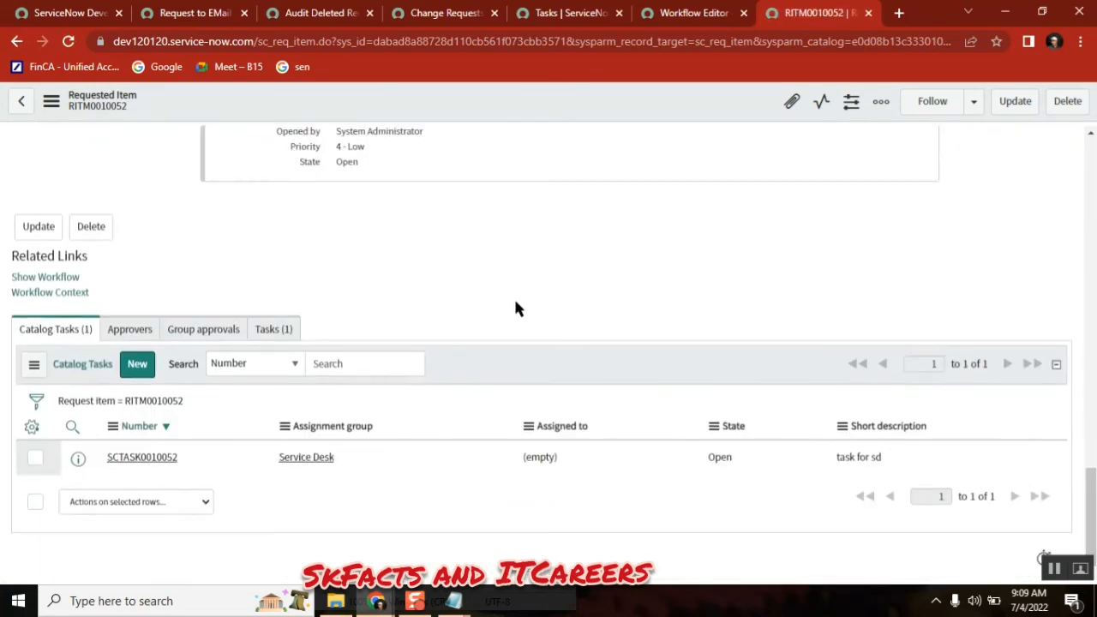
left_click(49, 291)
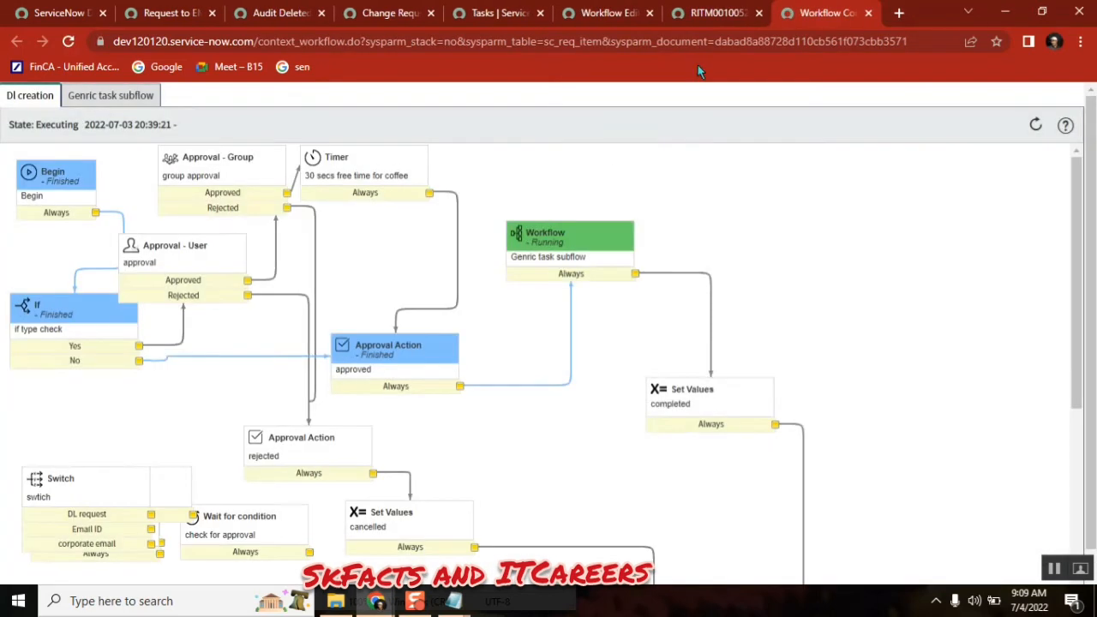
left_click(713, 14)
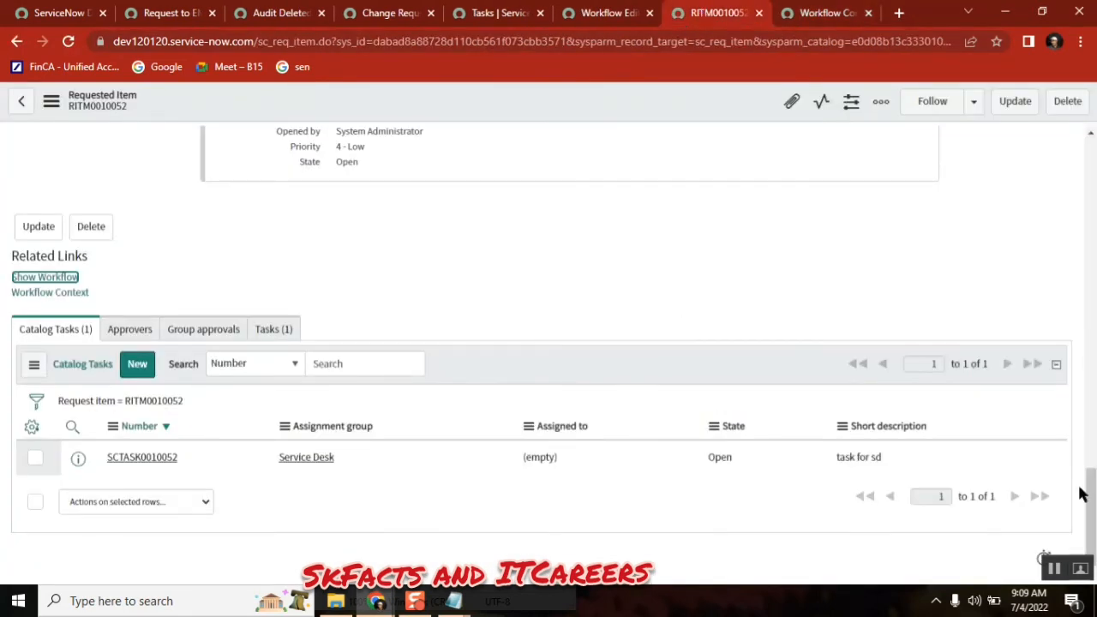
scroll("up", 3)
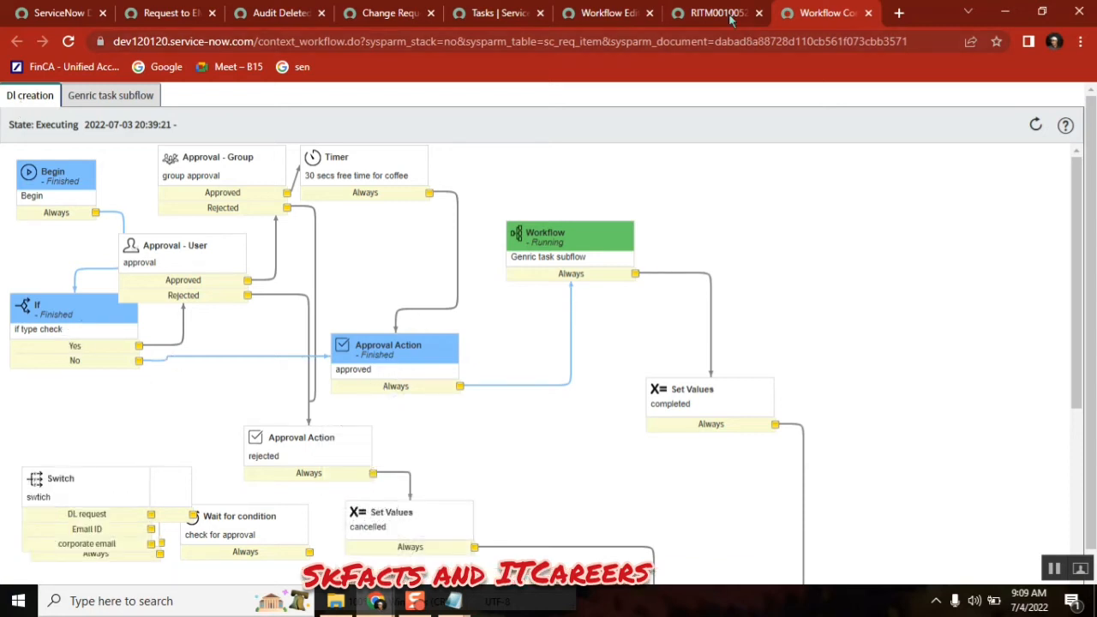
mouse_move(569, 243)
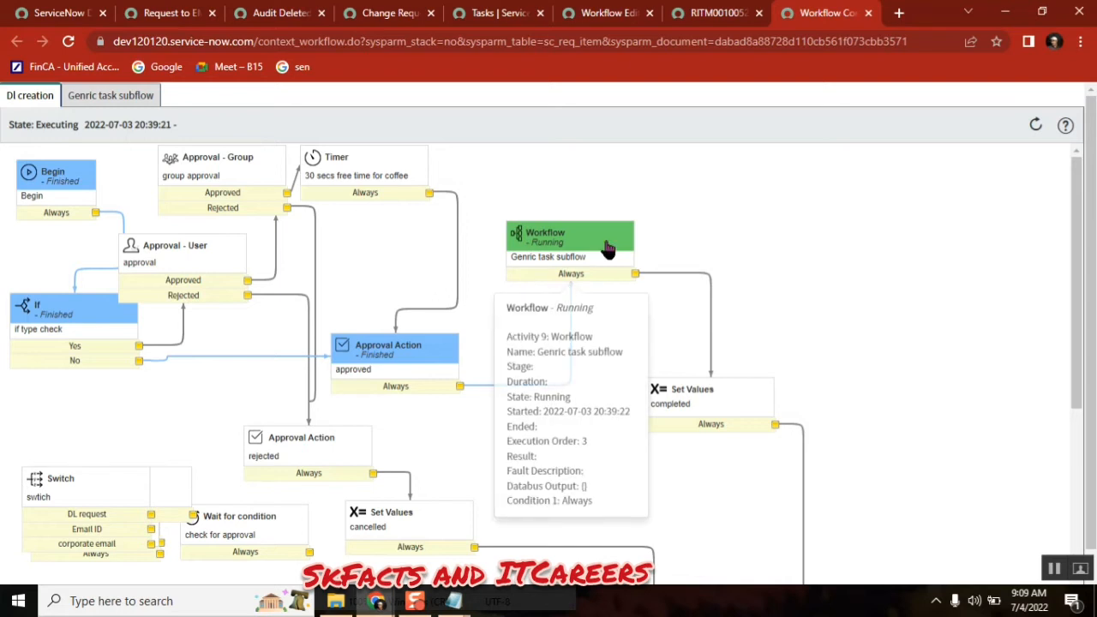
mouse_move(566, 255)
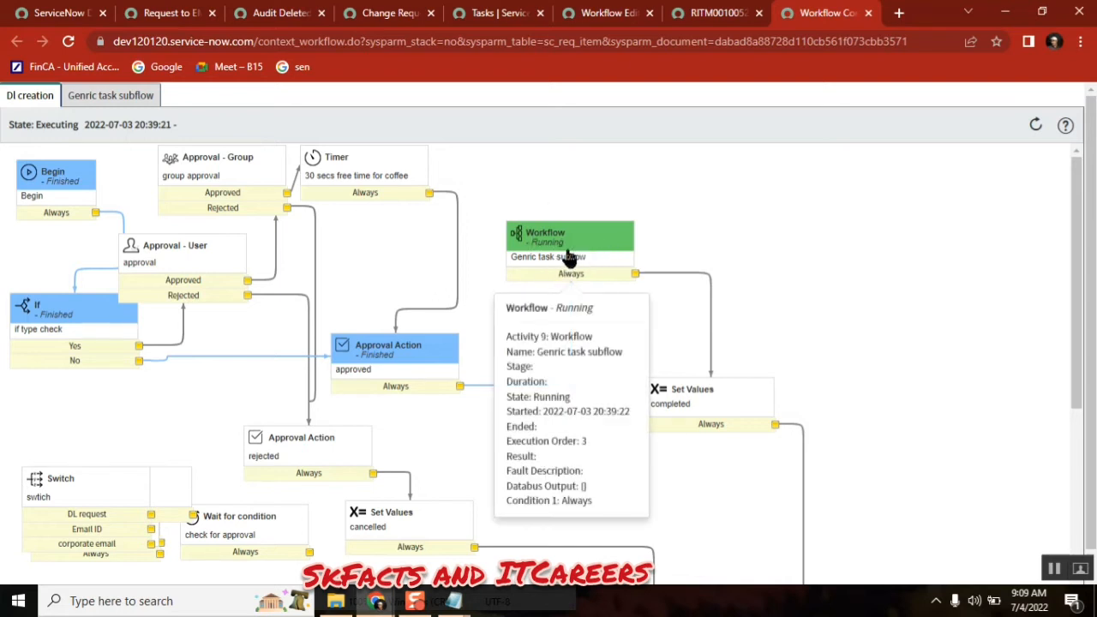
mouse_move(574, 271)
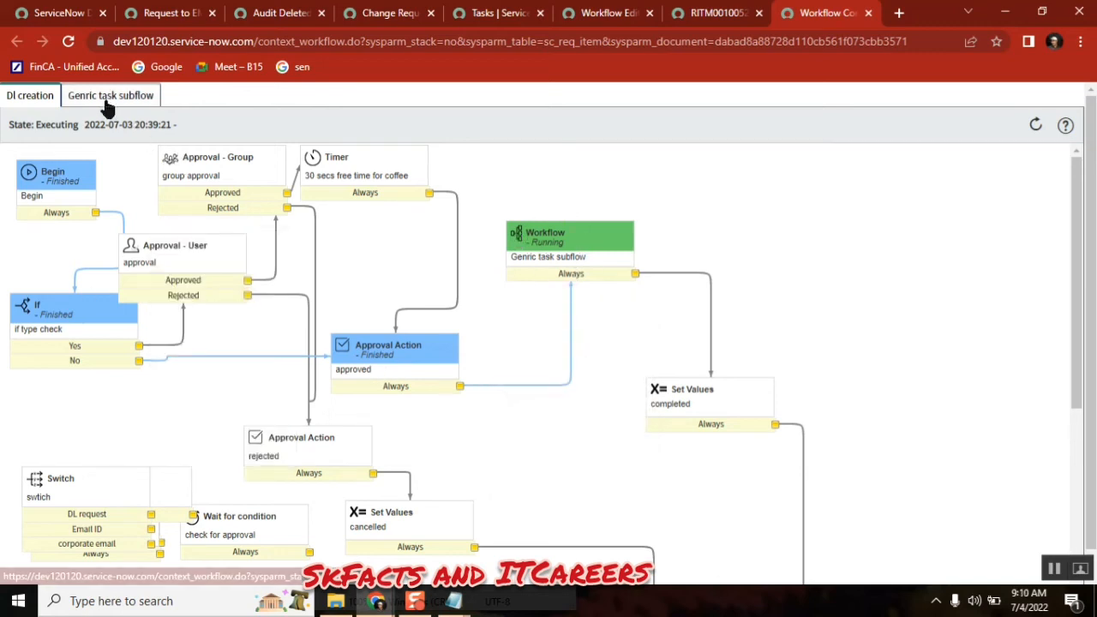
Check the Generic task subflow's progress, return to DI creation, then back to RITM0010052.
left_click(110, 96)
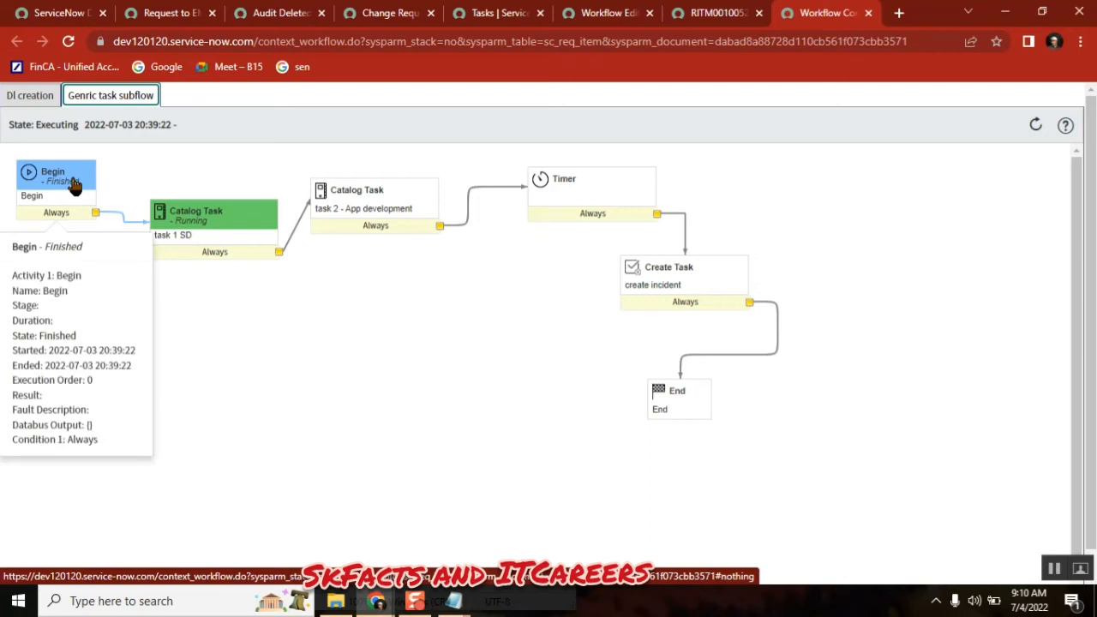
left_click(29, 96)
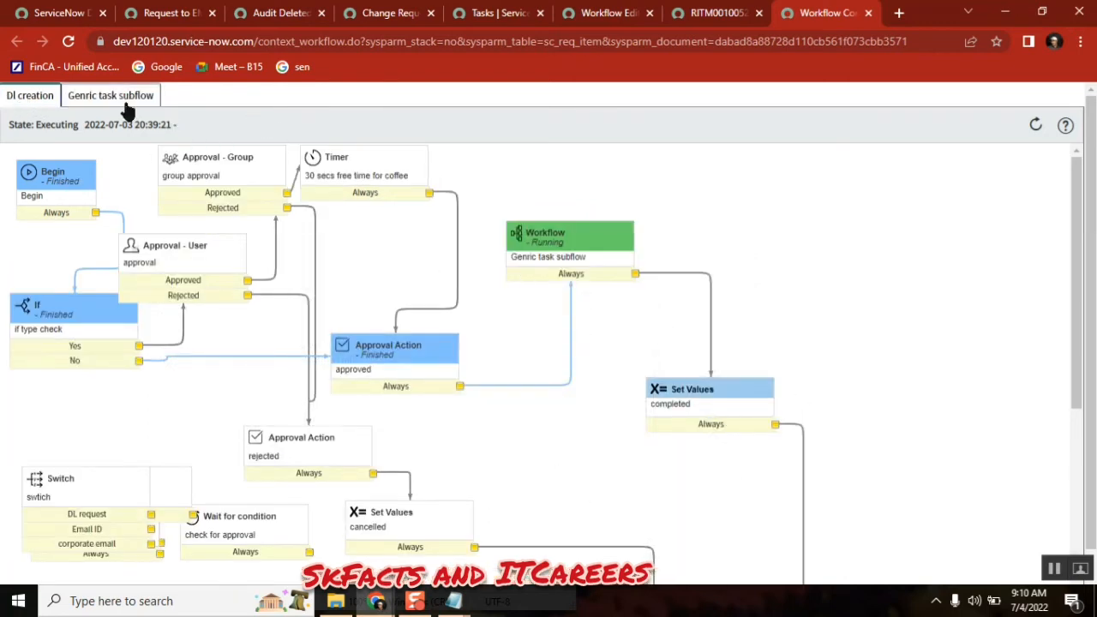
left_click(109, 96)
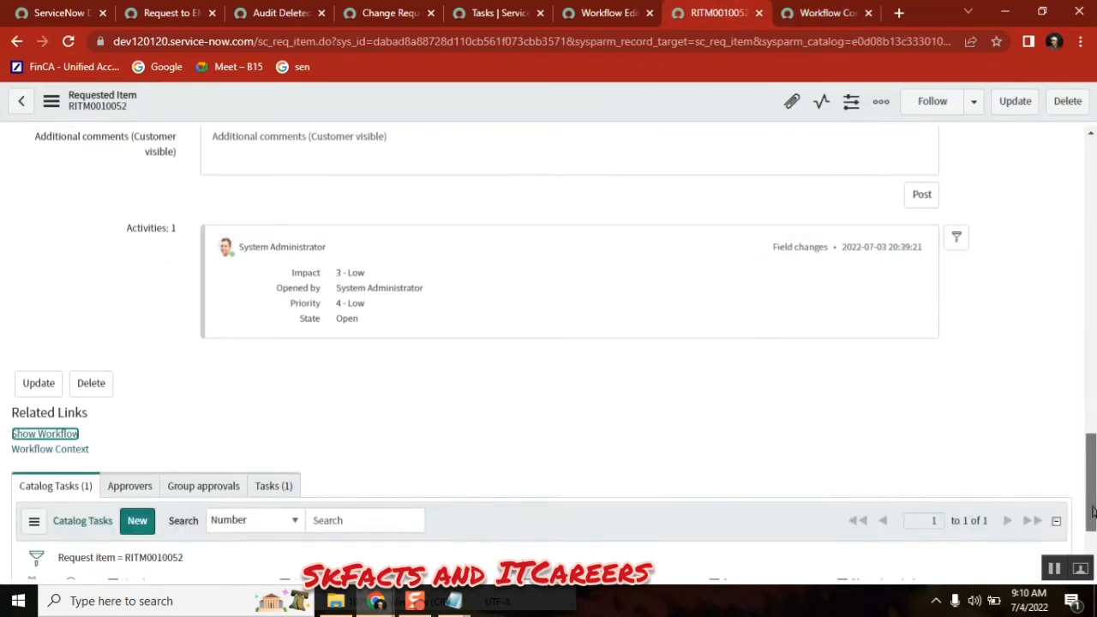
Set catalog task SCTASK0010052 to Closed Complete from the list and return to the workflow context.
scroll("down", 3)
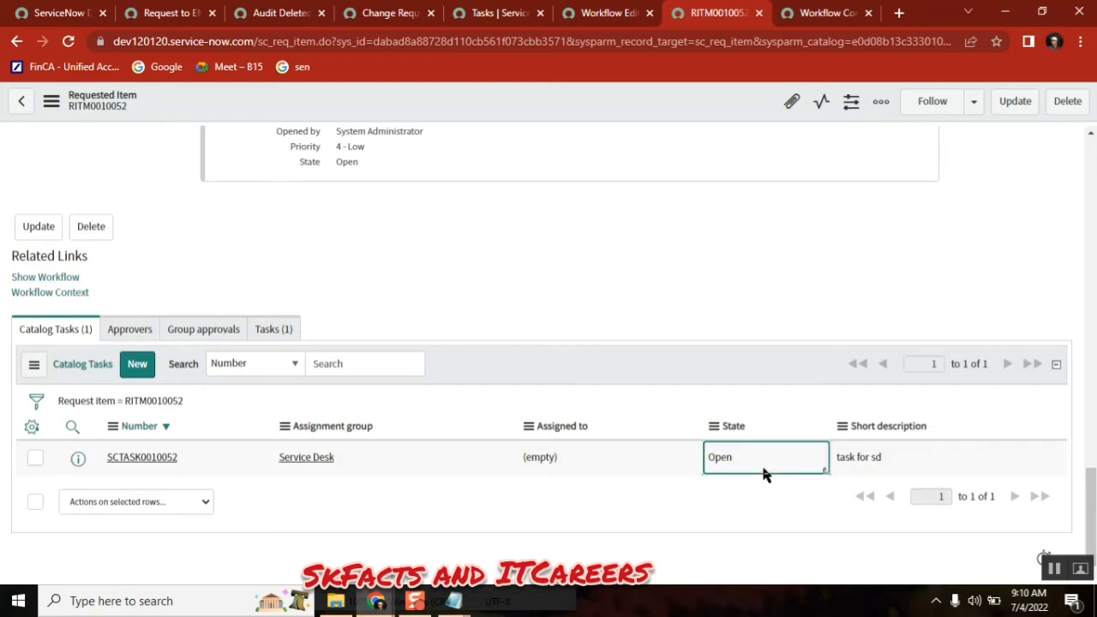
left_click(765, 456)
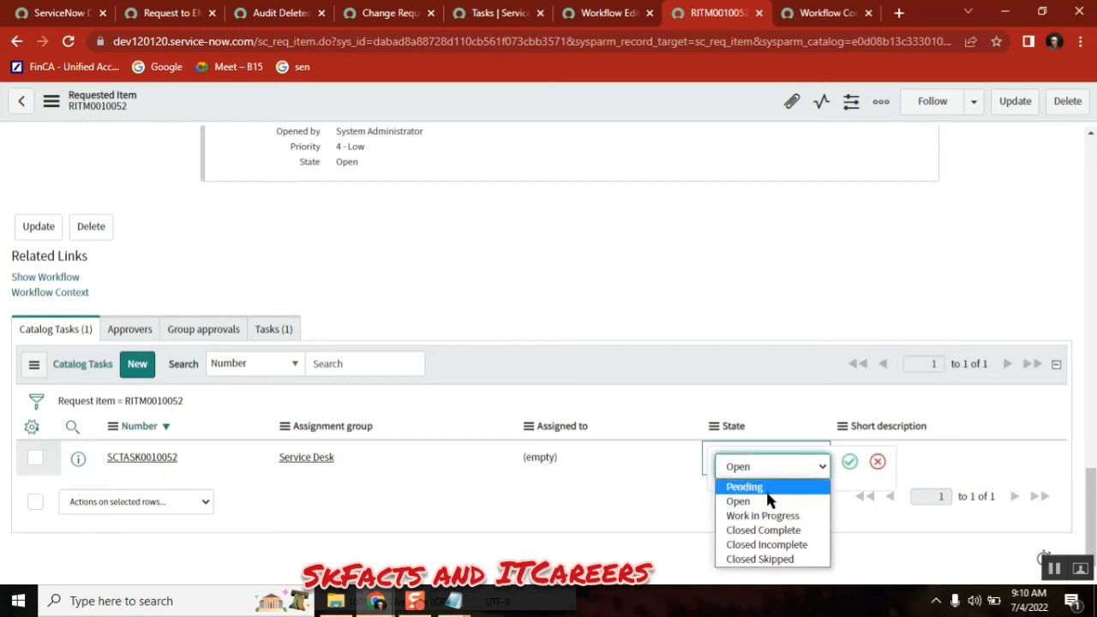
left_click(766, 546)
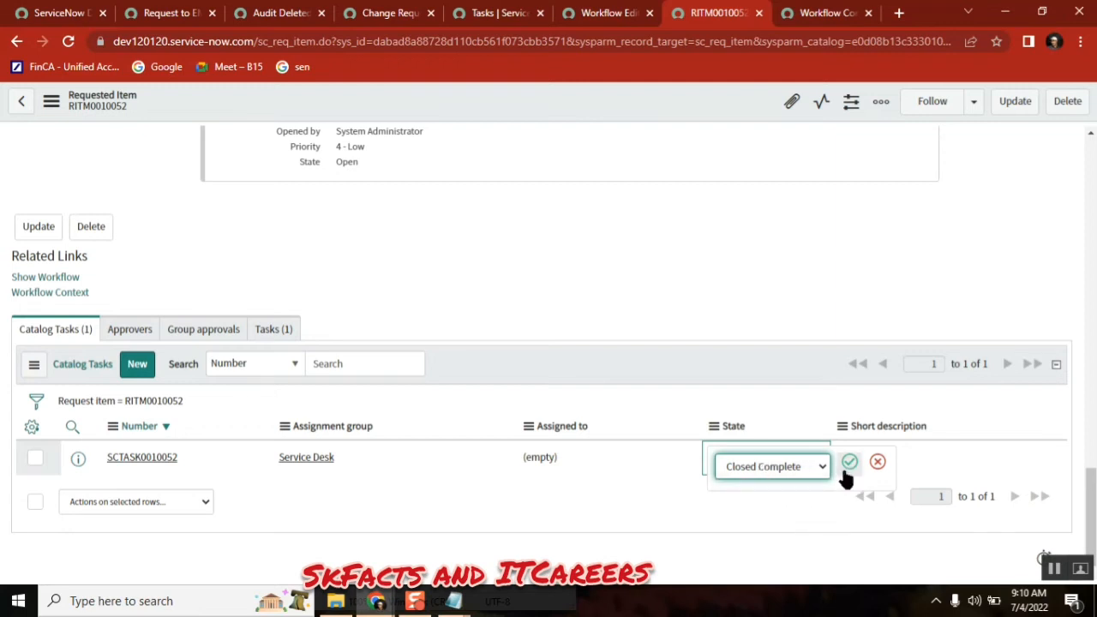
left_click(850, 463)
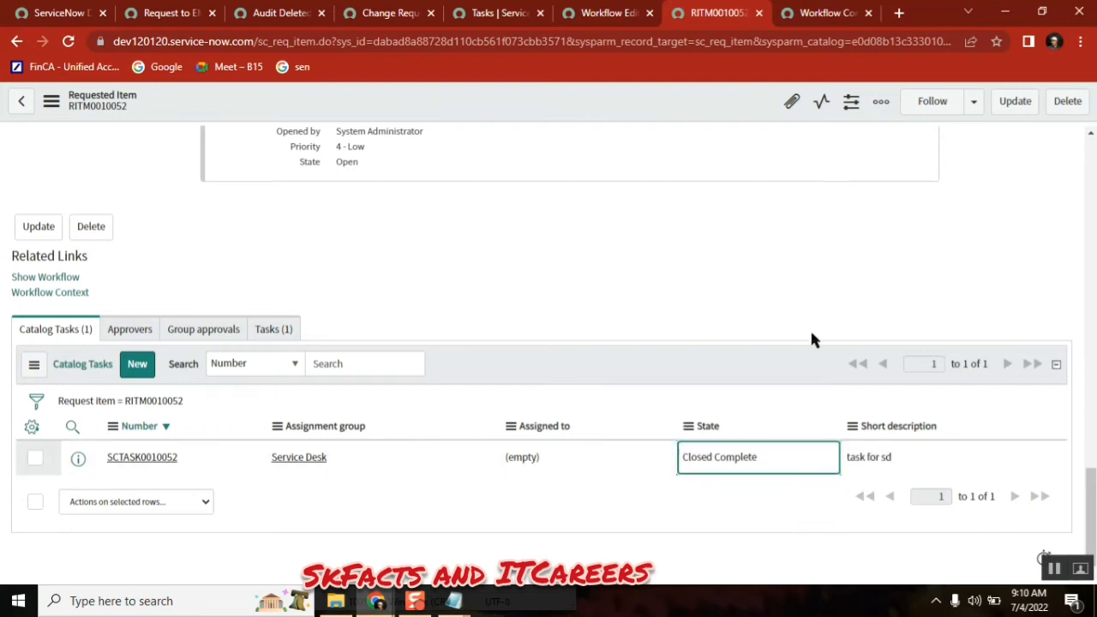
left_click(826, 14)
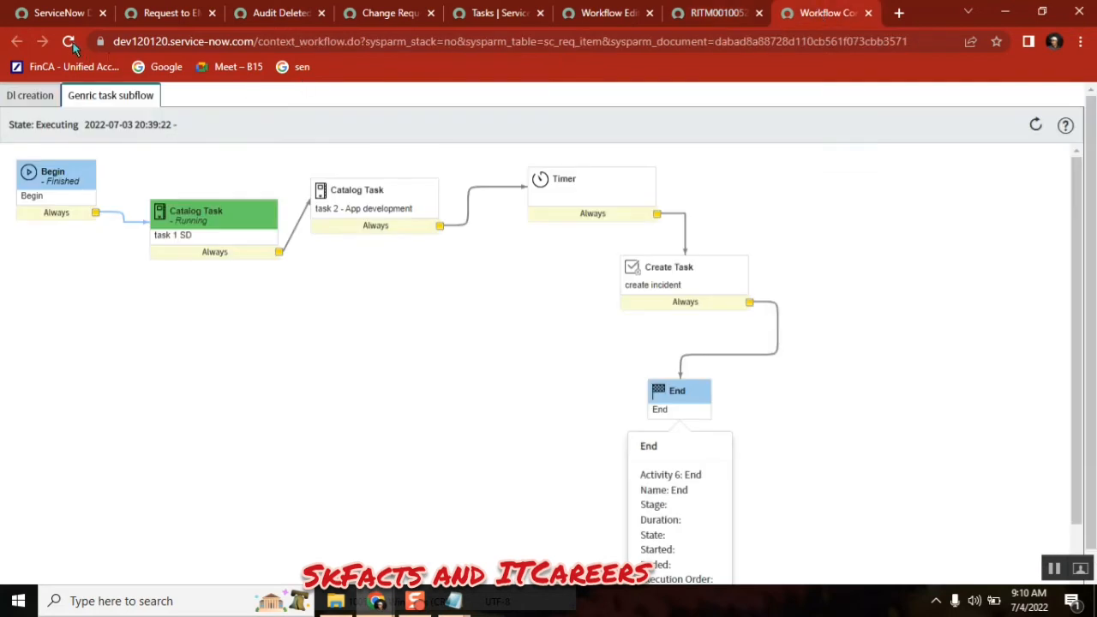
Refresh the subflow context to see task 1 SD finished, then return to RITM0010052.
left_click(69, 41)
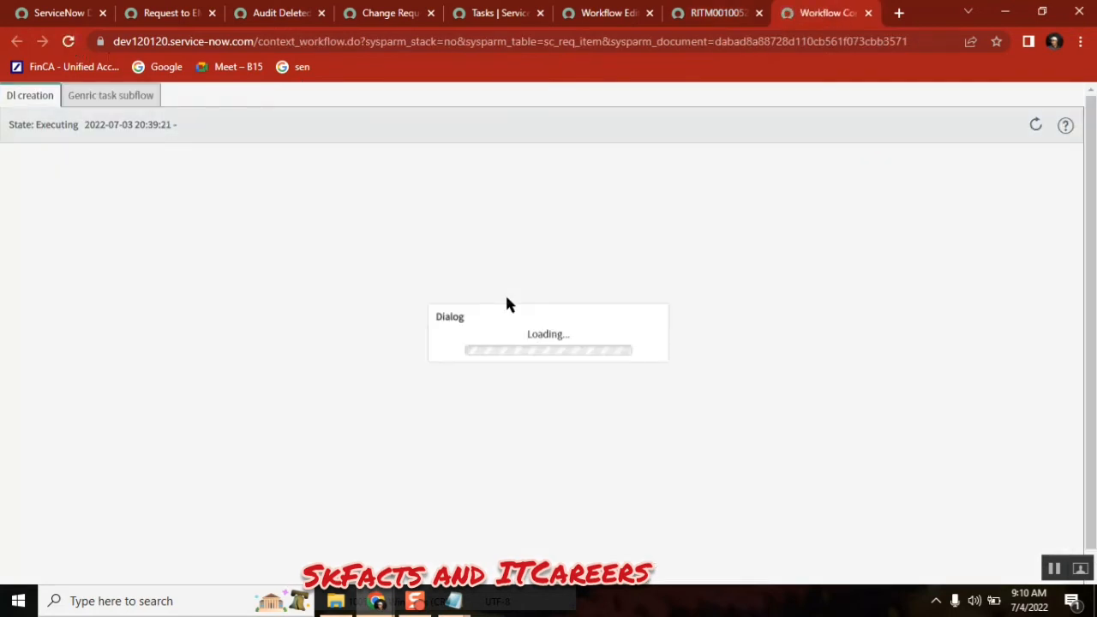
left_click(110, 96)
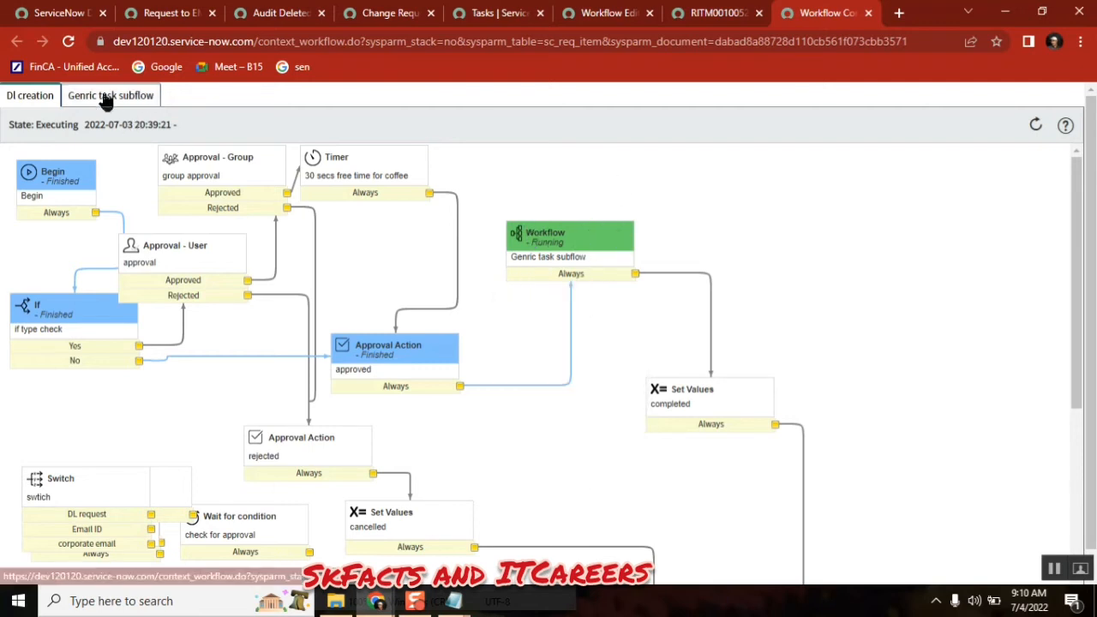
left_click(110, 96)
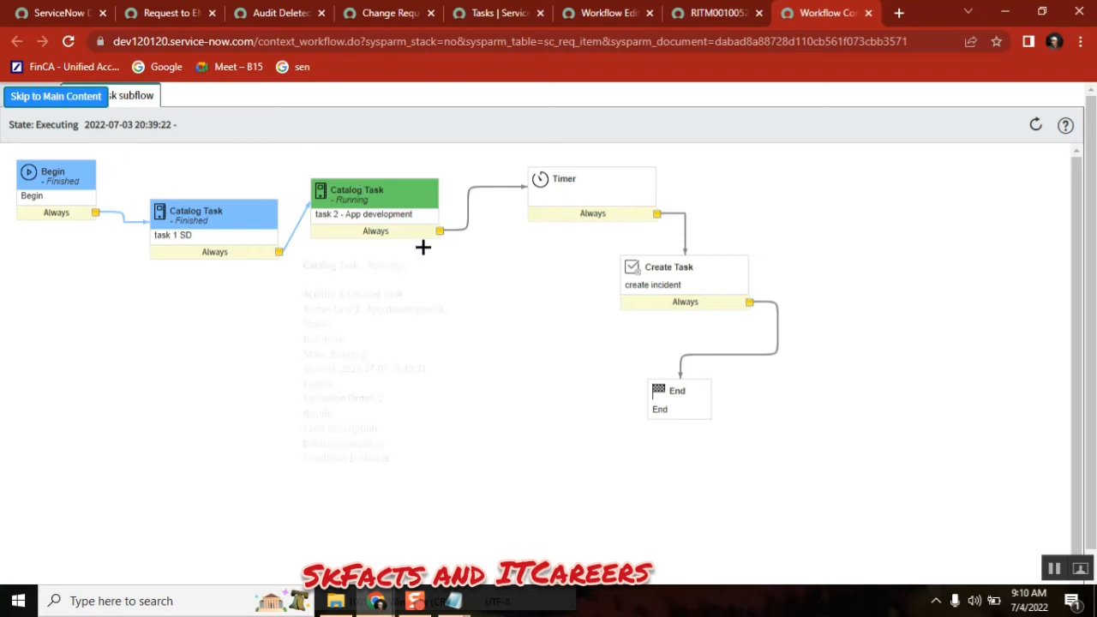
left_click(716, 14)
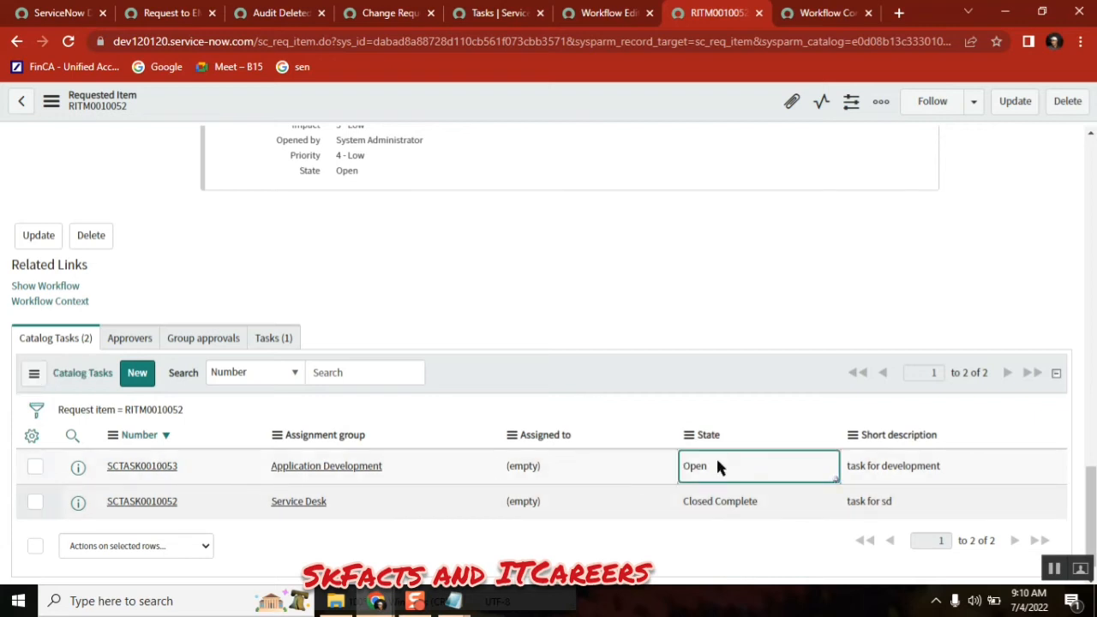
Set the Application Development task SCTASK0010053 to Closed Complete from the list.
left_click(746, 466)
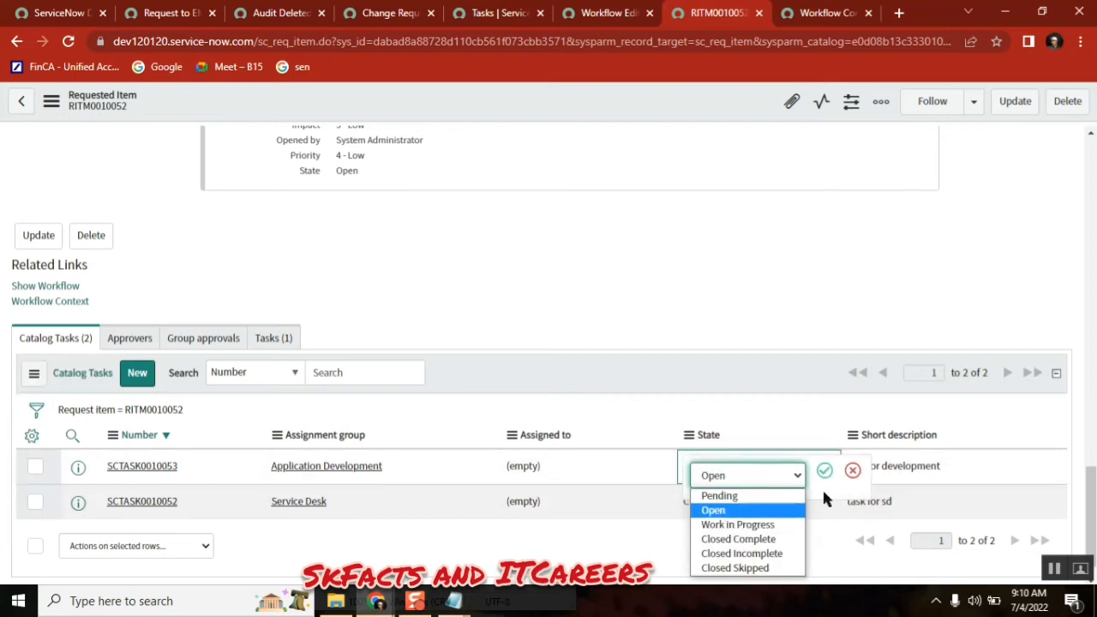
left_click(737, 538)
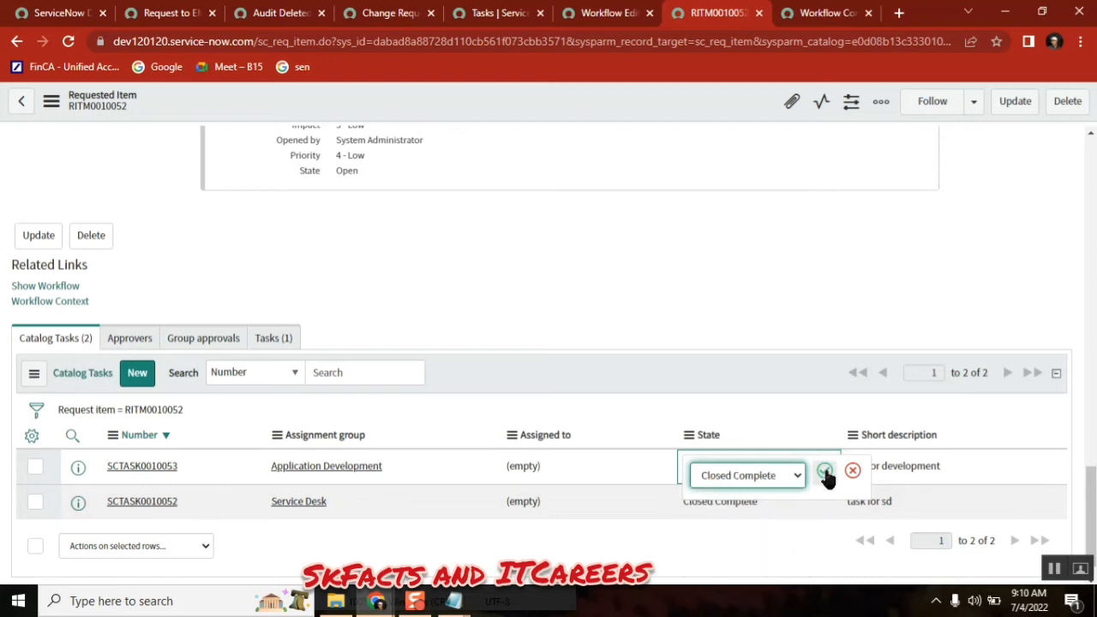
left_click(823, 473)
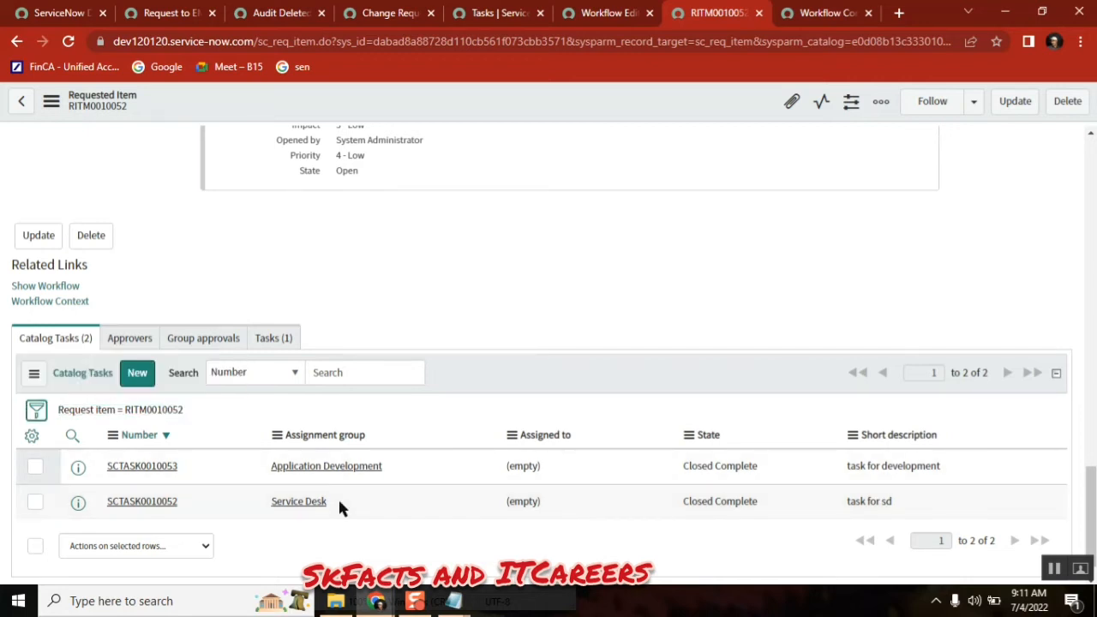
mouse_move(36, 409)
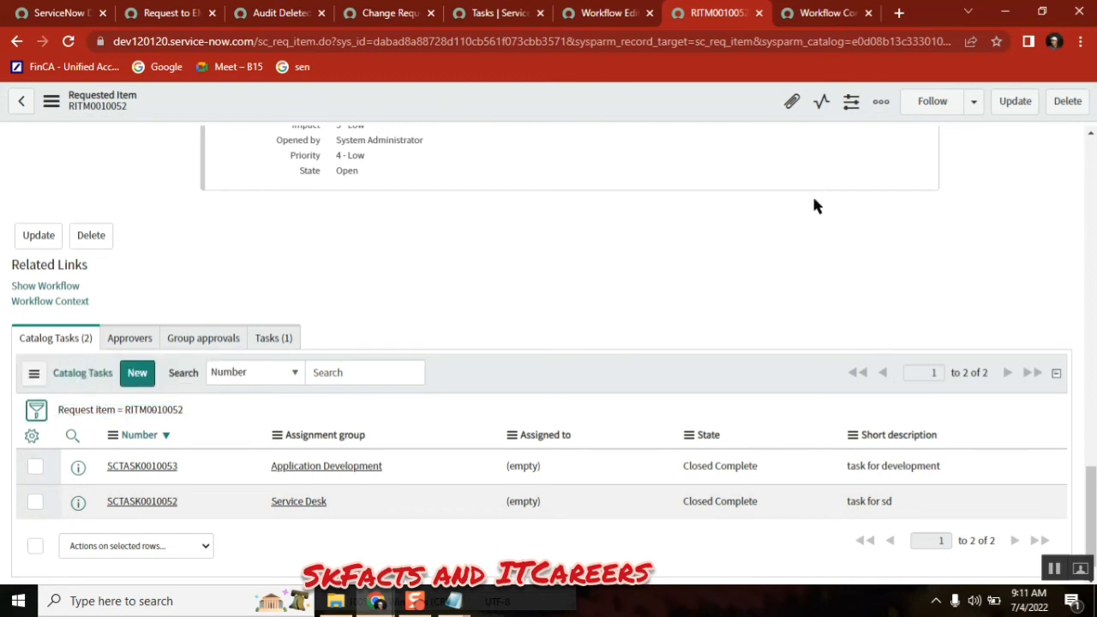
Check the subflow after the timer, then list RITM0010052's tasks and select TASK0022487.
left_click(44, 284)
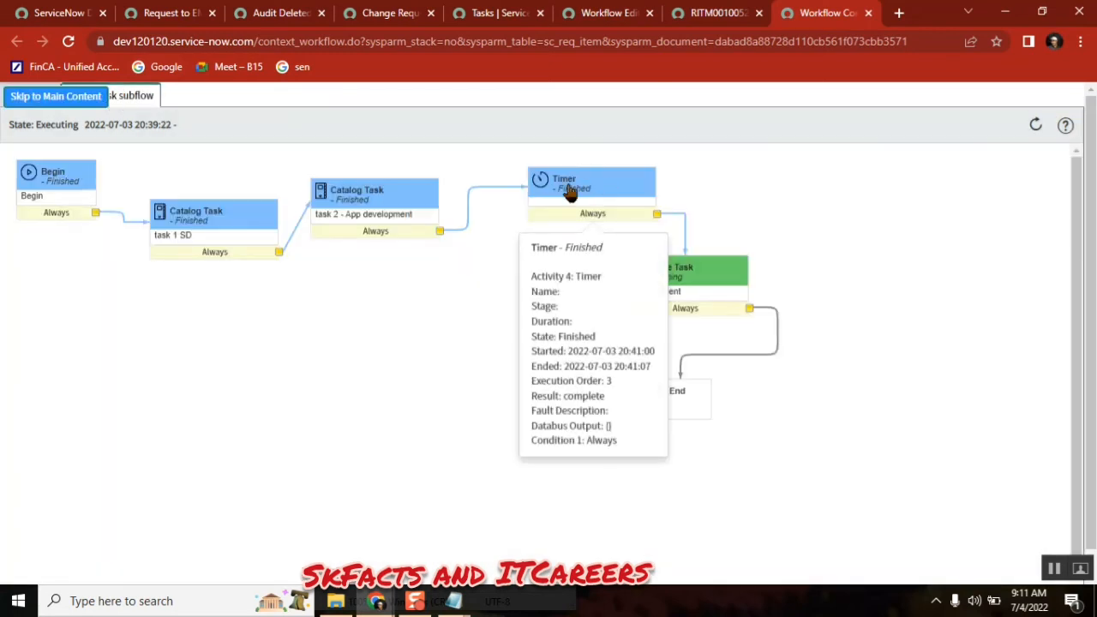
mouse_move(686, 20)
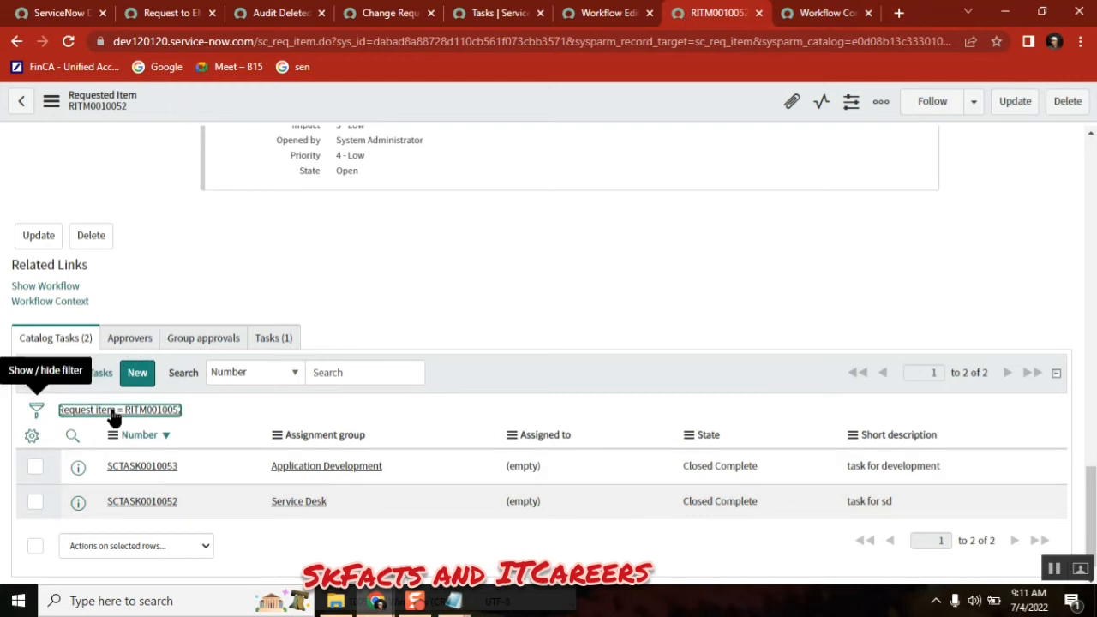
left_click(275, 338)
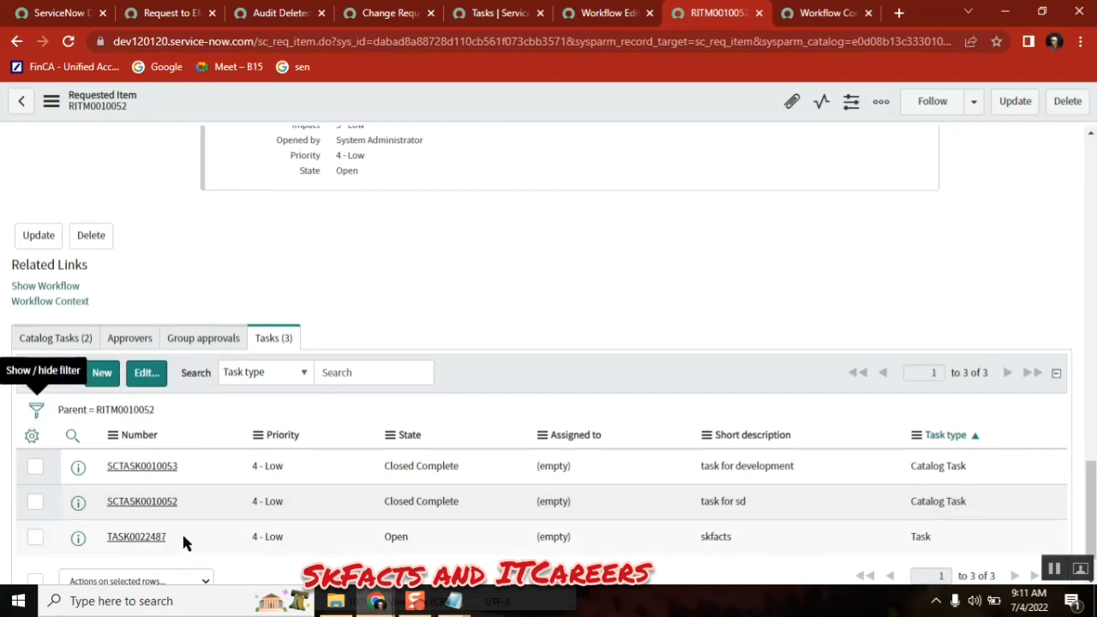
double_click(135, 536)
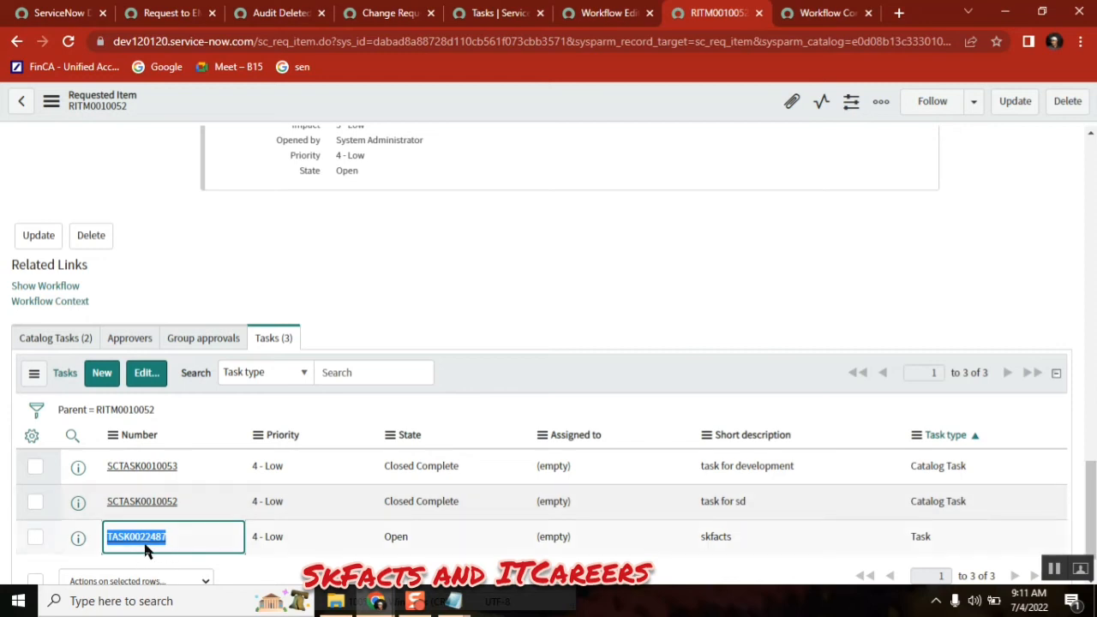
In Workflow Editor, open the Generic task subflow design and inspect its create incident task activity.
left_click(607, 13)
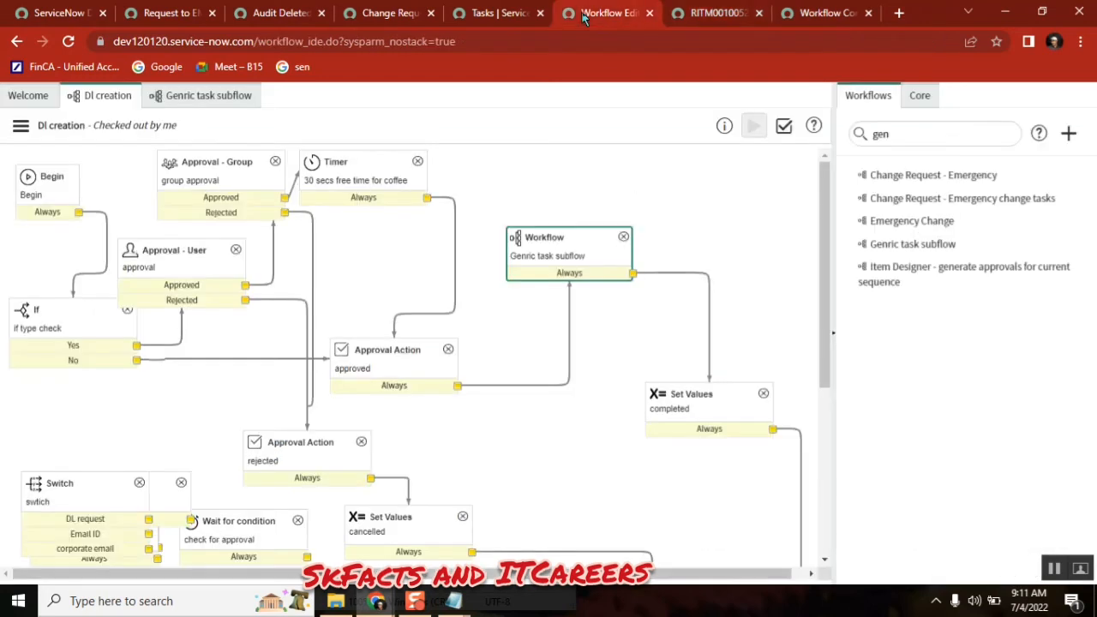
mouse_move(231, 124)
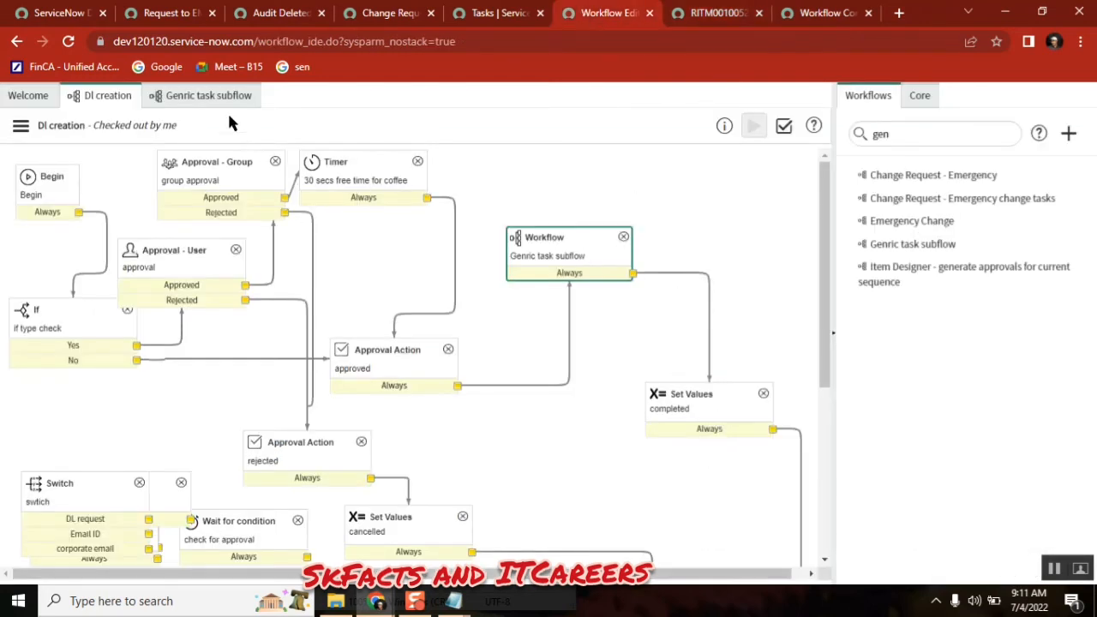
left_click(210, 96)
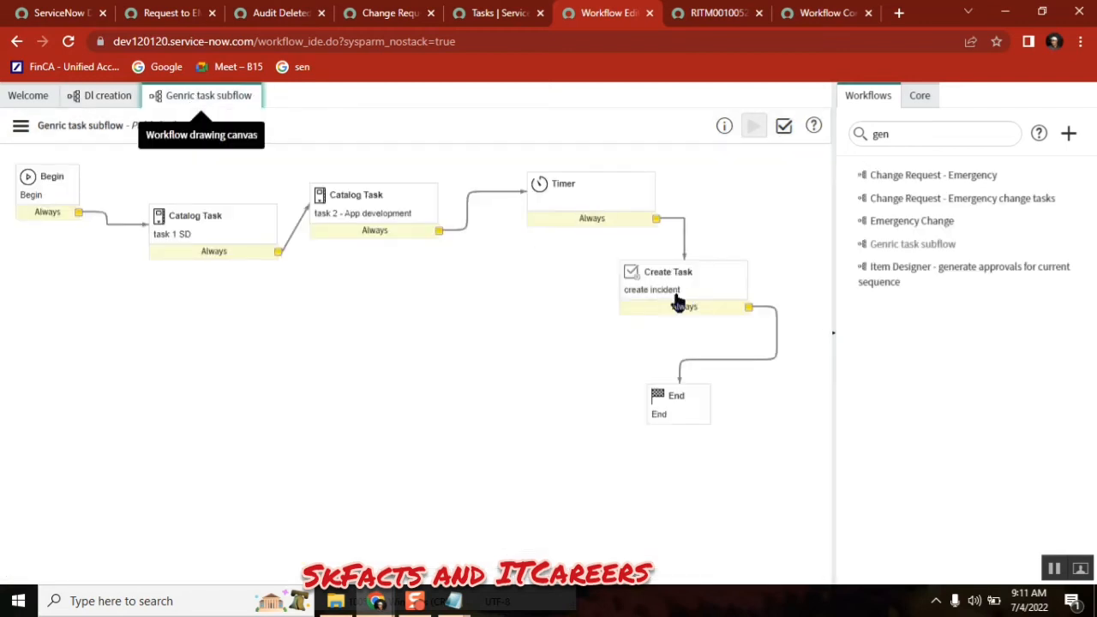
double_click(669, 271)
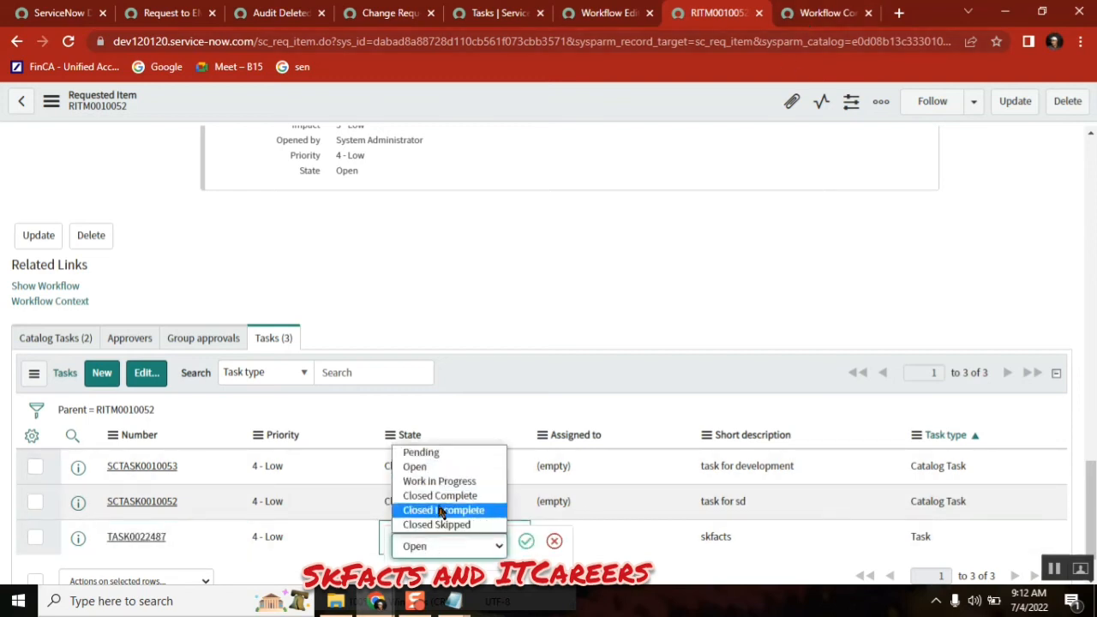
Set TASK0022487 to Closed Complete, check RITM0010052's state, and return to the subflow context.
left_click(439, 495)
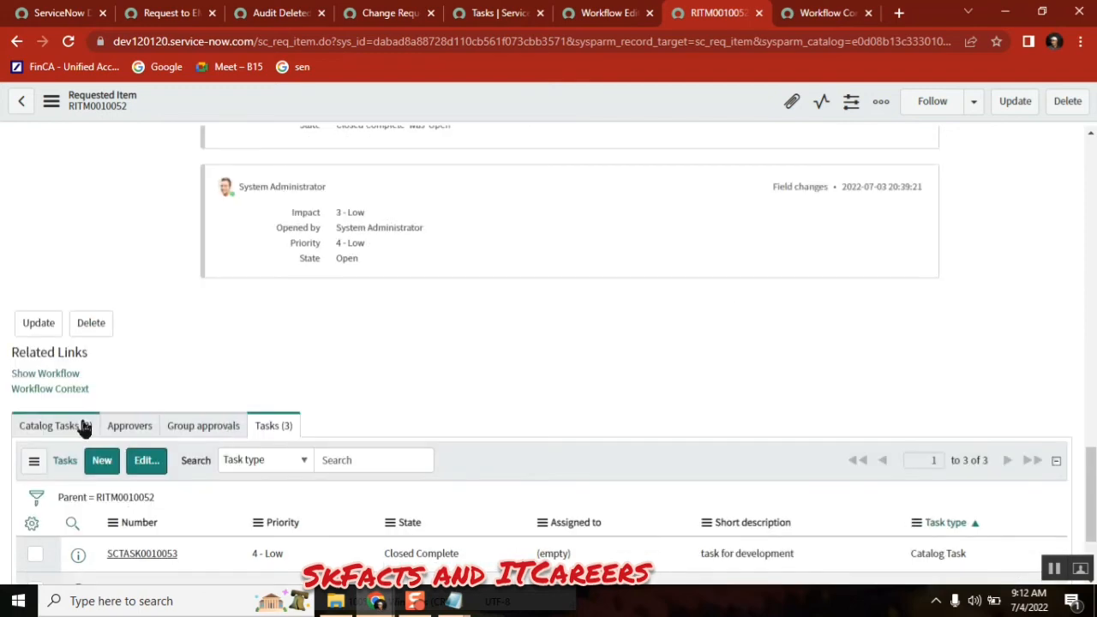
scroll("up", 3)
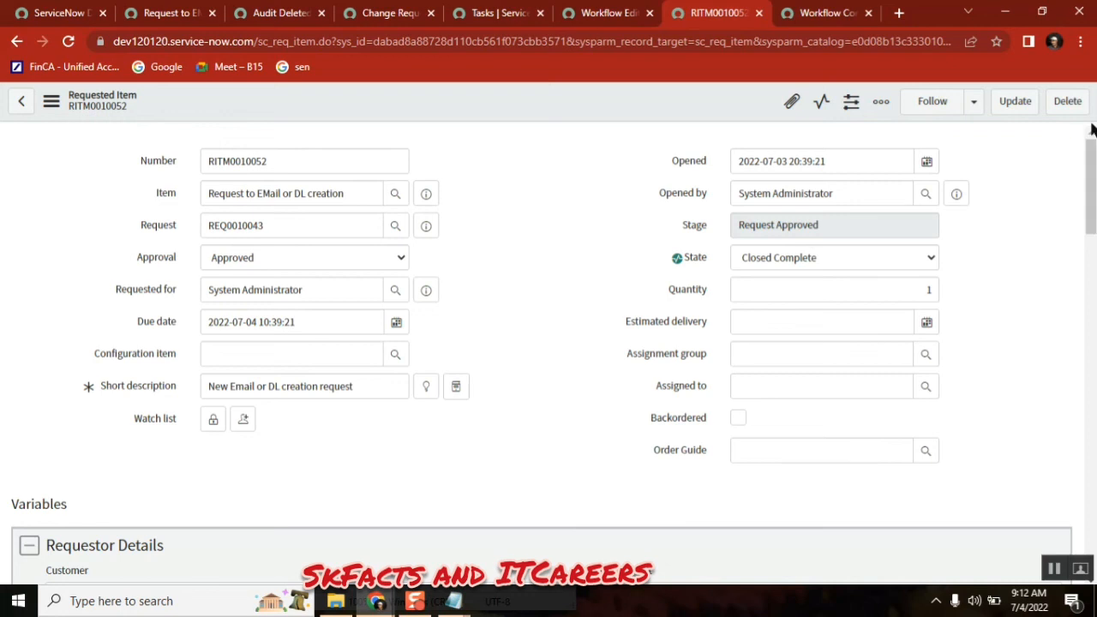
left_click(825, 12)
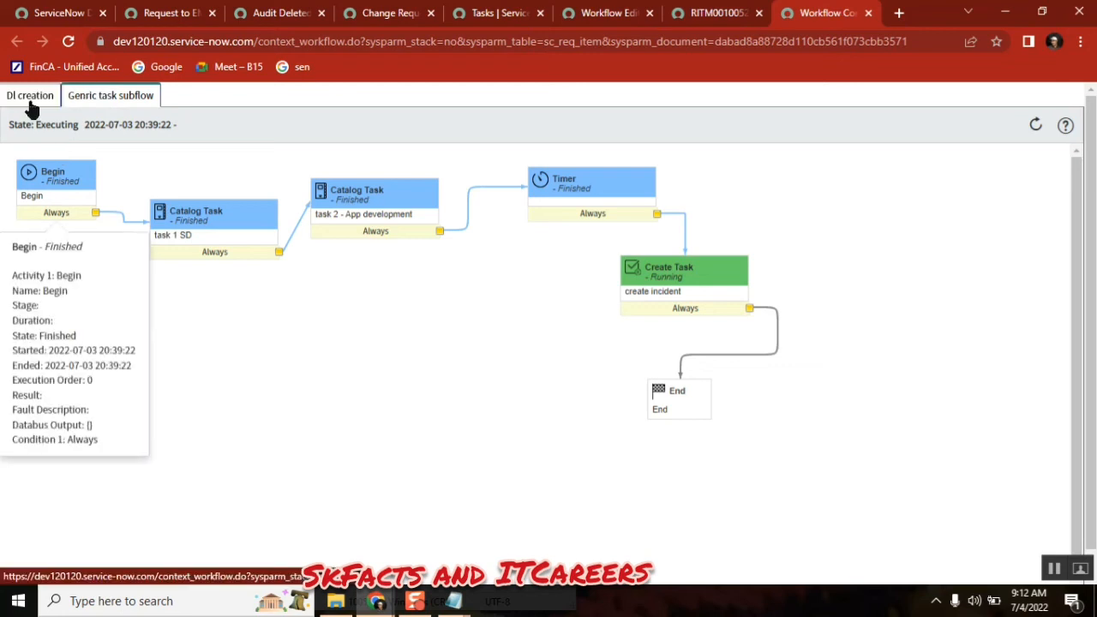
Confirm the DI creation workflow run now reads Finished with its subflow finished.
left_click(29, 96)
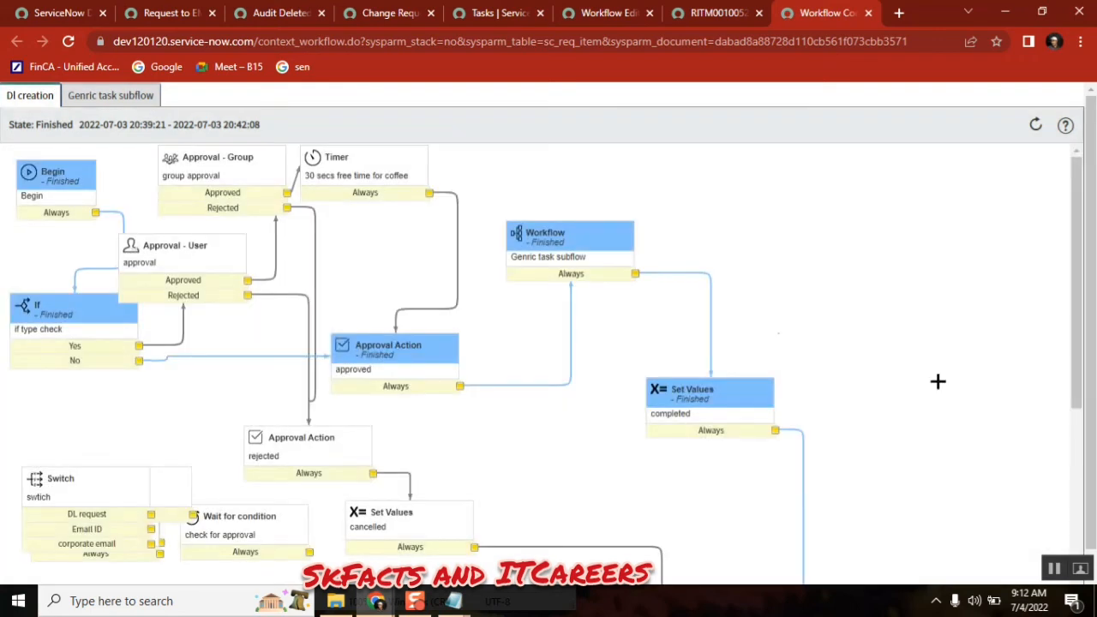
scroll("down", 3)
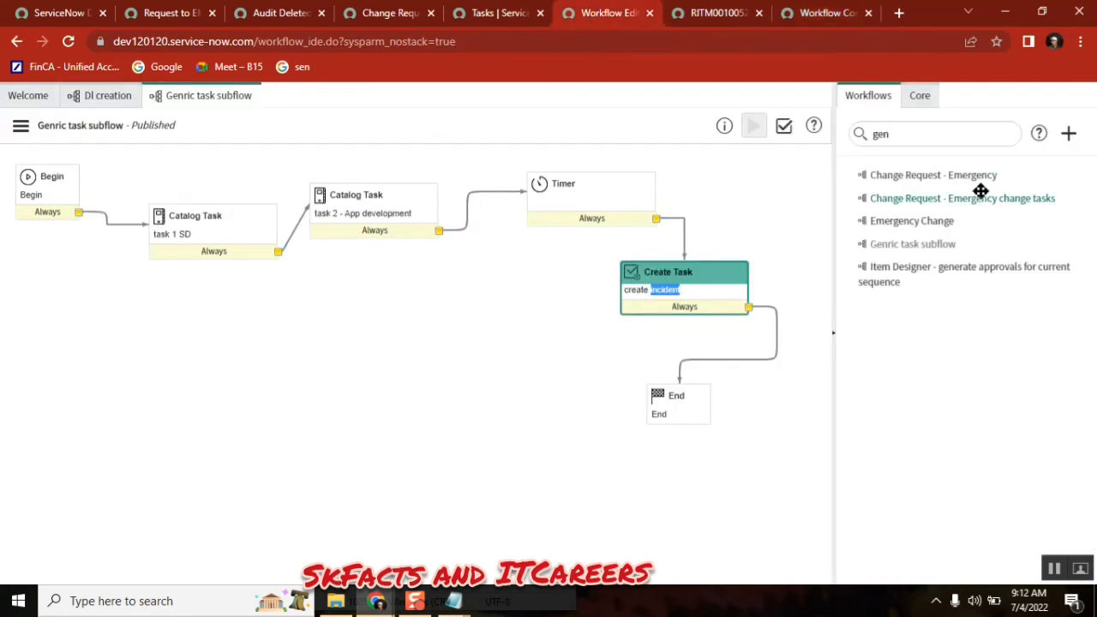
Glance at the Core activities list, return to Workflows and show the DI creation workflow.
left_click(919, 96)
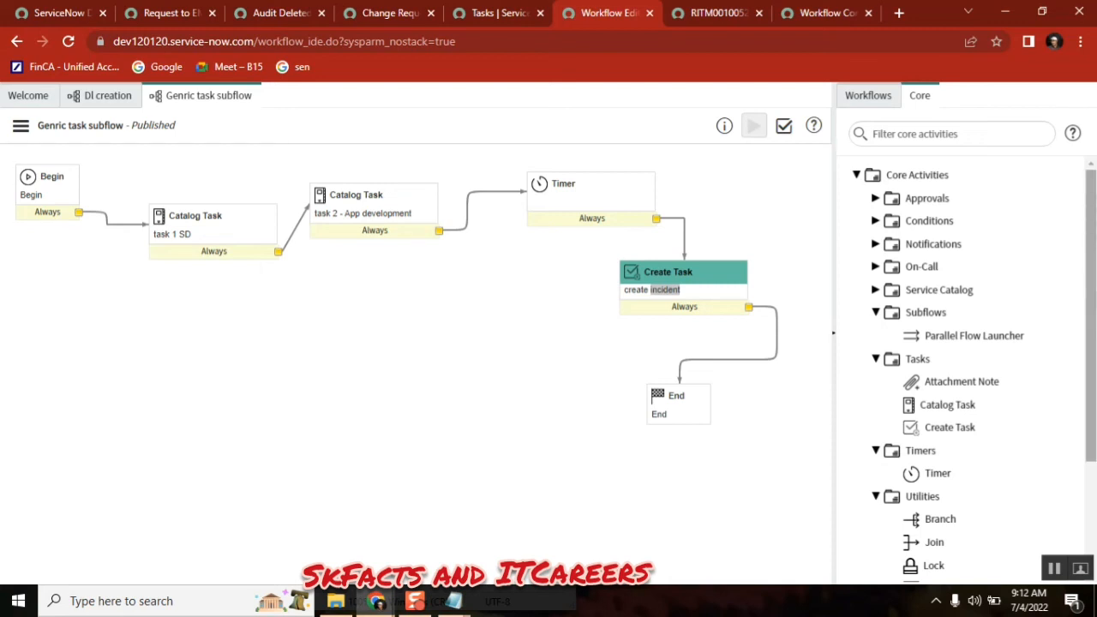
left_click(867, 96)
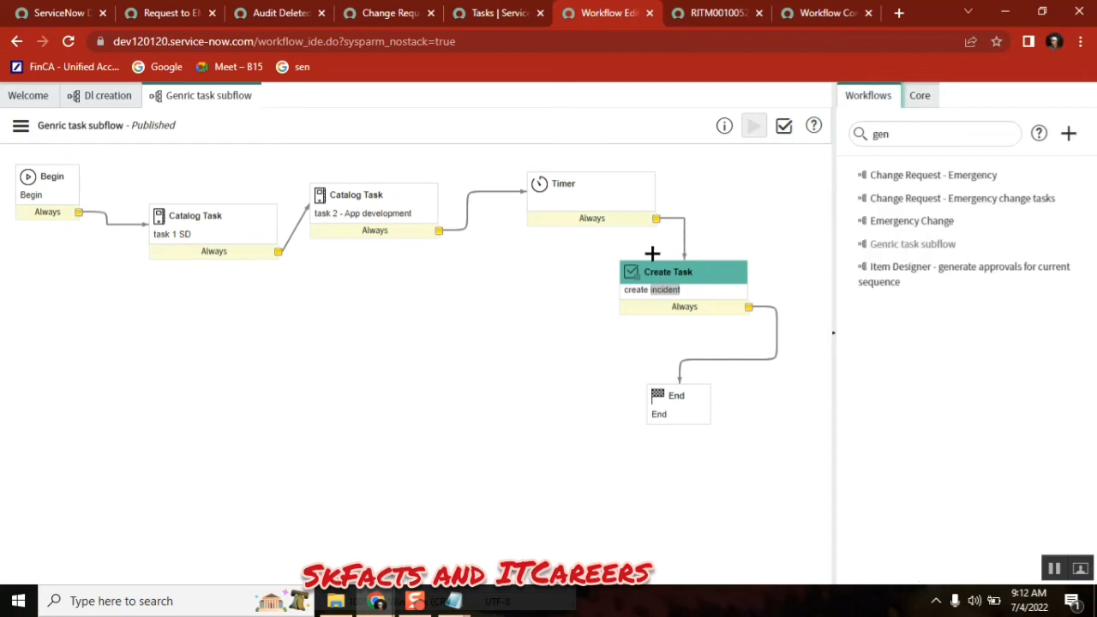
left_click(106, 96)
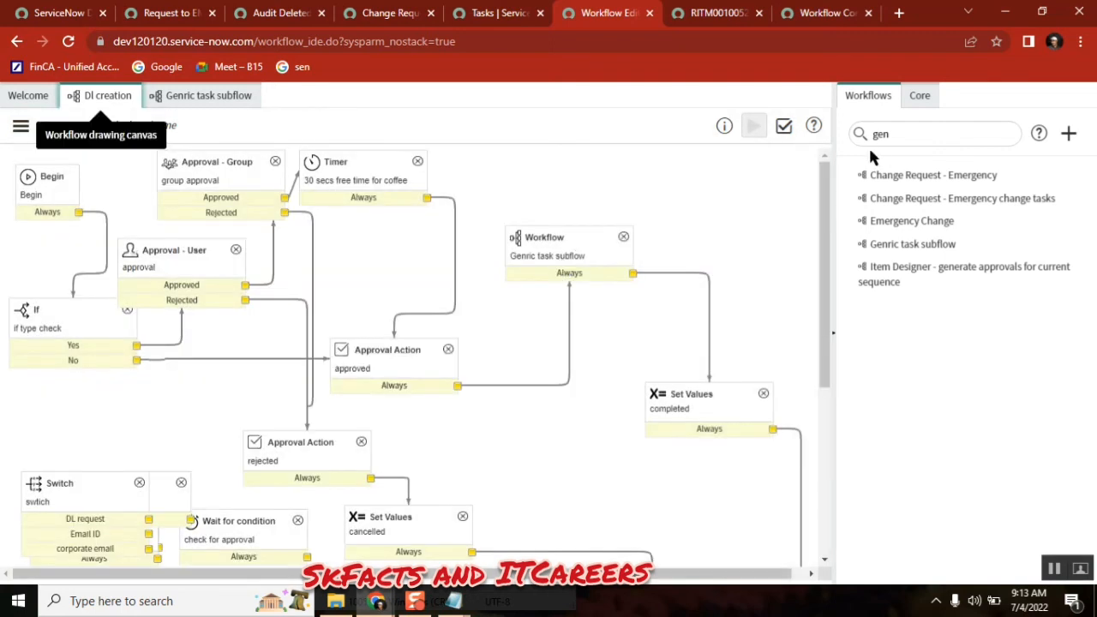
Filter workflows by 'change' and open Change Request - Emergency and Change Request - Normal.
left_click(934, 134)
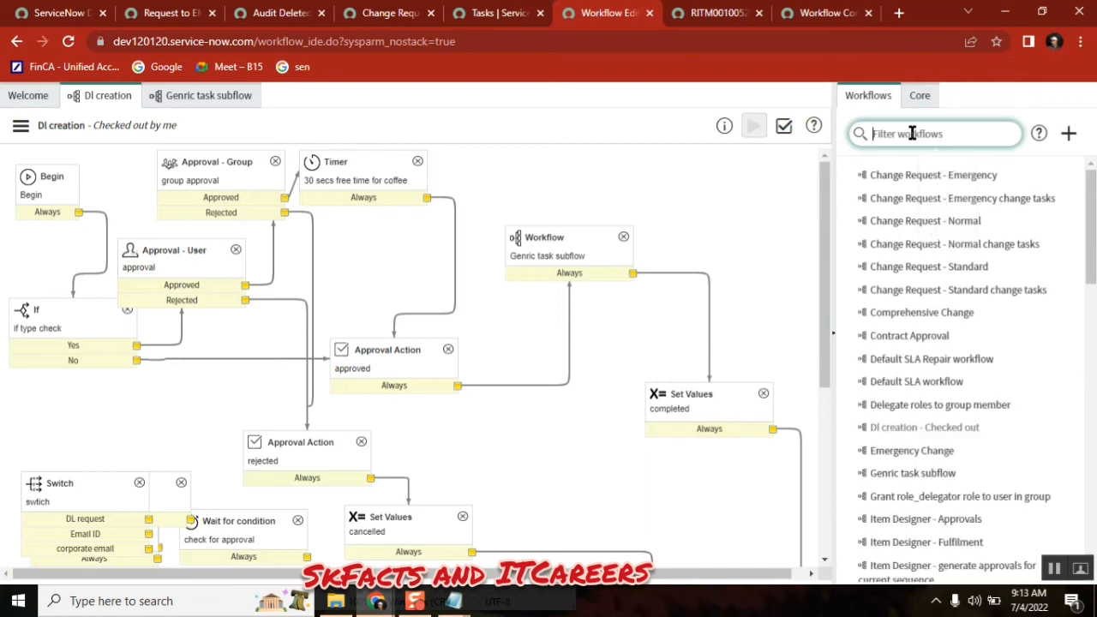
type("change")
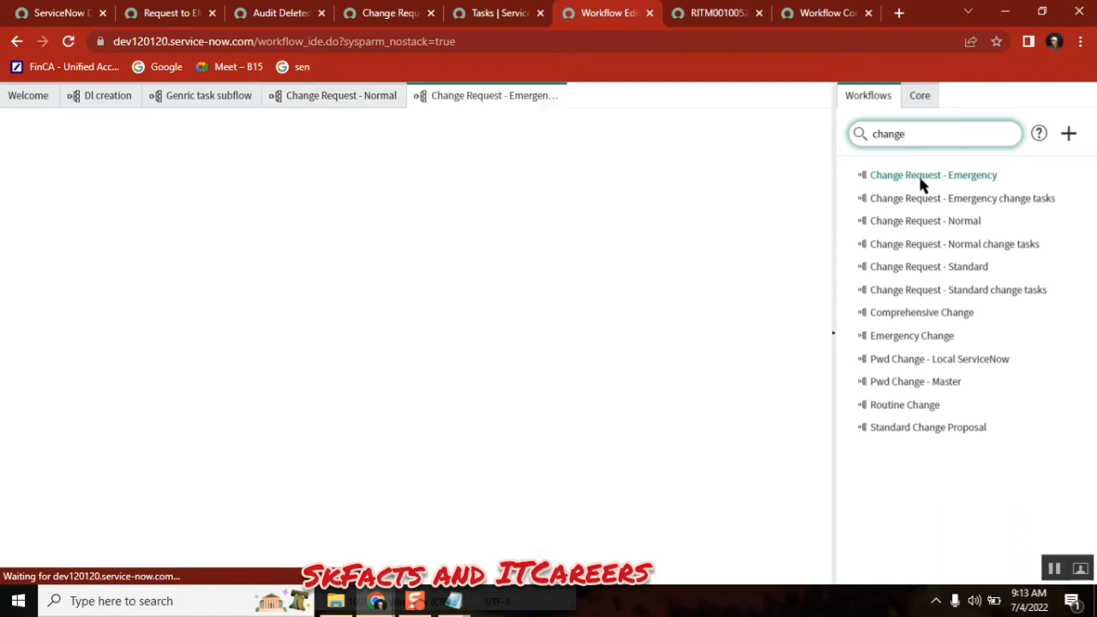
left_click(932, 175)
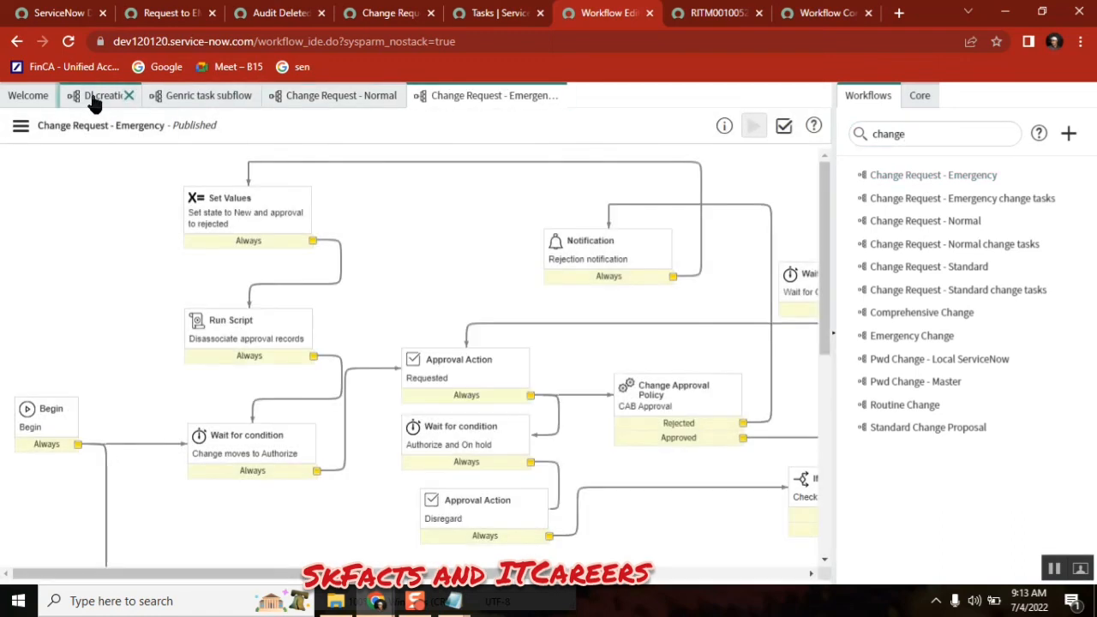
left_click(102, 96)
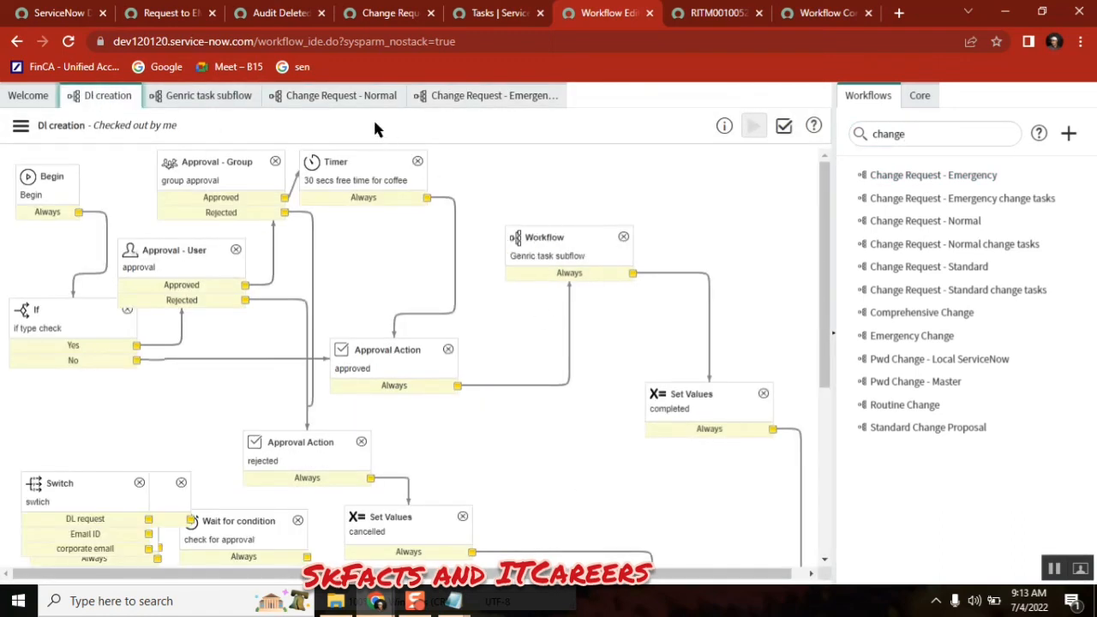
left_click(339, 96)
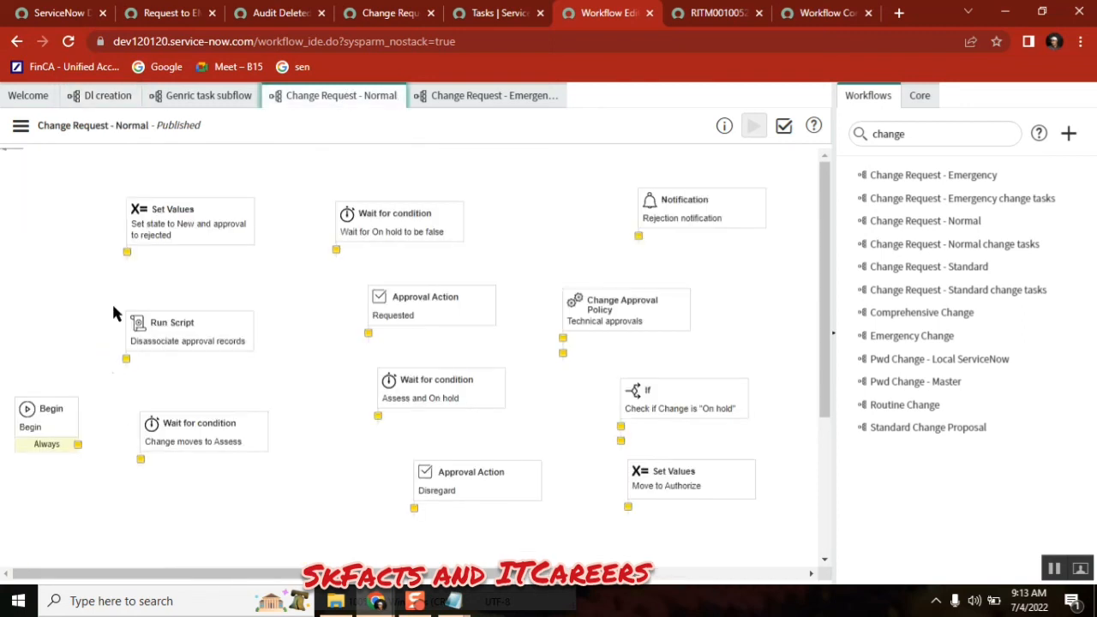
mouse_move(850, 317)
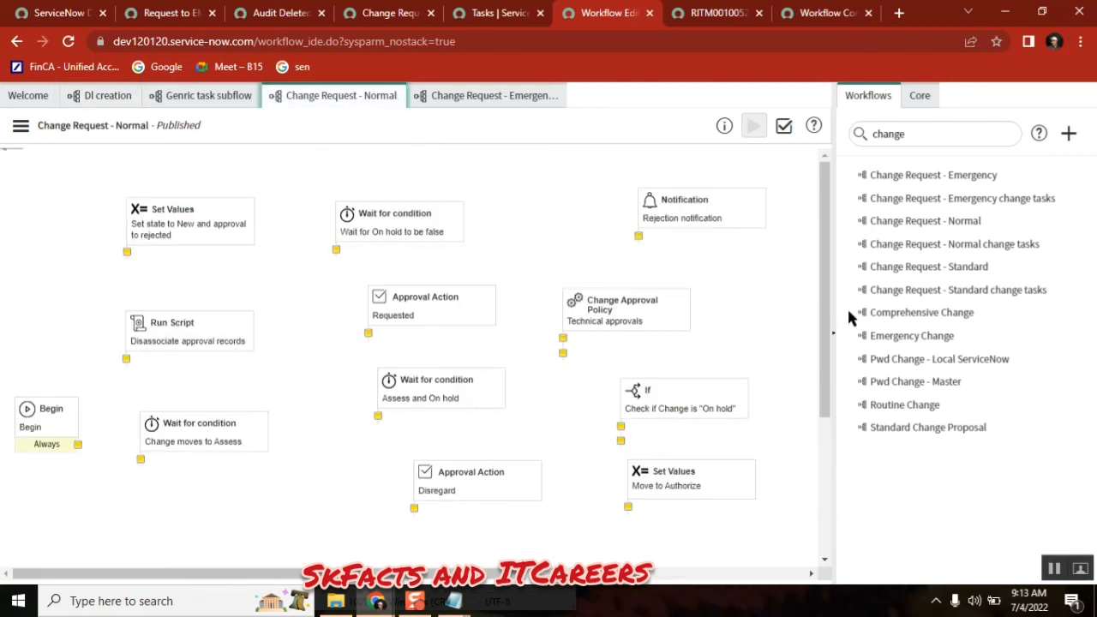
Close the Emergency workflow and open Change Request - Normal change tasks from the list.
scroll("down", 3)
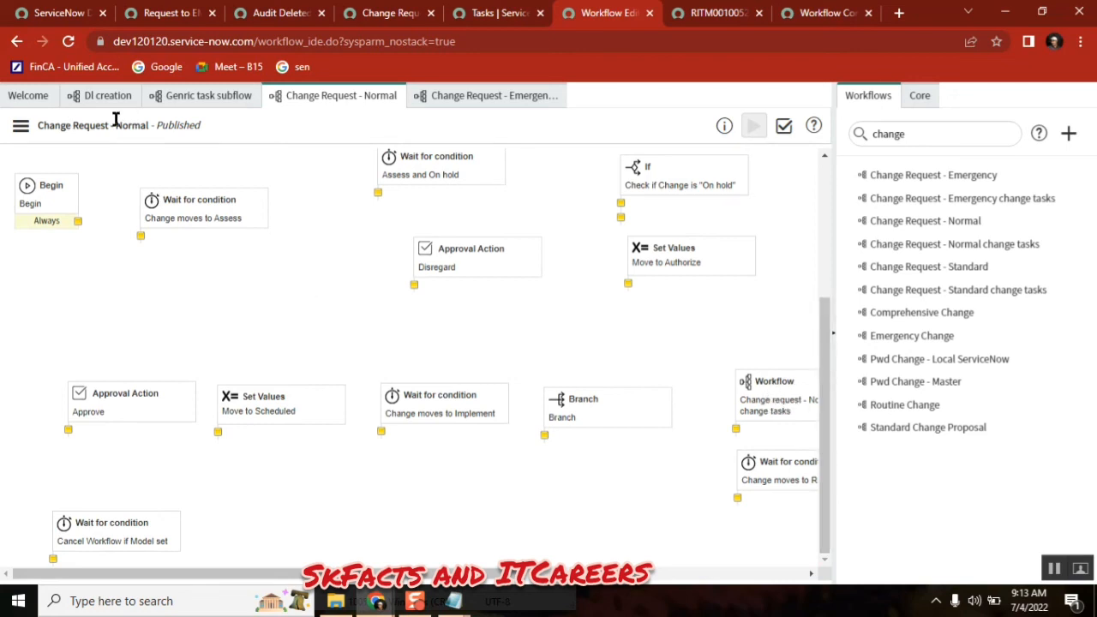
double_click(130, 125)
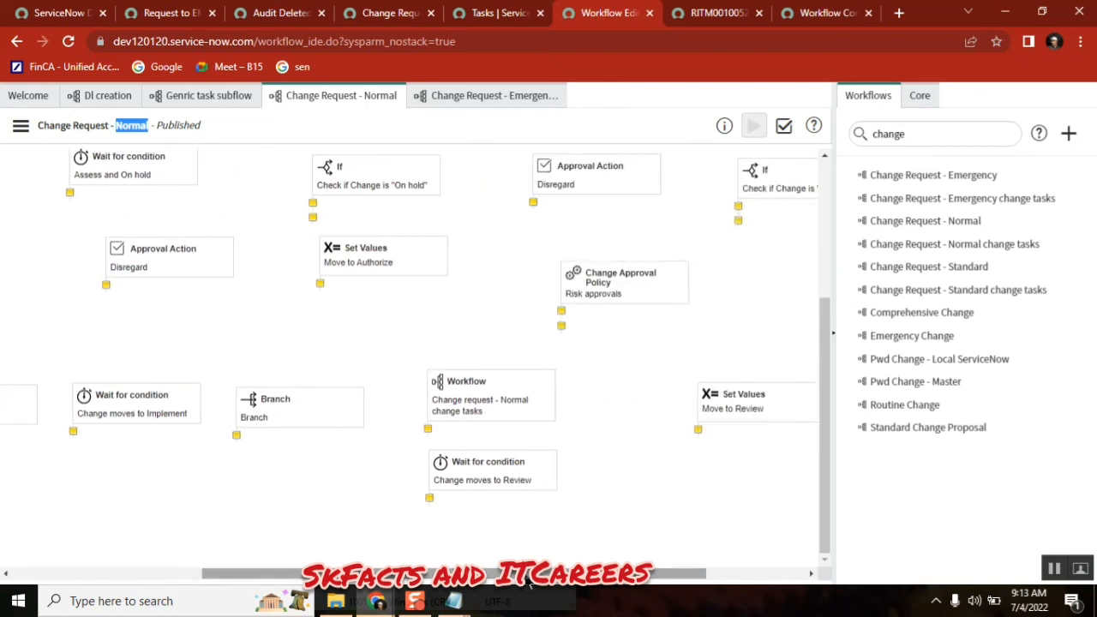
mouse_move(487, 429)
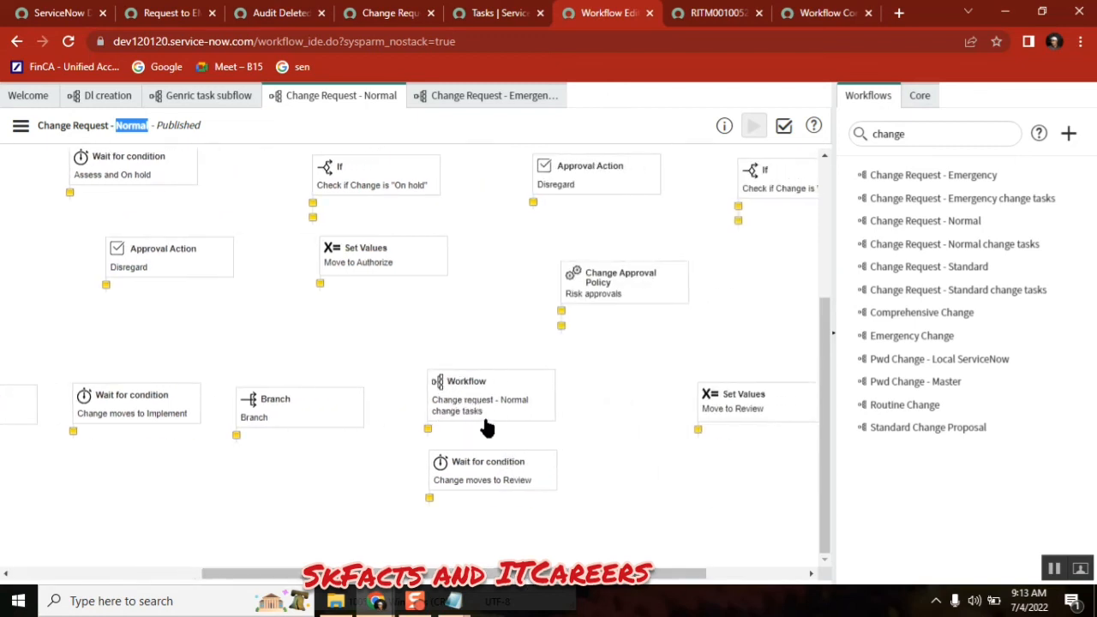
mouse_move(497, 417)
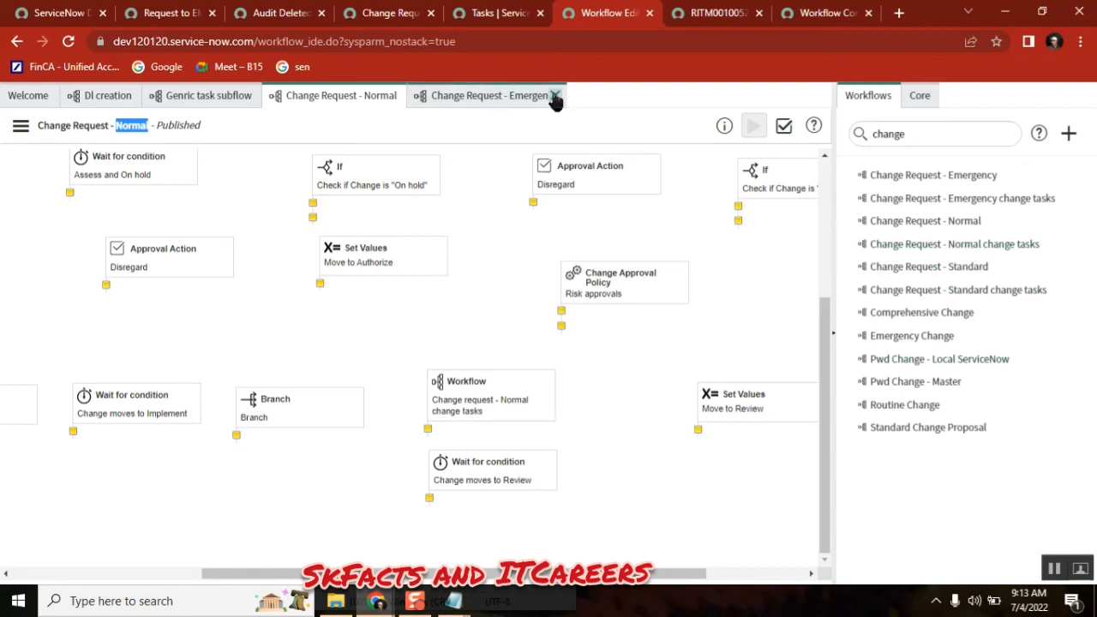
left_click(559, 96)
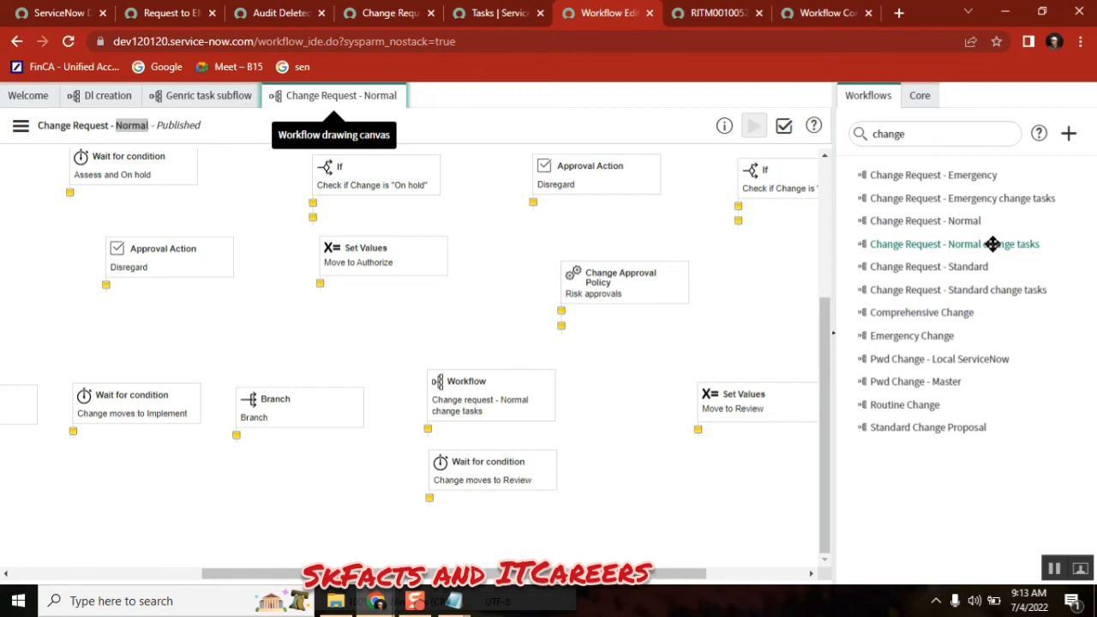
left_click(953, 244)
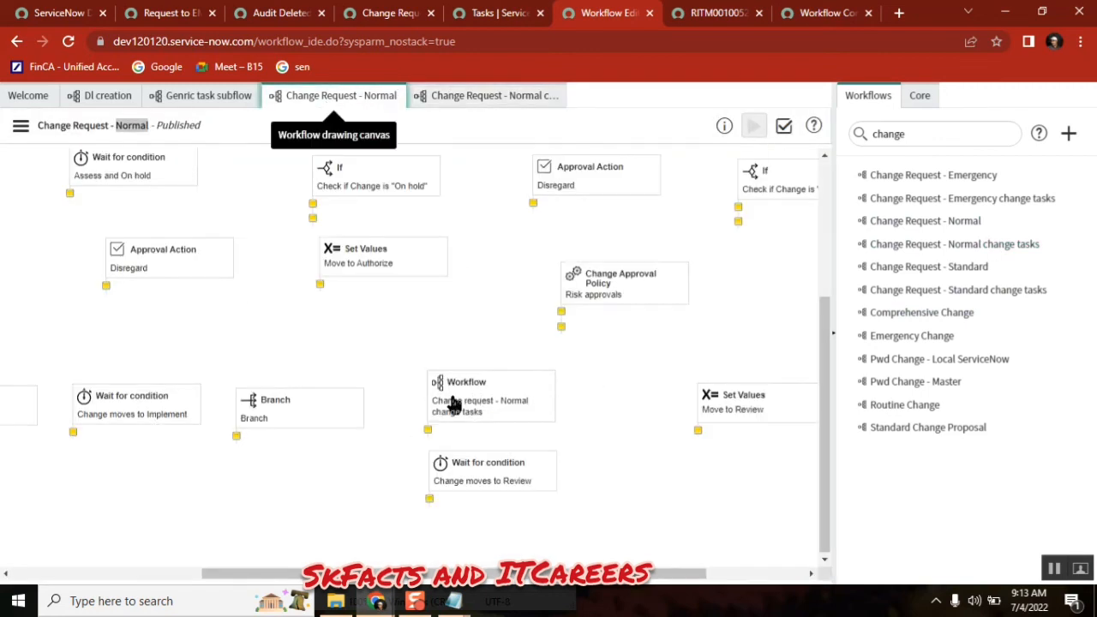
Review Normal change tasks, close the Change Request - Normal workflows and return to DI creation.
left_click(487, 96)
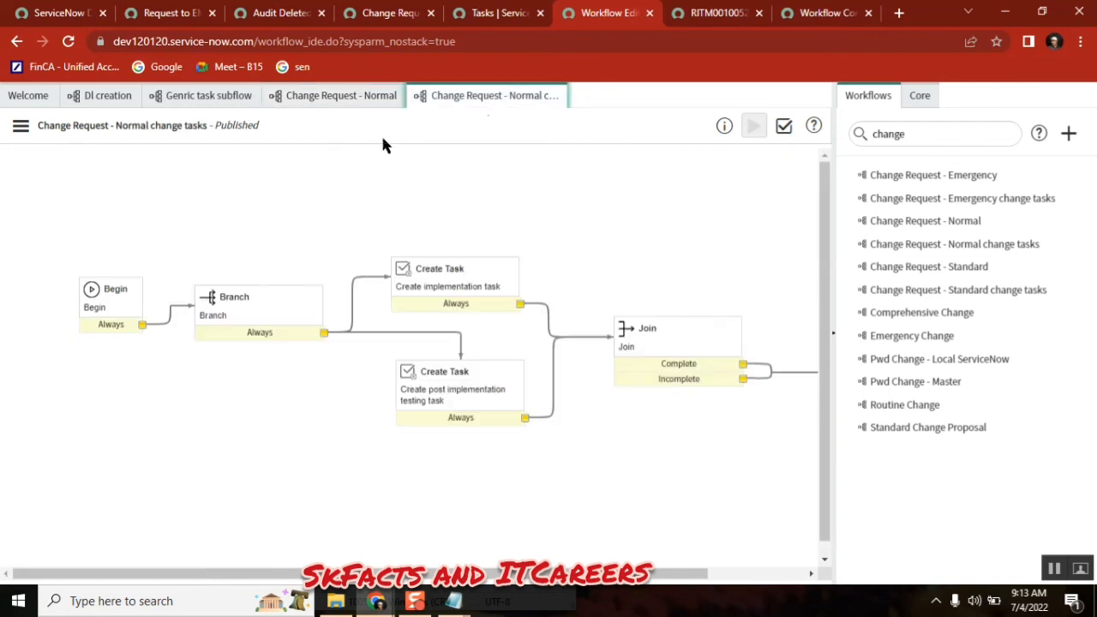
mouse_move(292, 322)
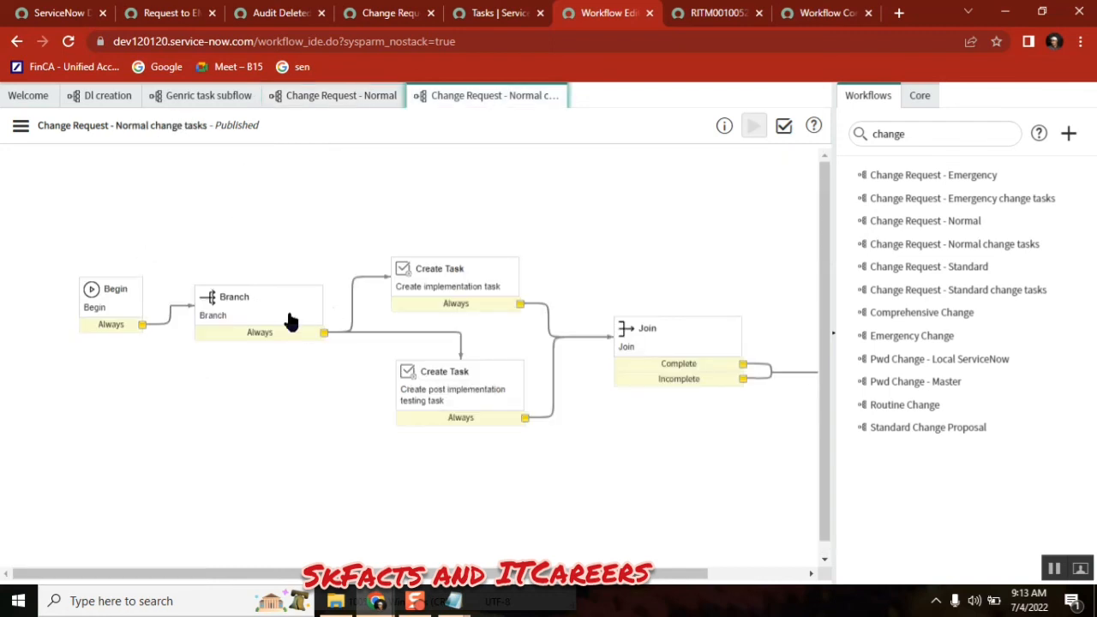
mouse_move(484, 298)
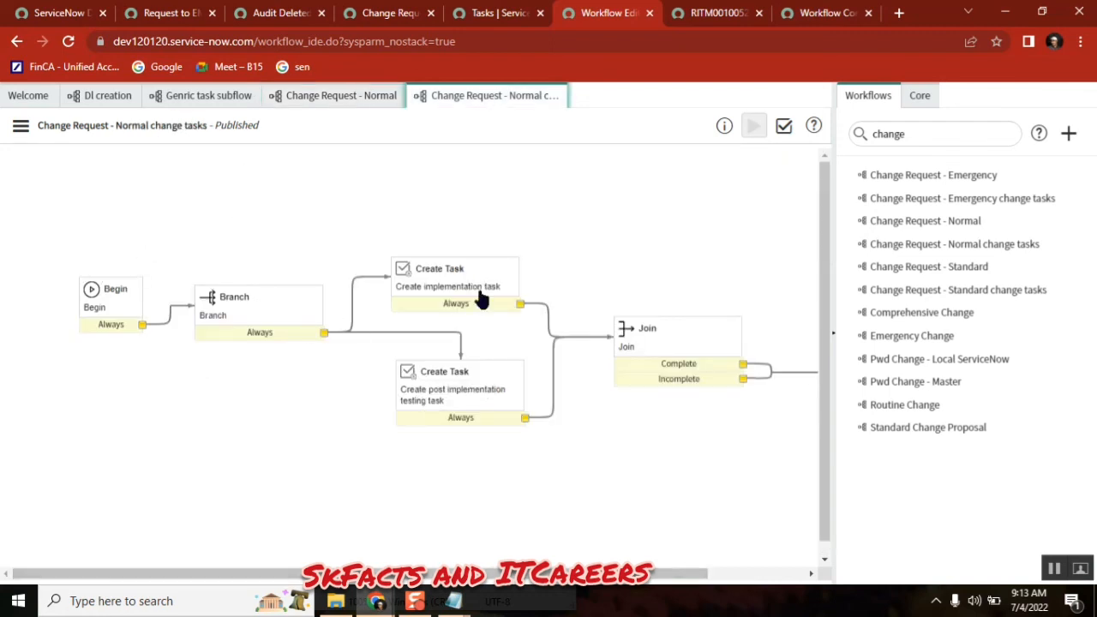
mouse_move(685, 349)
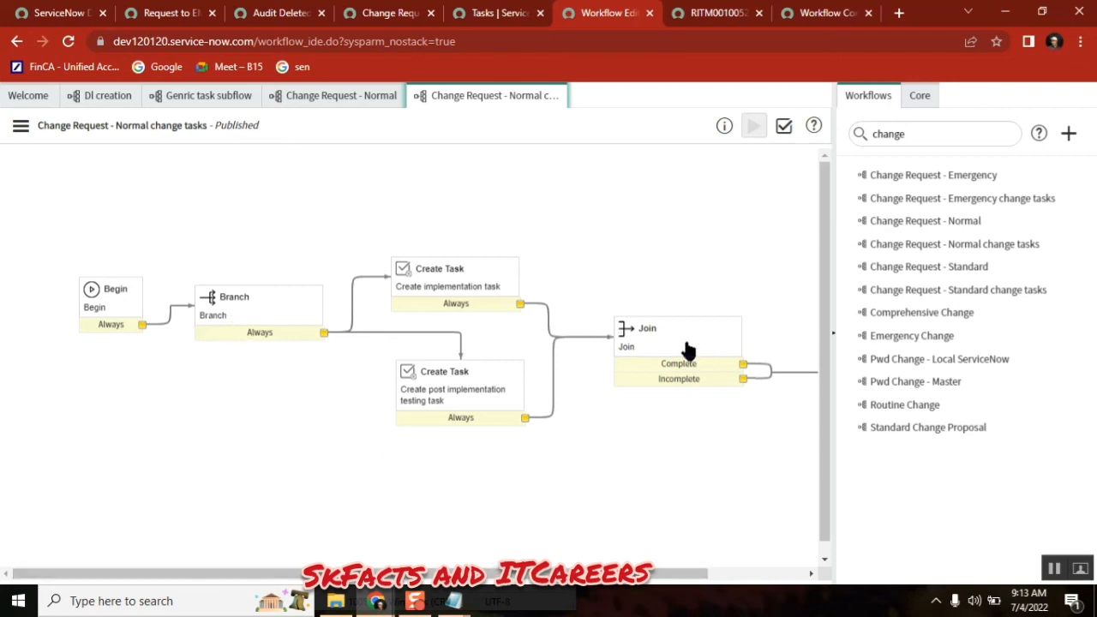
mouse_move(497, 381)
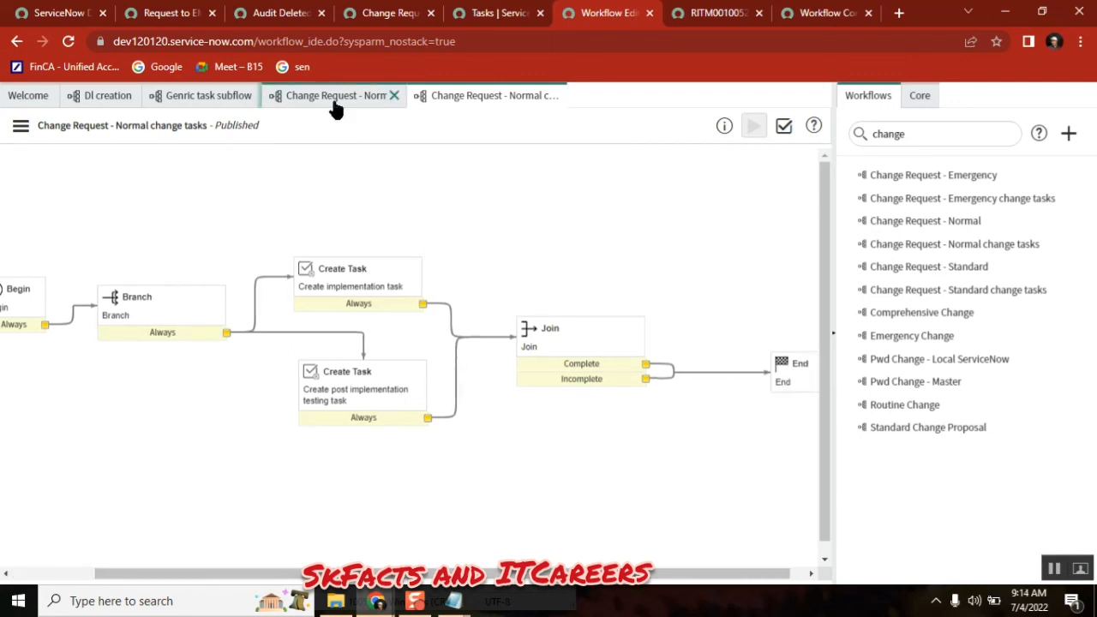
left_click(335, 96)
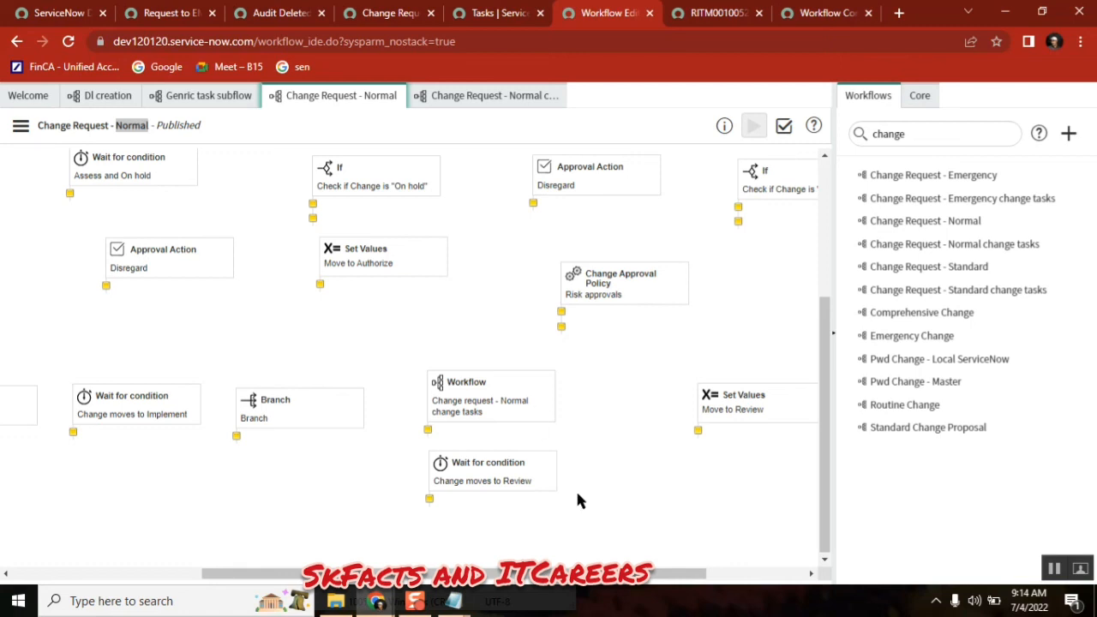
mouse_move(257, 172)
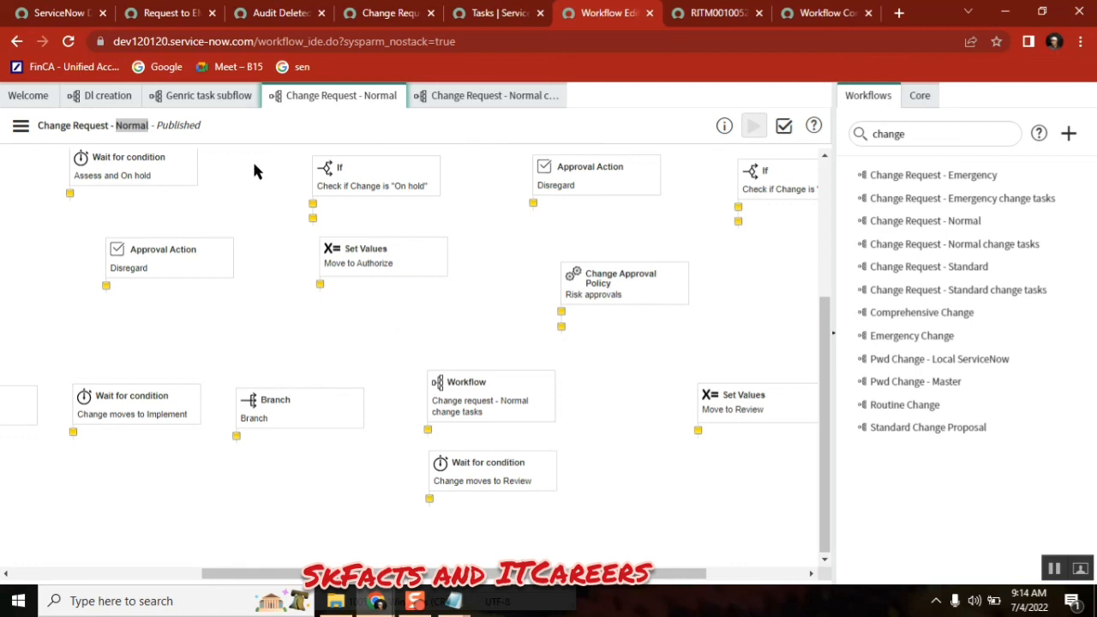
mouse_move(525, 426)
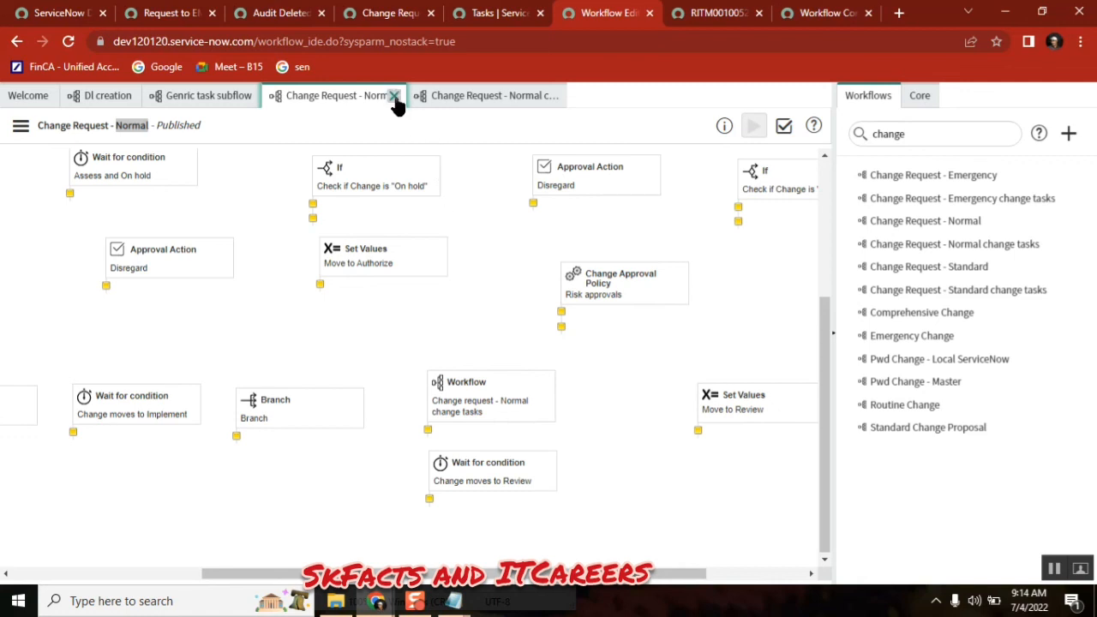
left_click(395, 96)
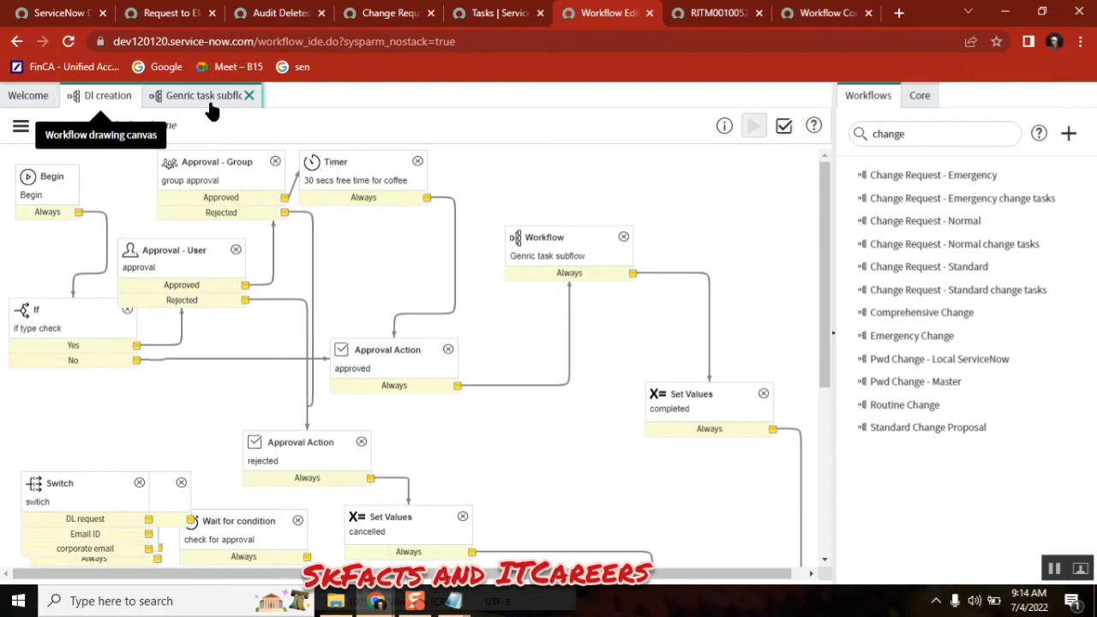
left_click(108, 96)
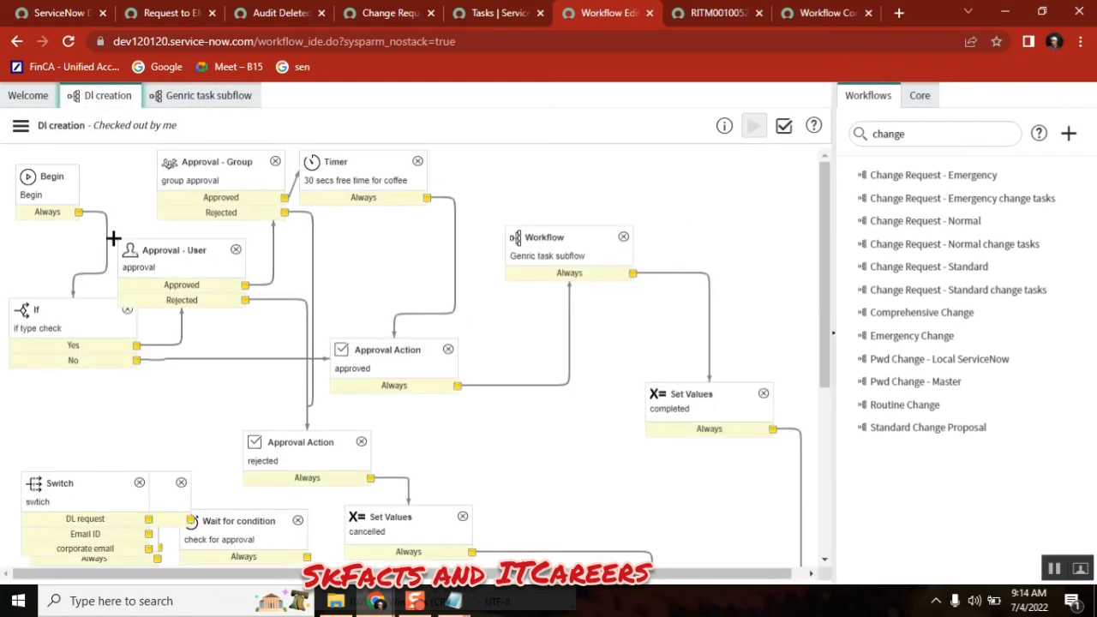
mouse_move(452, 600)
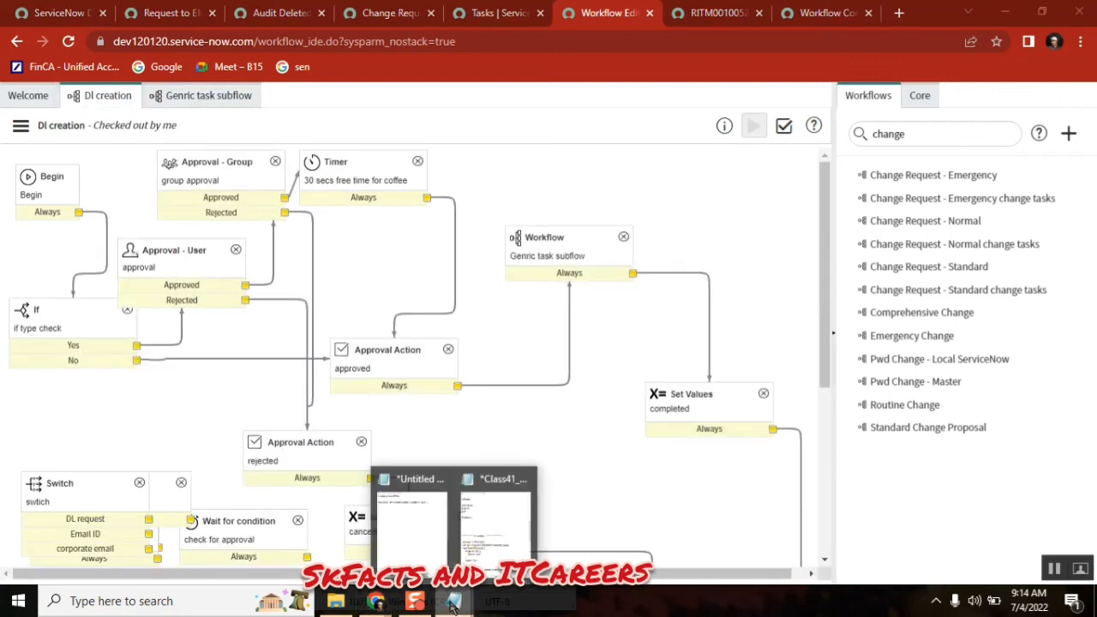